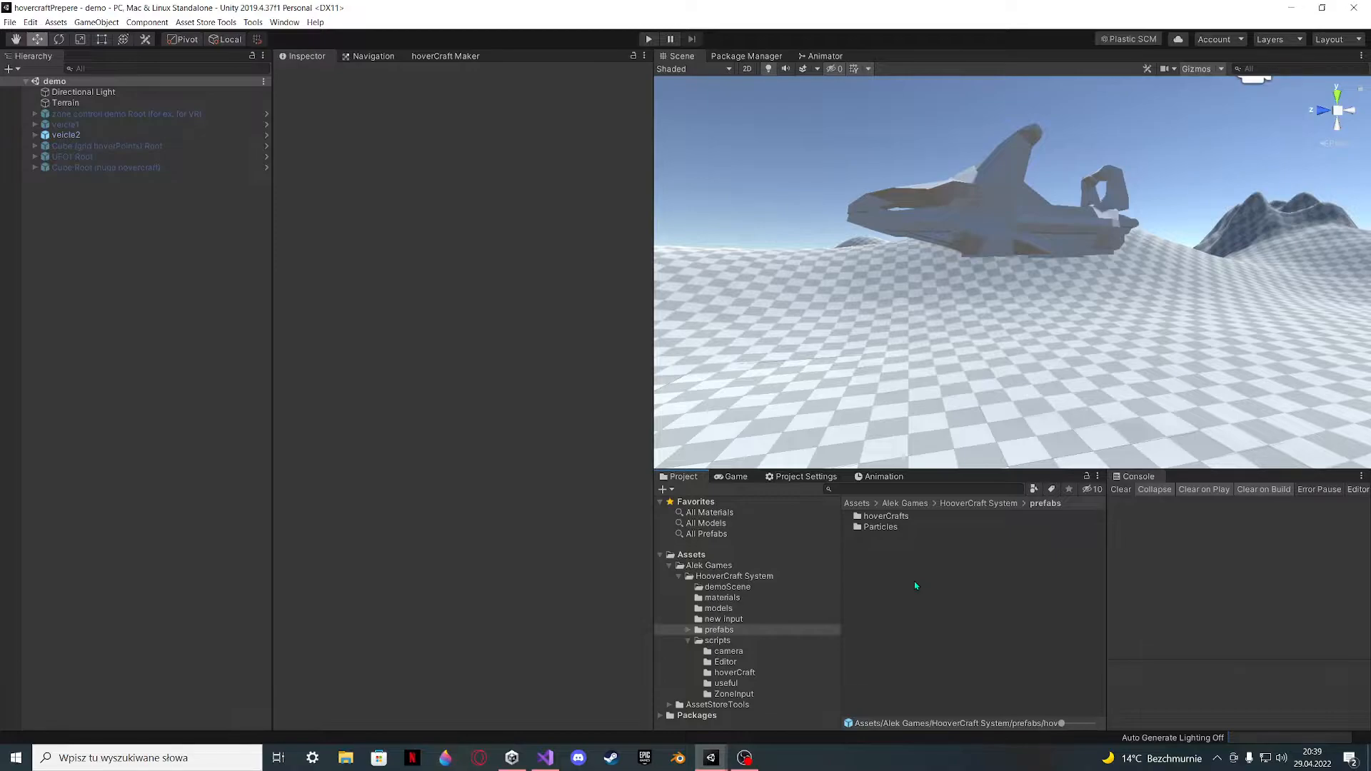
mouse_move(776, 395)
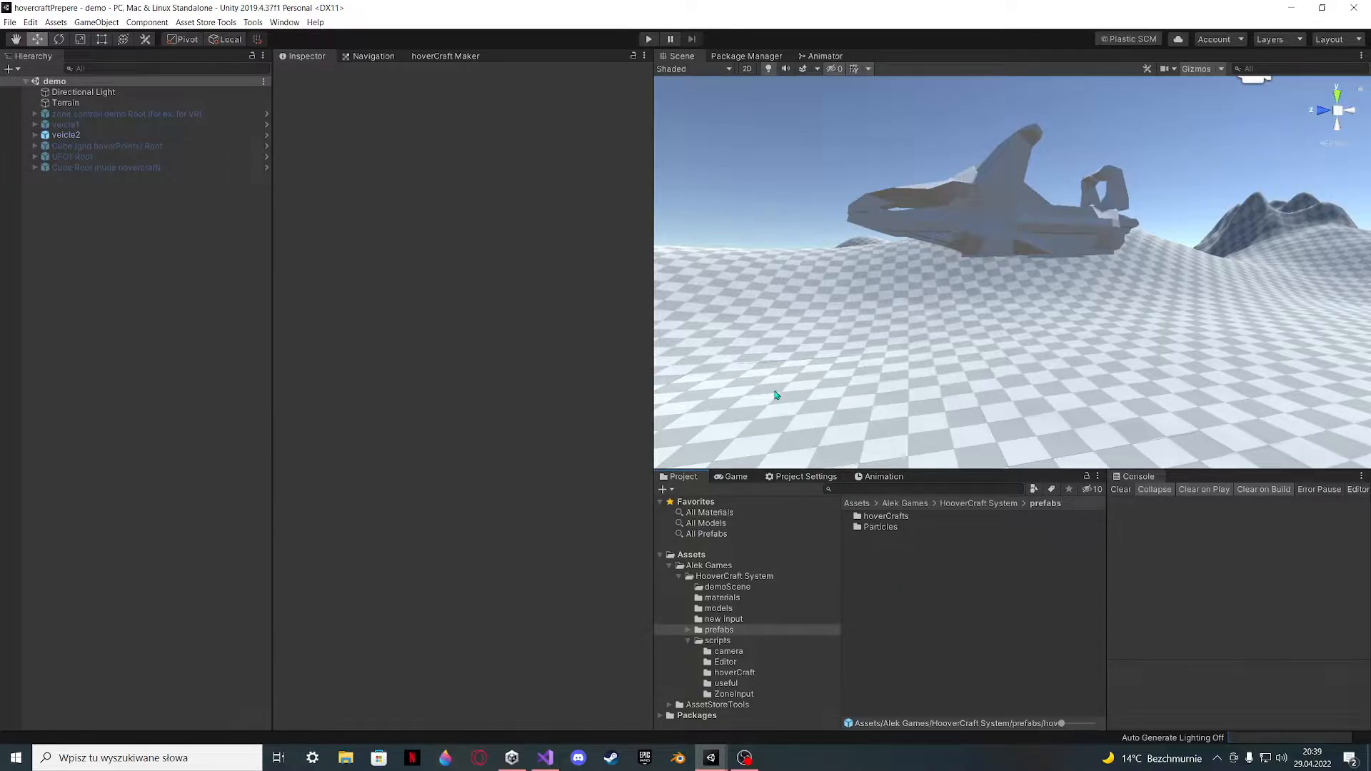
mouse_move(312, 318)
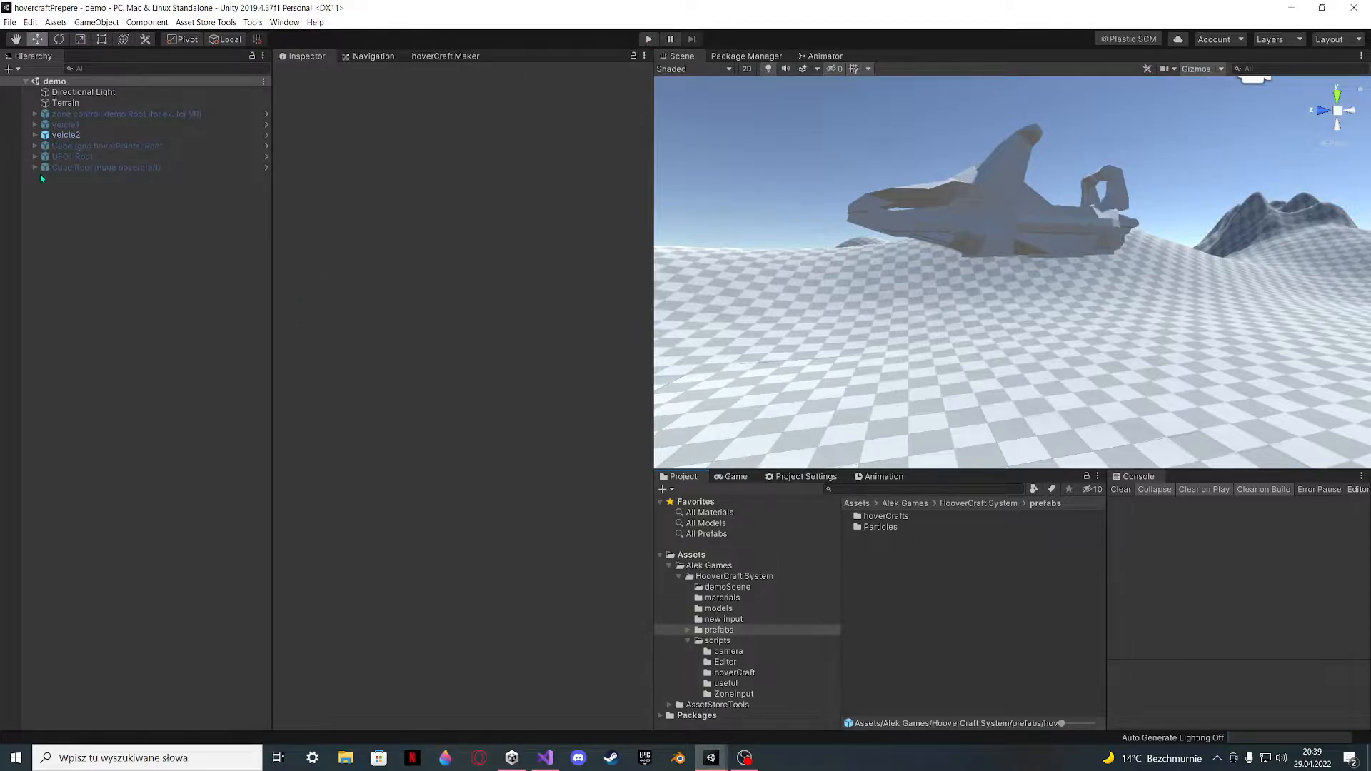
- Inspect the veicle child's hoverCraft script and Rigidbody settings inside veicle2
click(65, 134)
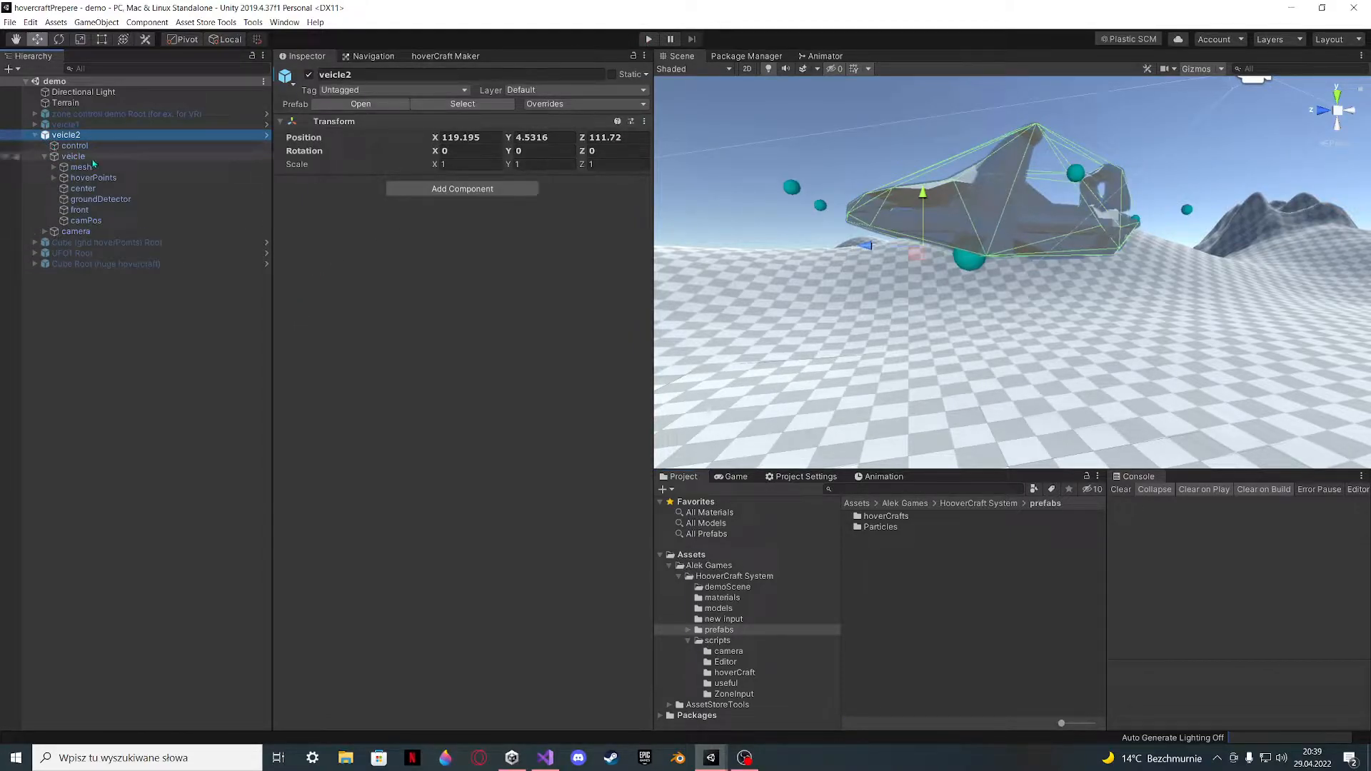
click(73, 155)
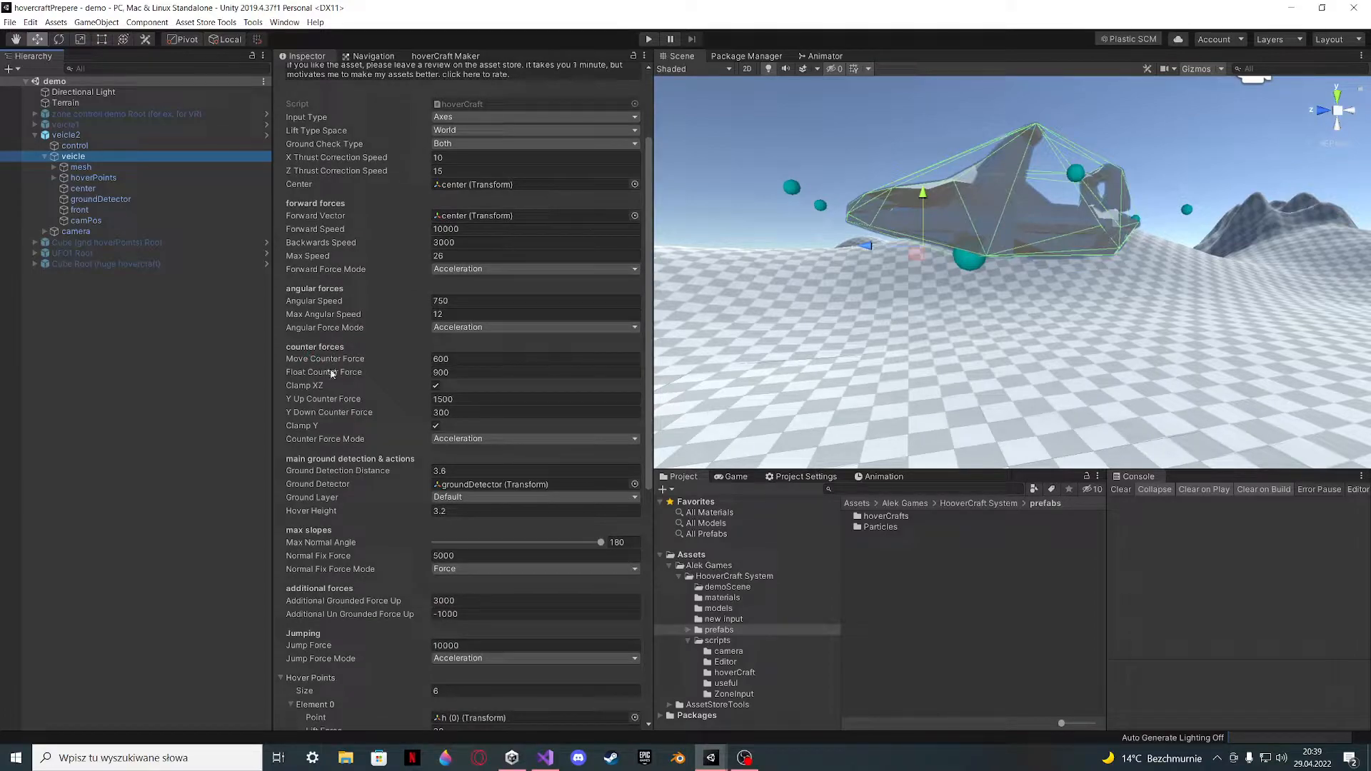
scroll(down, 3)
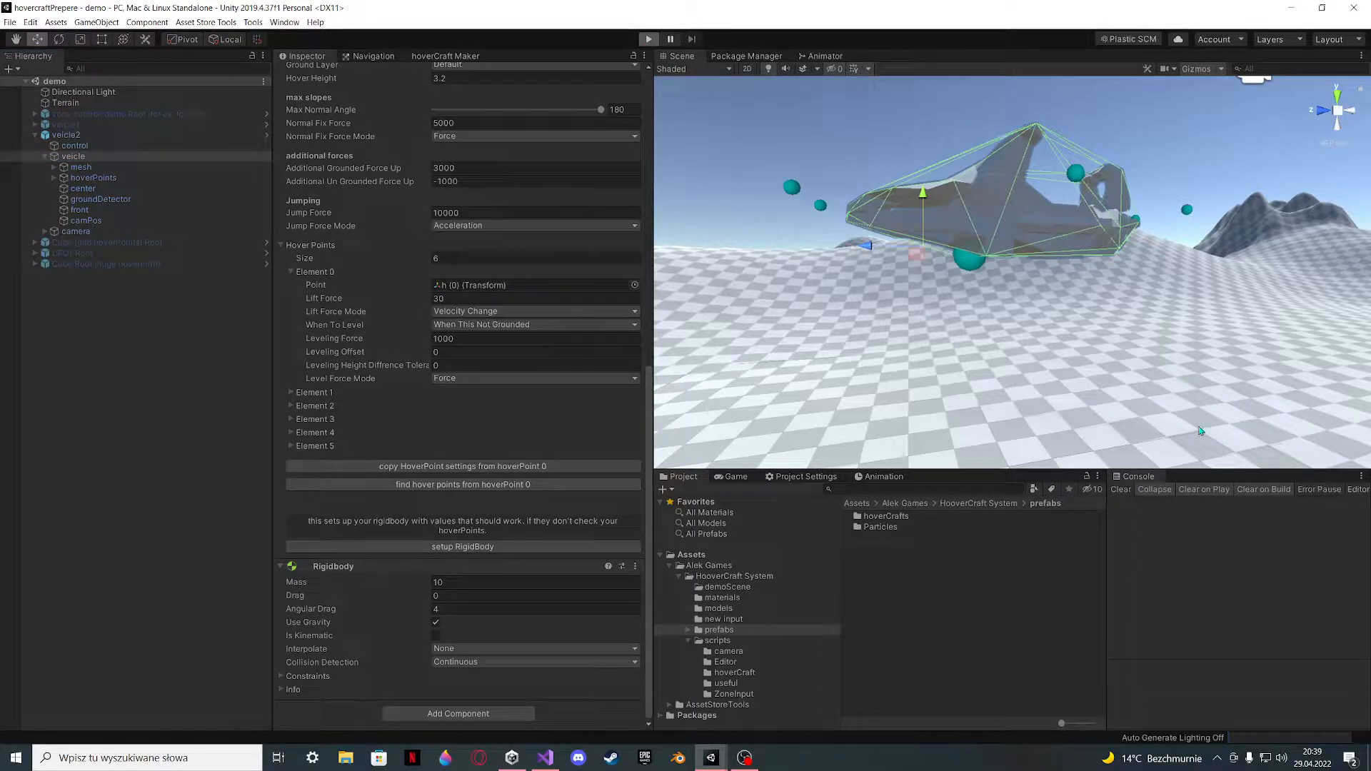
click(648, 39)
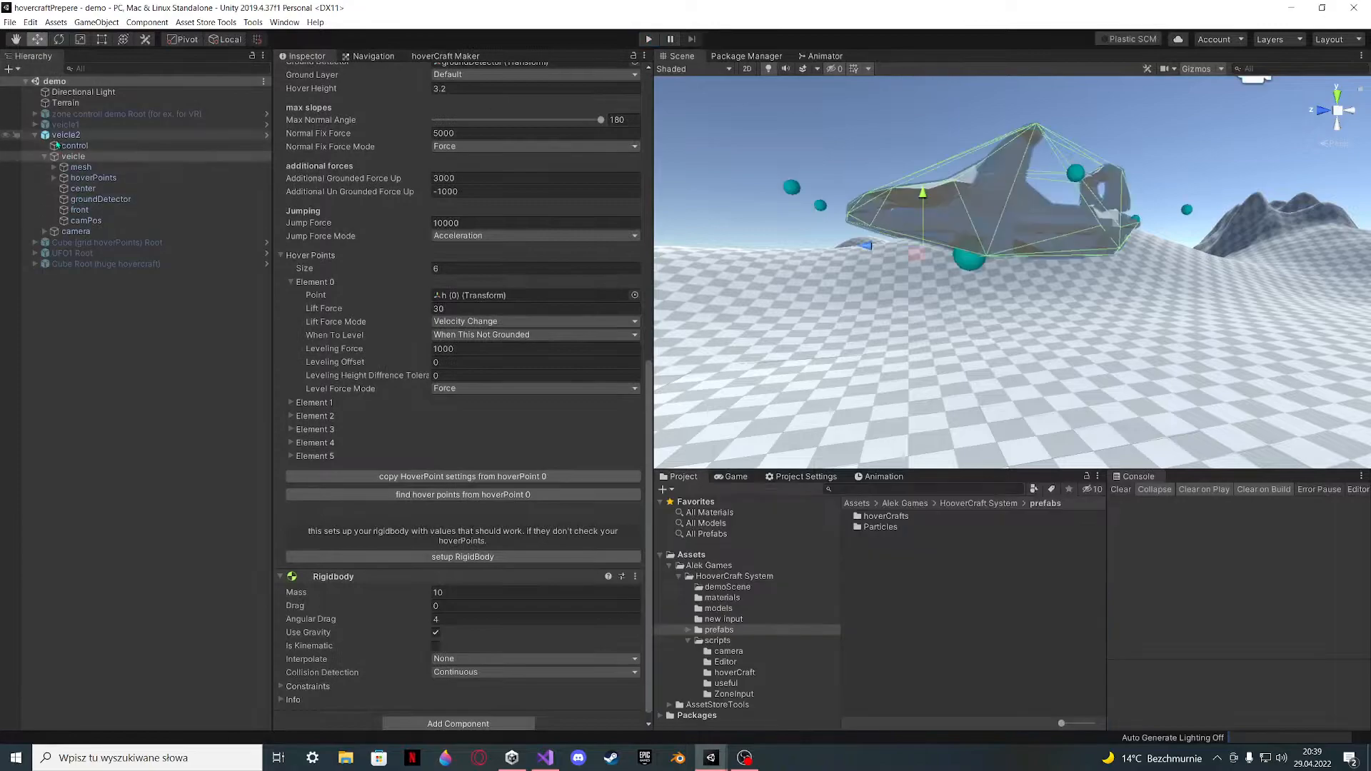
click(66, 135)
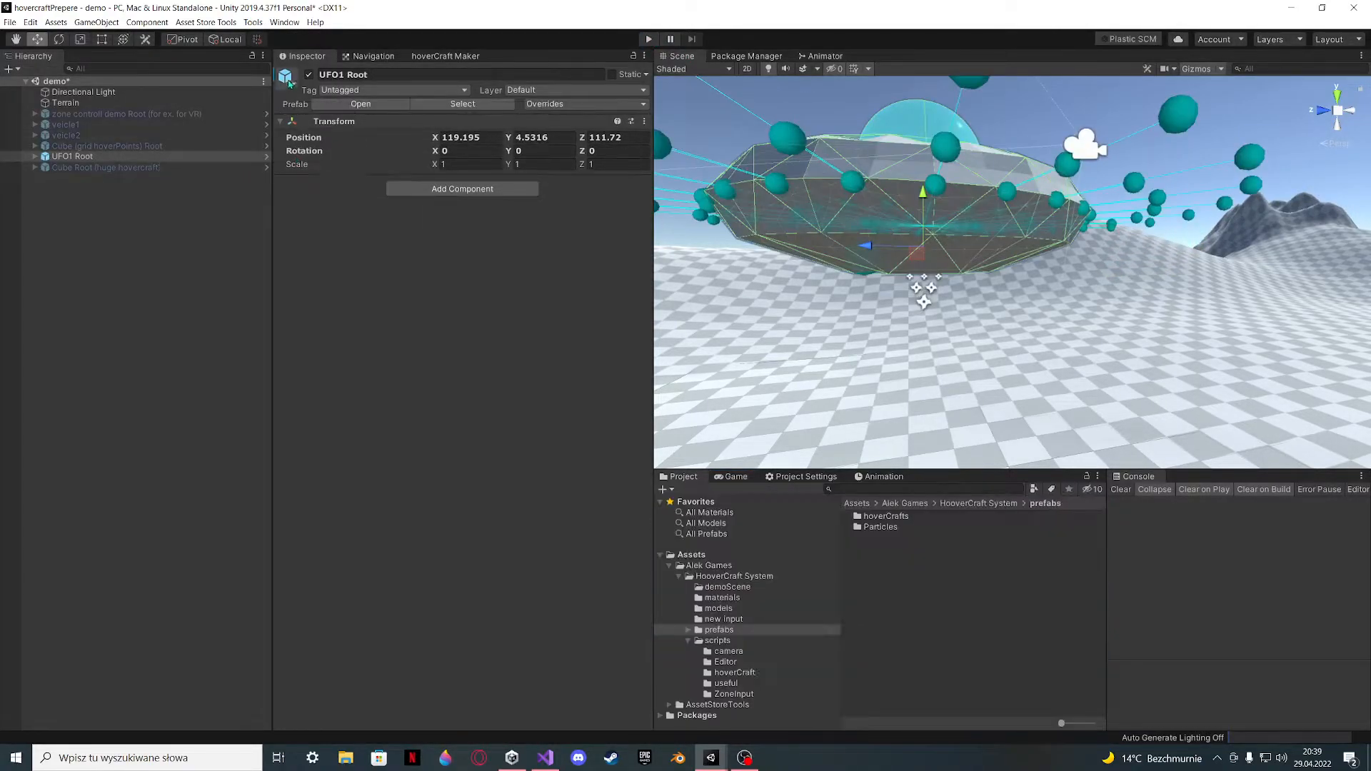
- Deactivate the UFO1 Root and huge Cube Root hovercraft objects
click(105, 167)
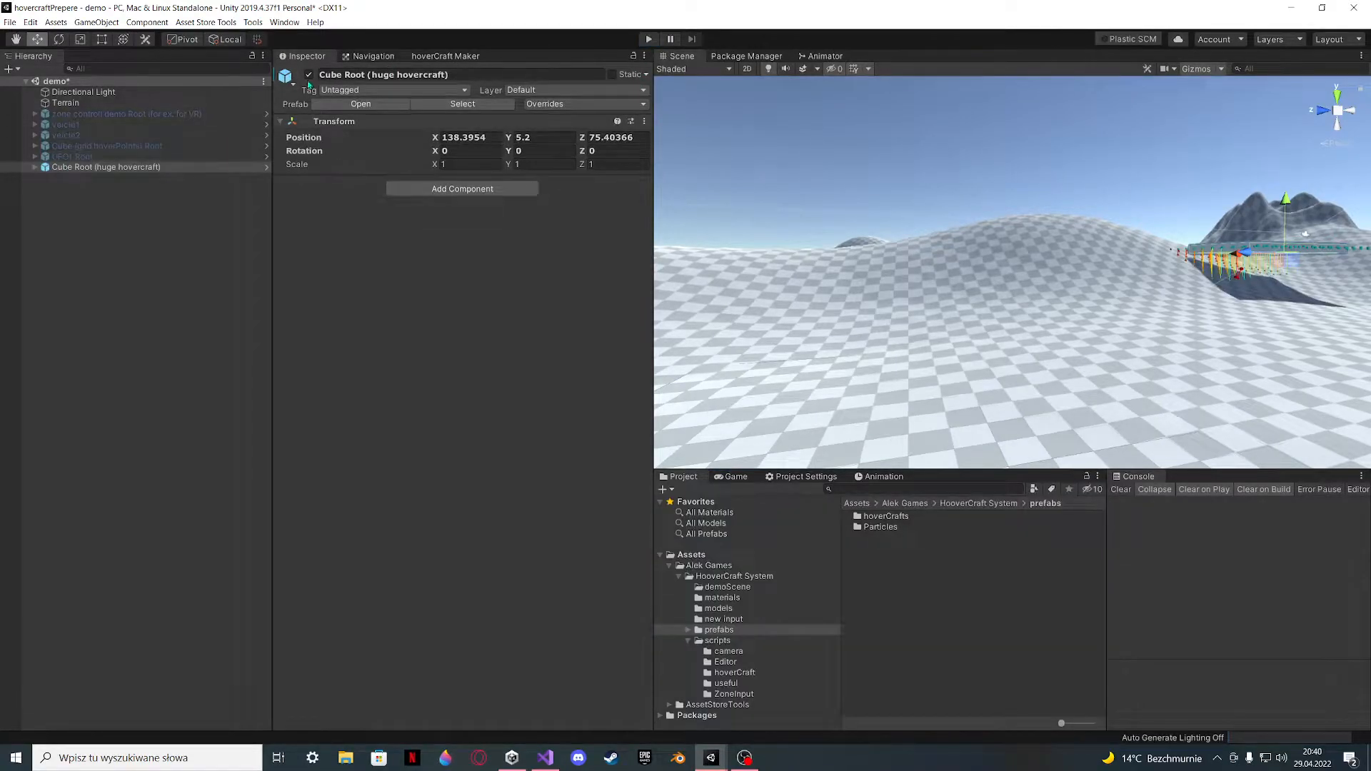
click(125, 113)
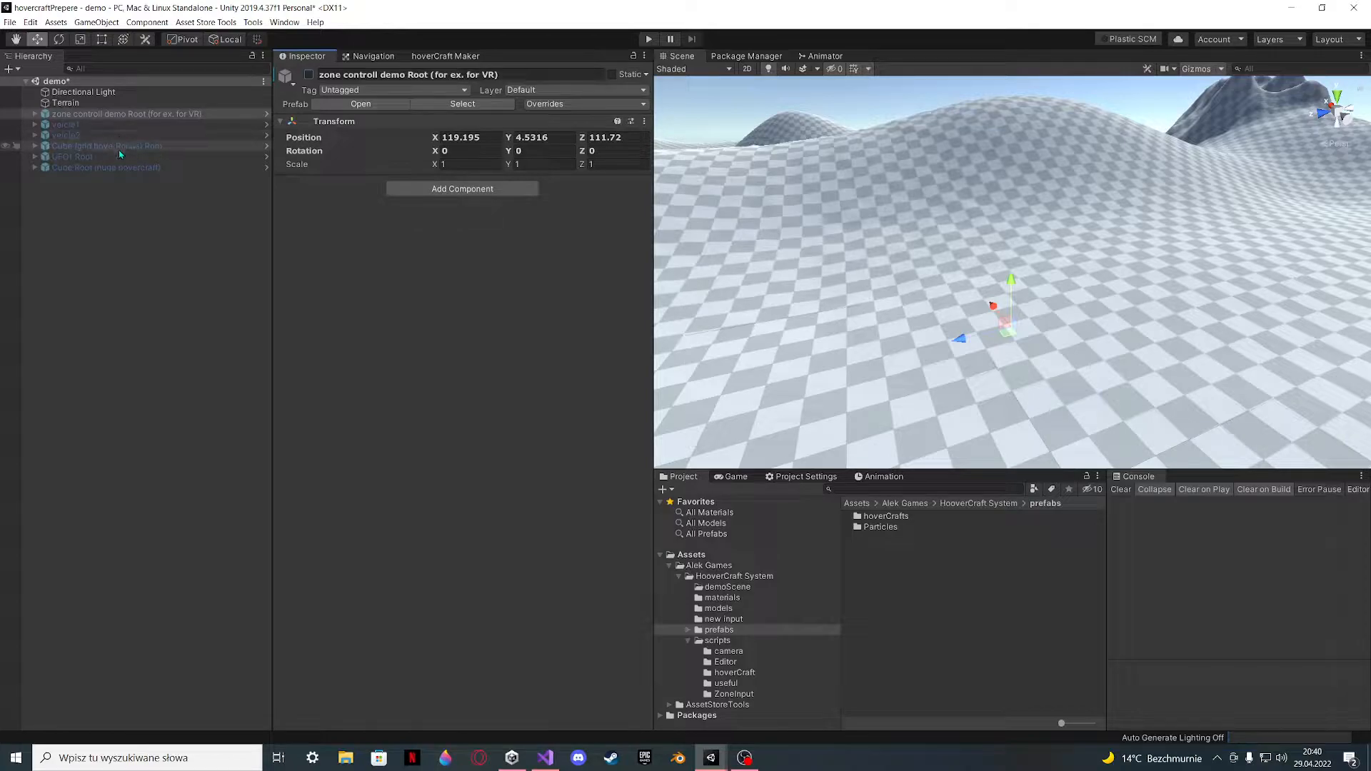
- Create a flat 3D cube and duplicate it
right_click(120, 155)
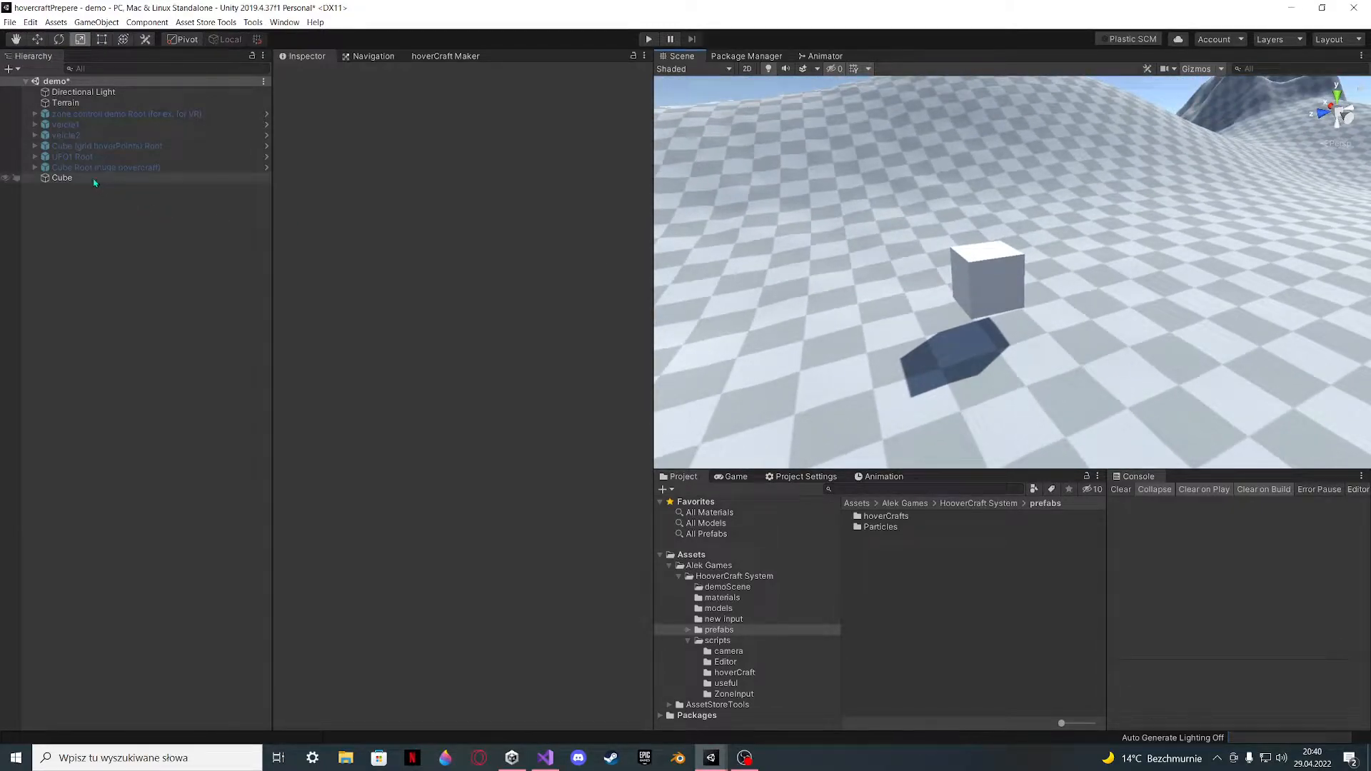
click(63, 178)
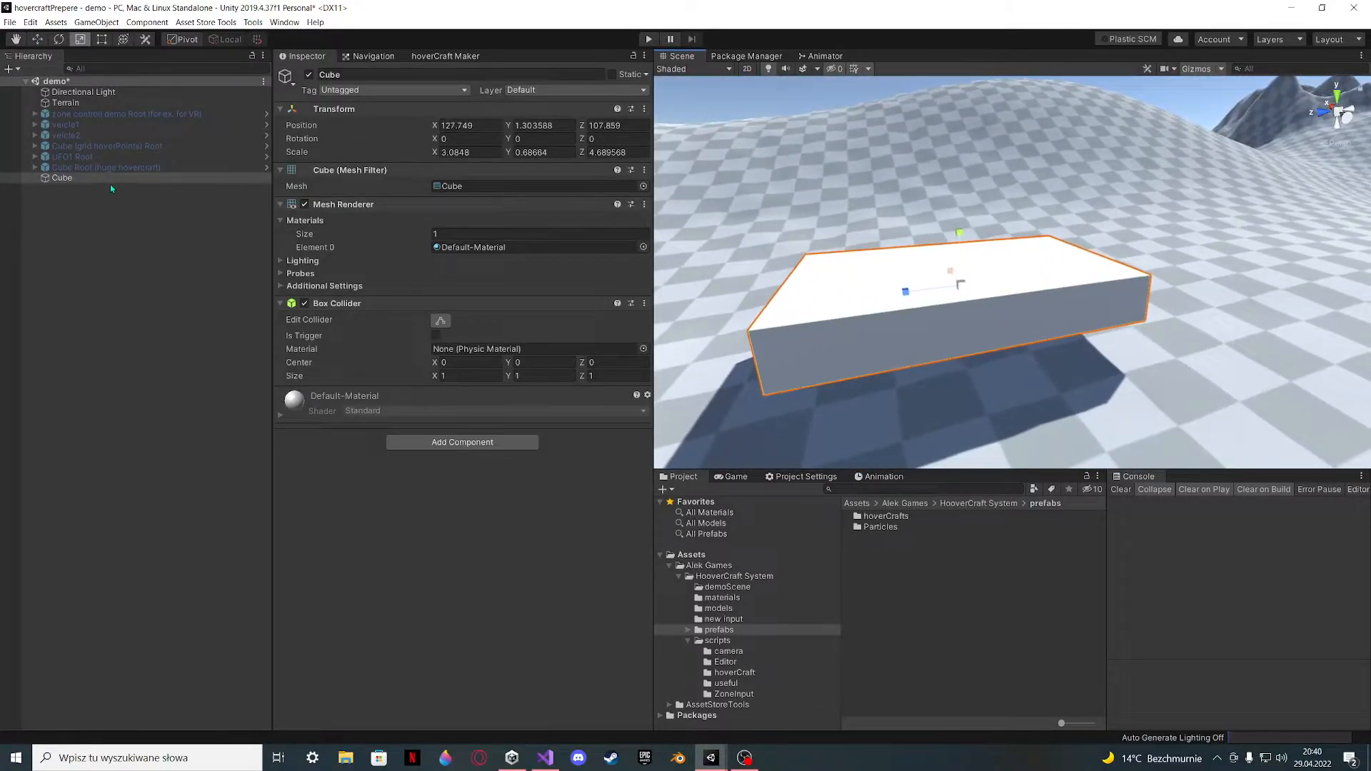
right_click(62, 178)
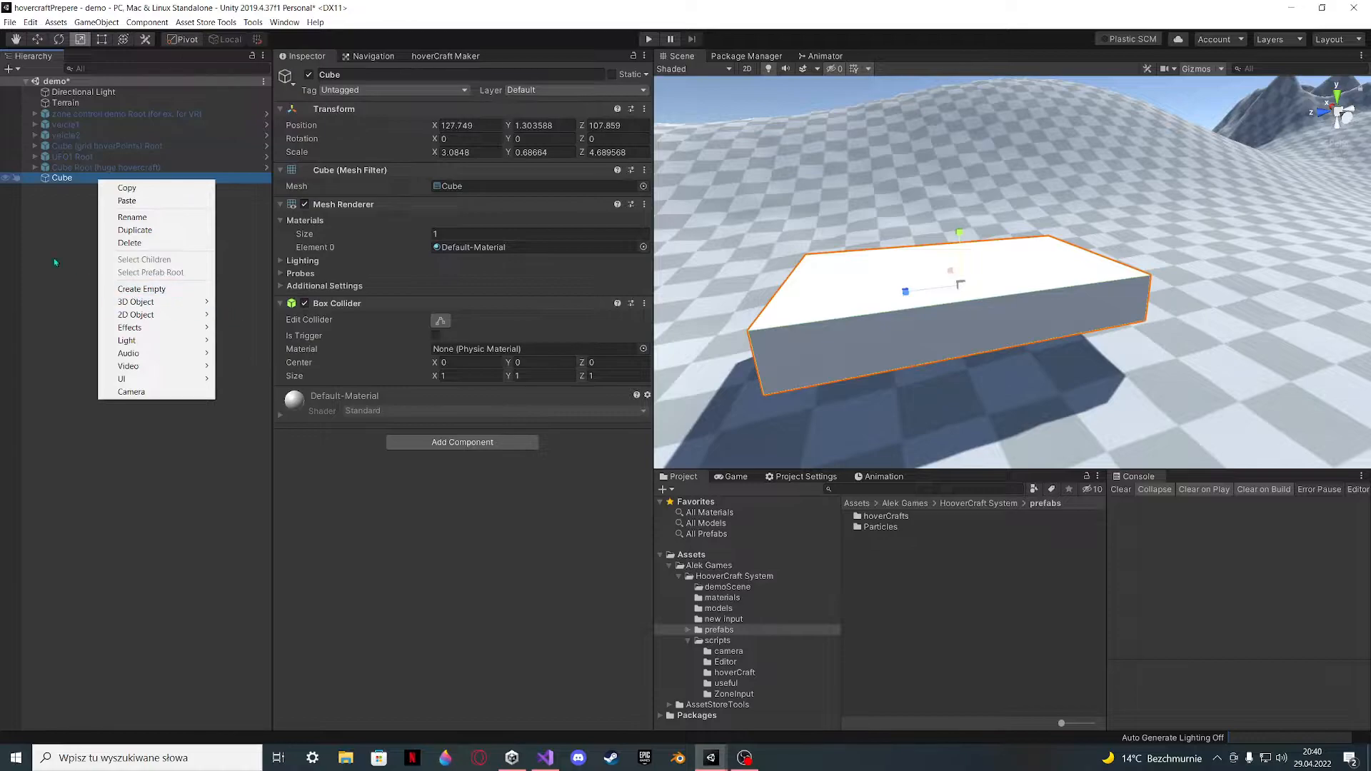
click(135, 230)
text(tes)
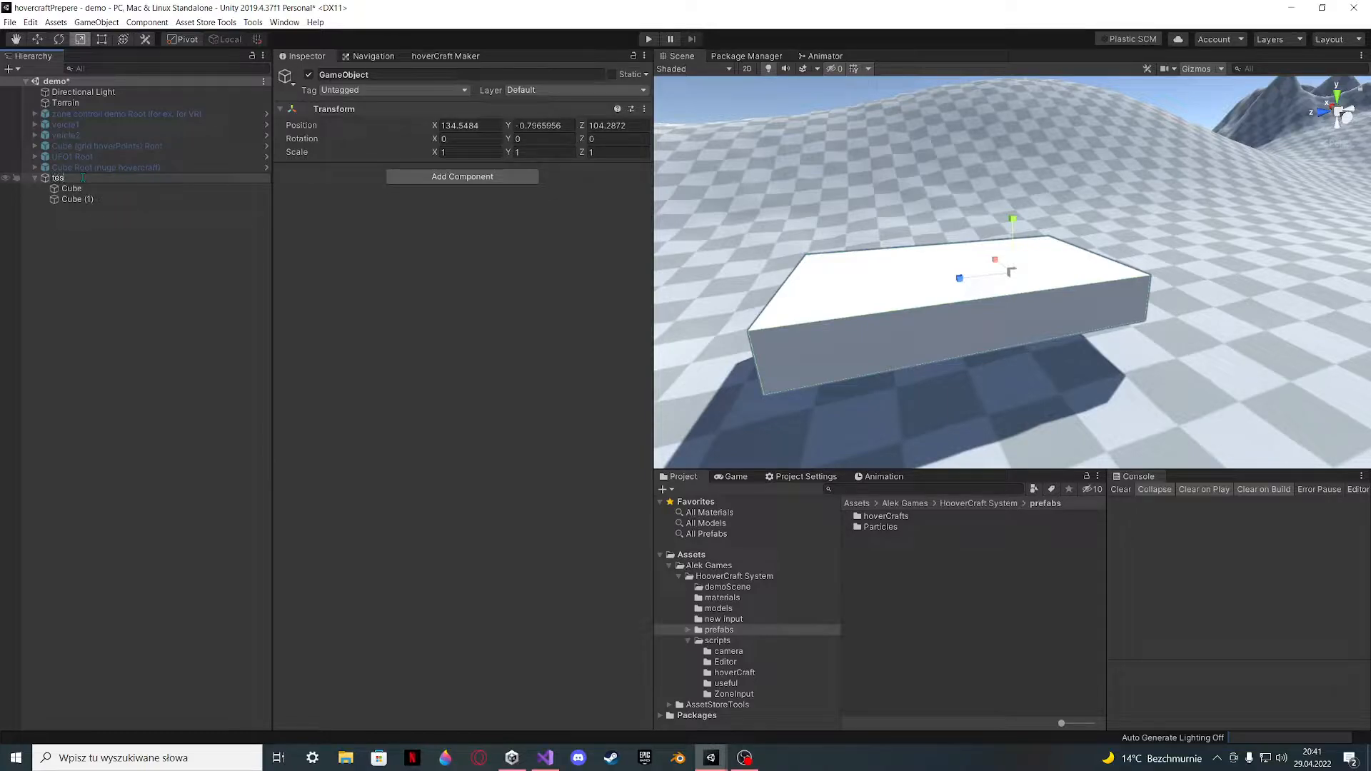
- Zero both cubes' positions under the test parent and resize the top cube
click(77, 199)
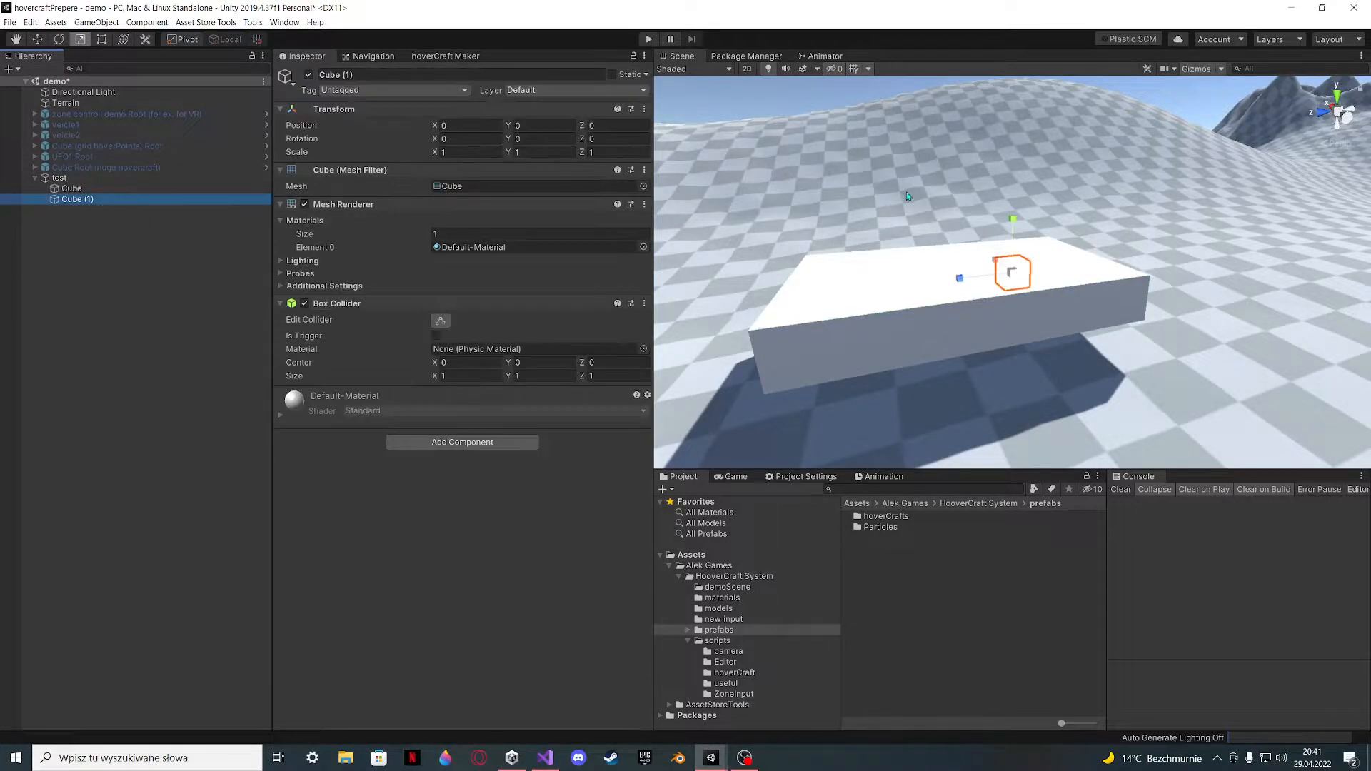
drag(1012, 273, 1012, 275)
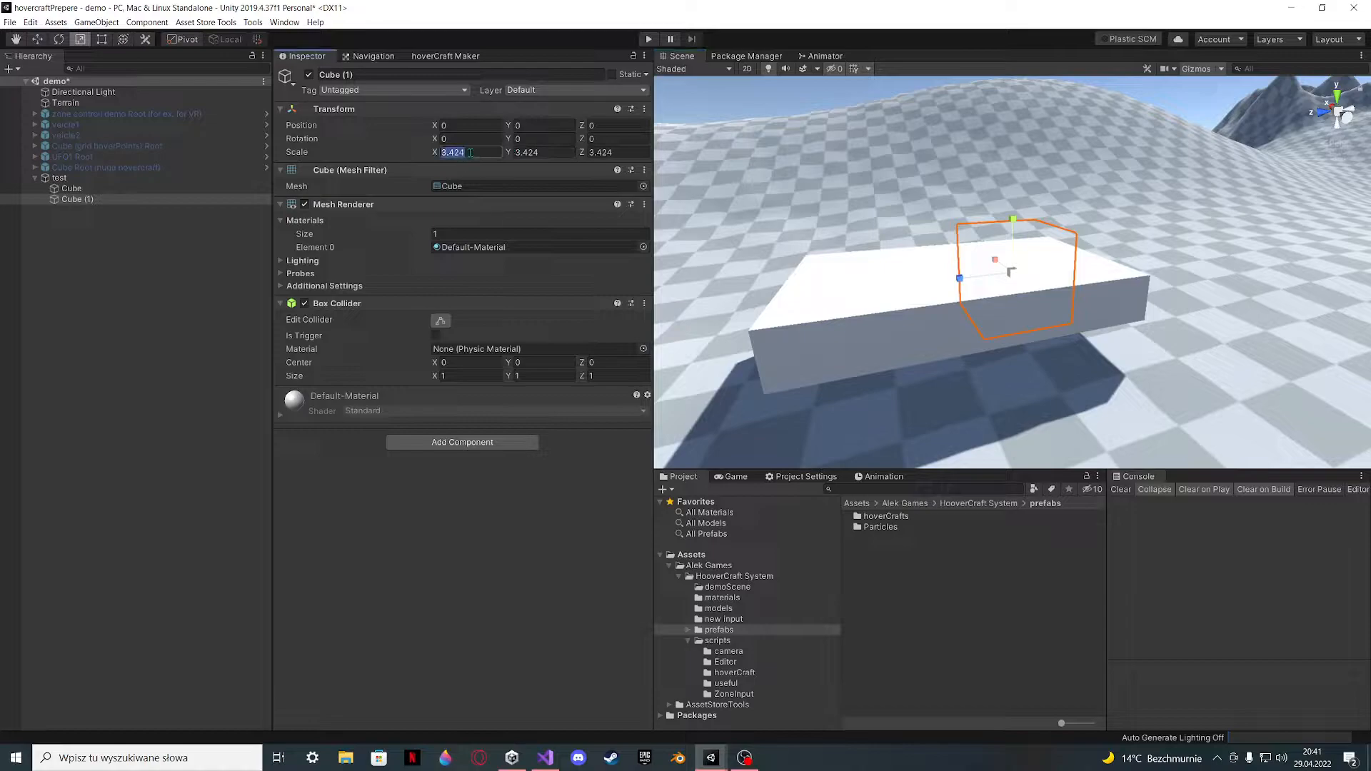
click(71, 188)
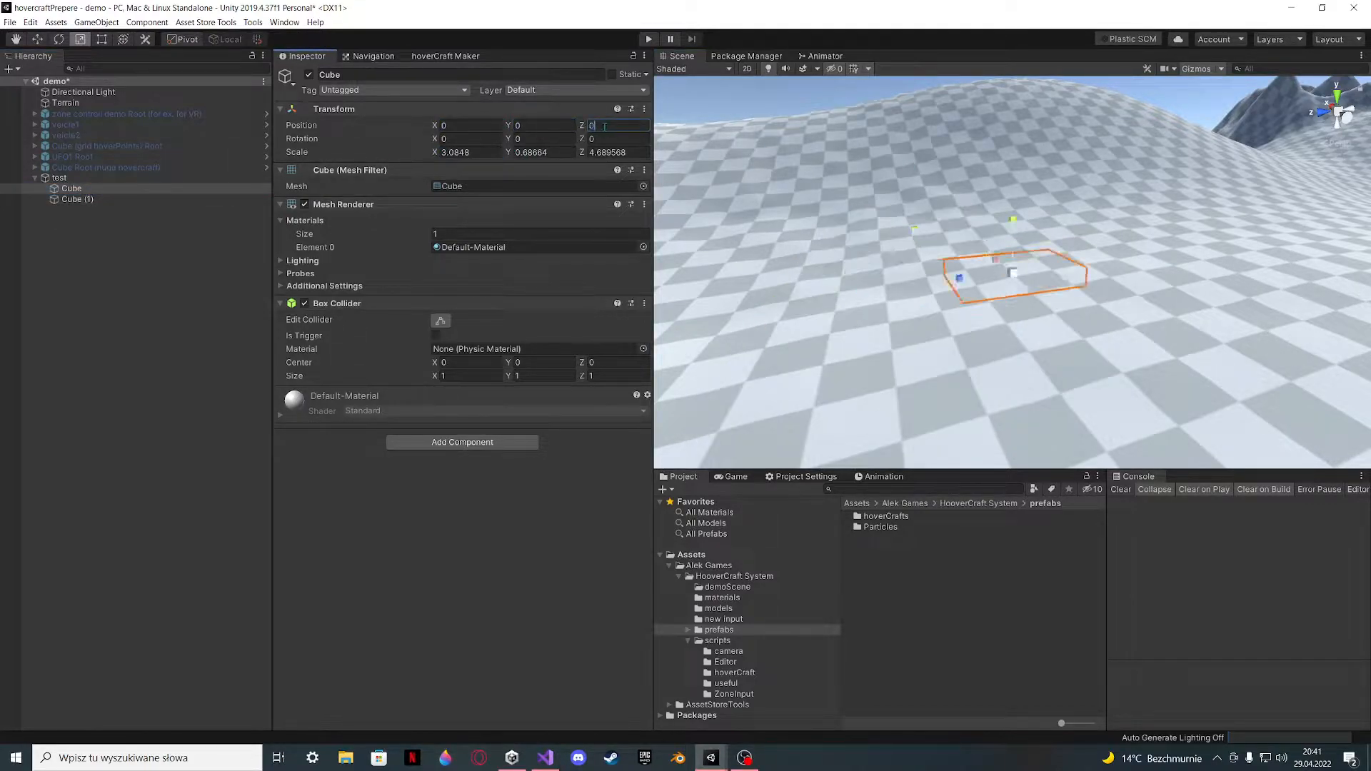
click(59, 177)
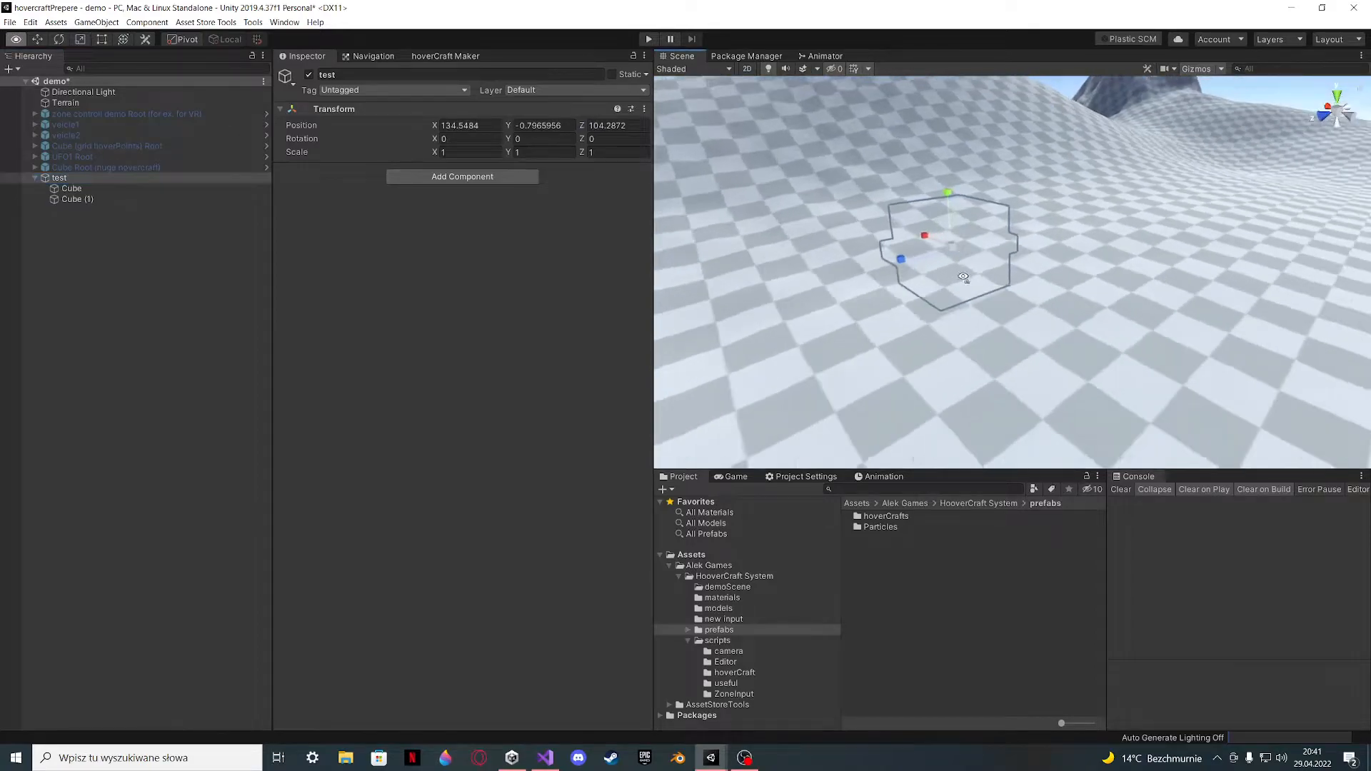
click(72, 188)
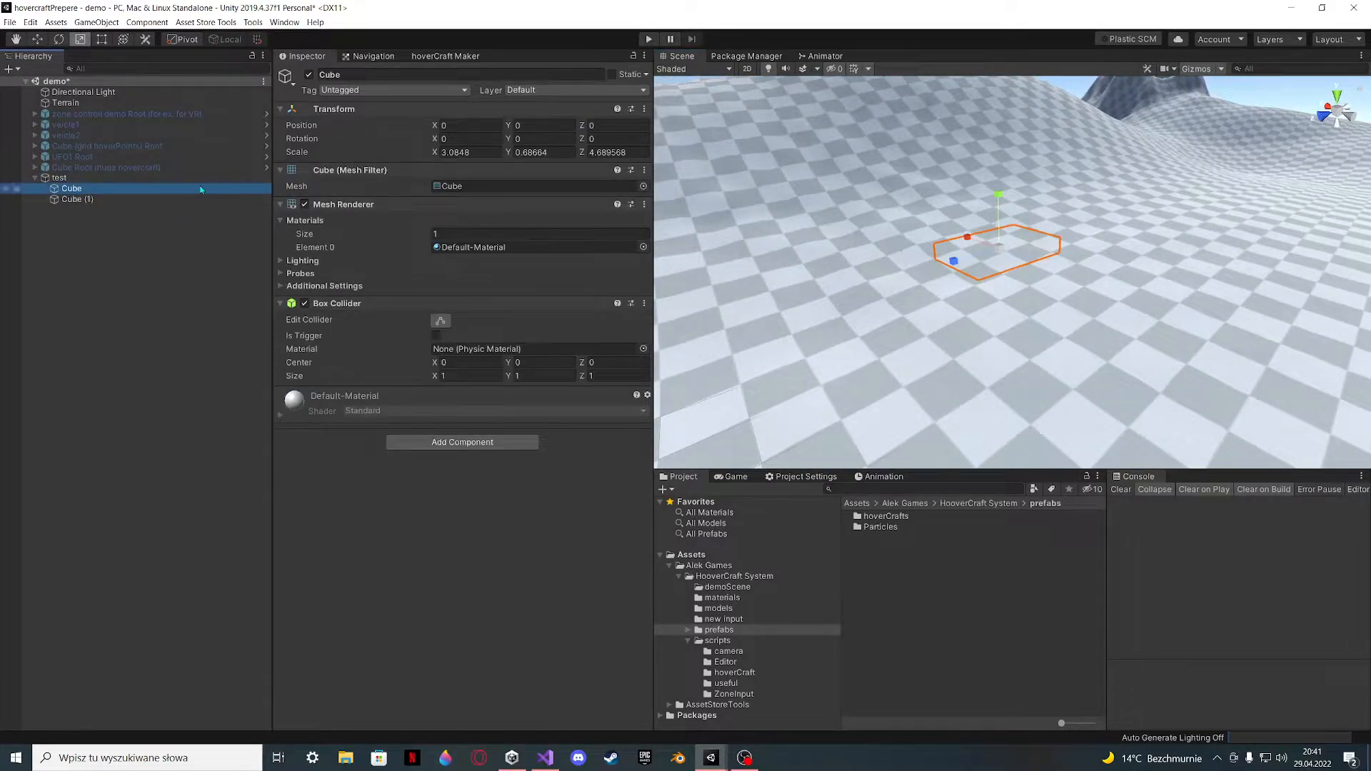
click(60, 178)
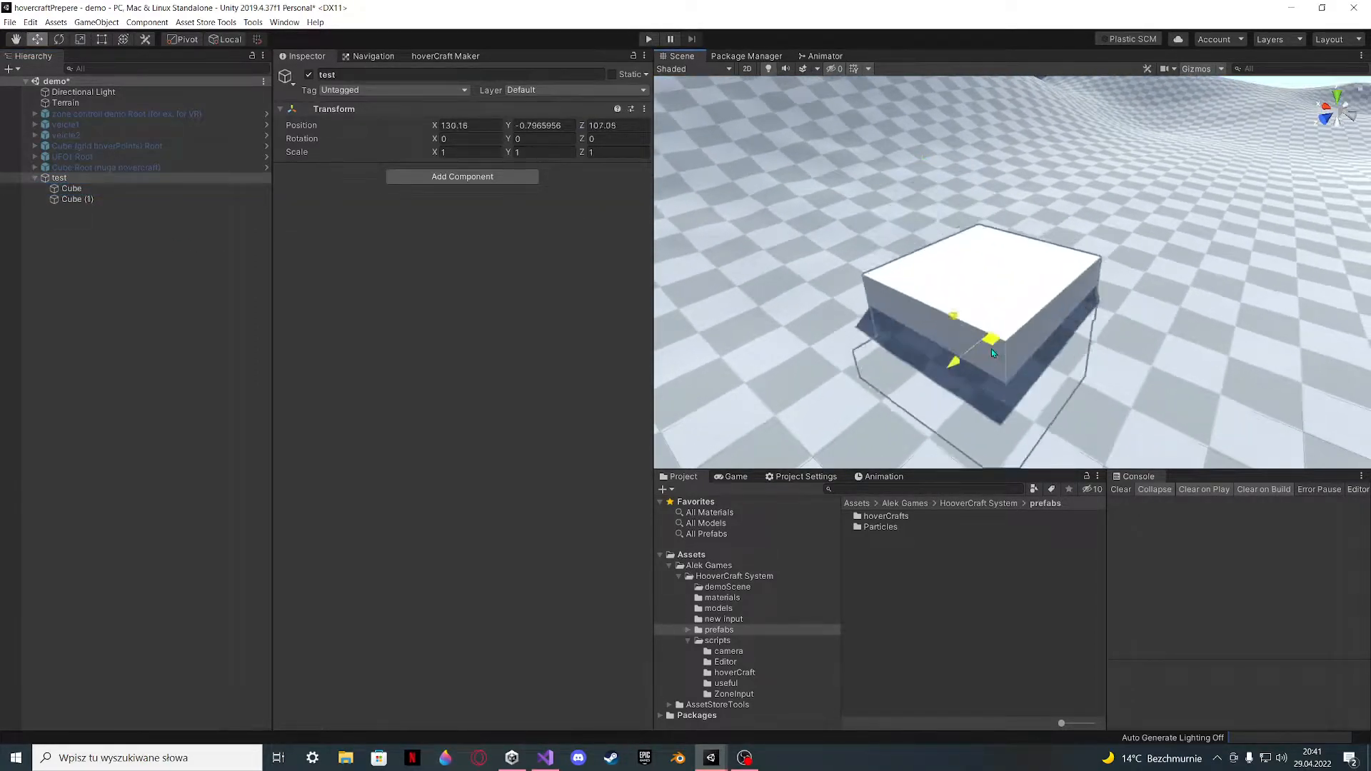
click(72, 188)
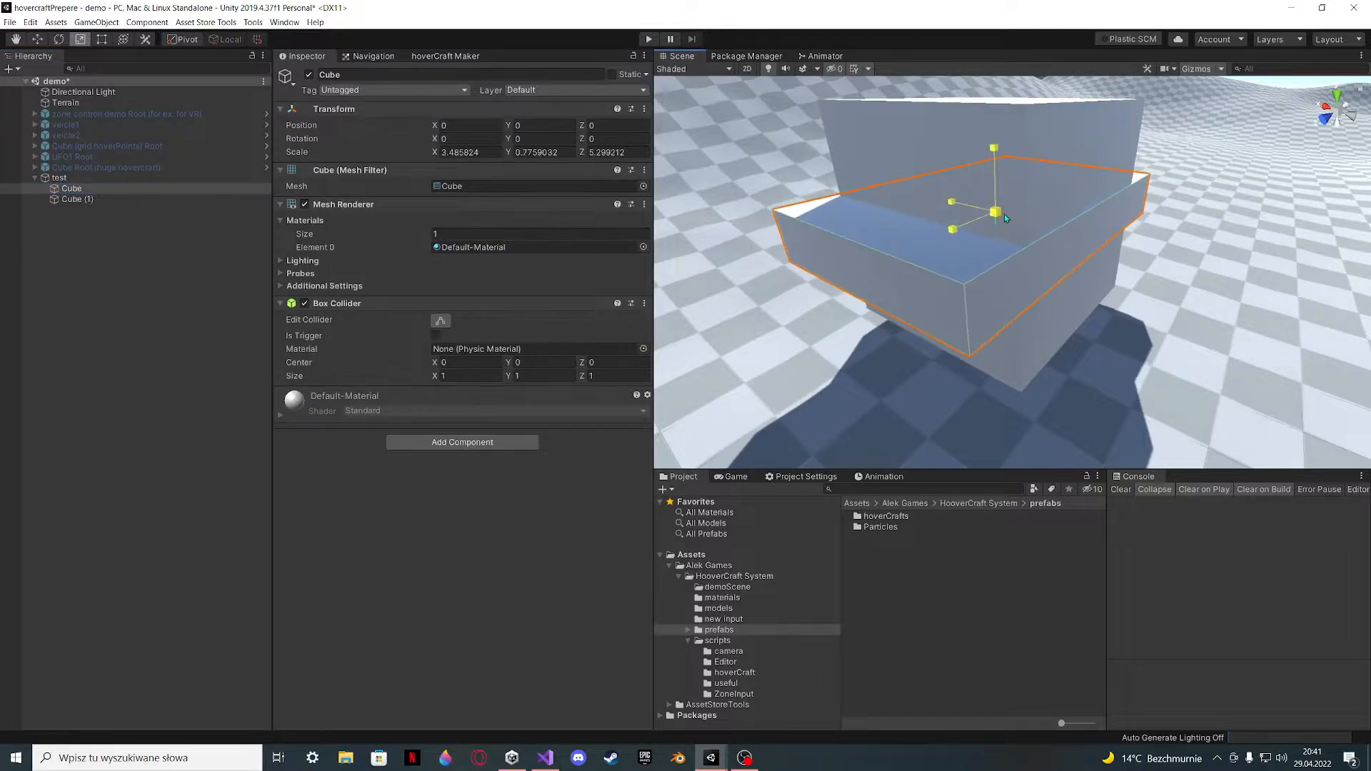
click(77, 198)
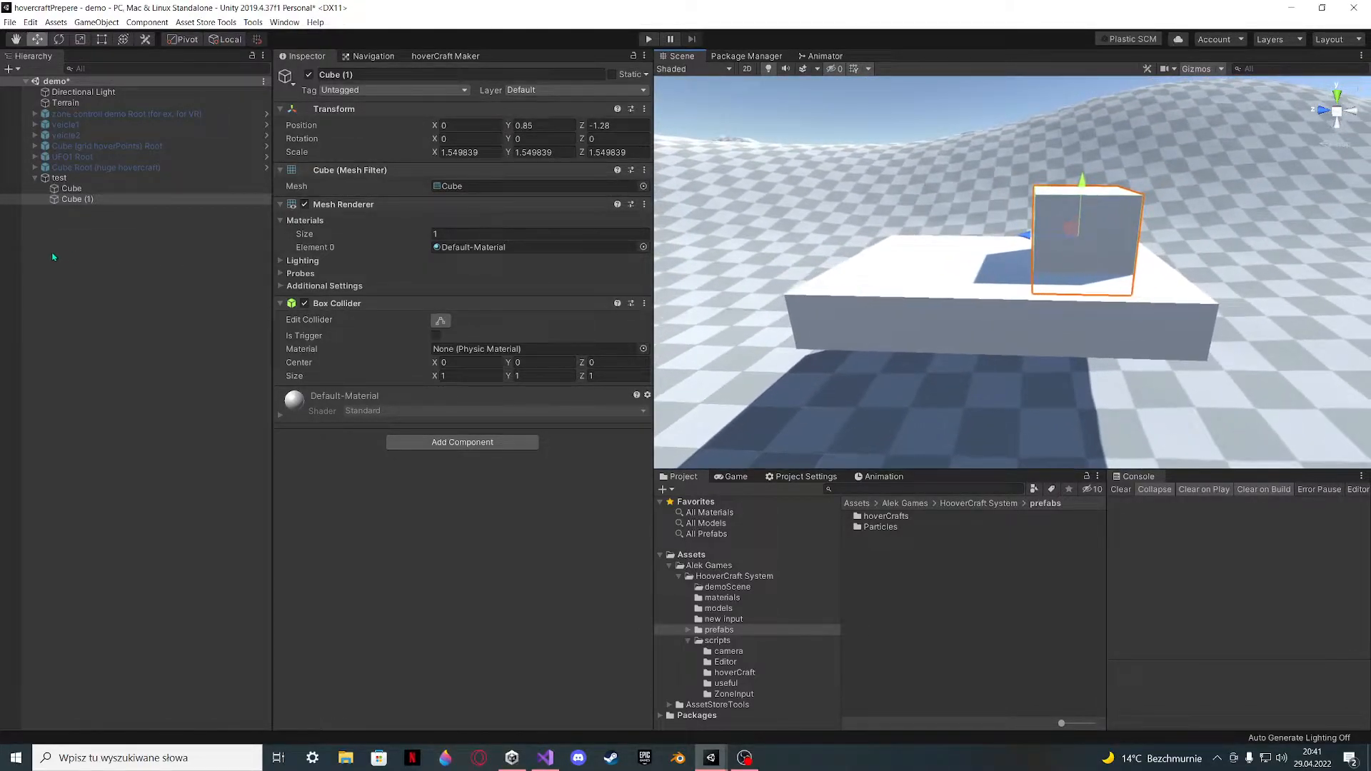
- Generate a test Root hovercraft with camera, tilting and hover points using hoverCraft Maker
click(59, 178)
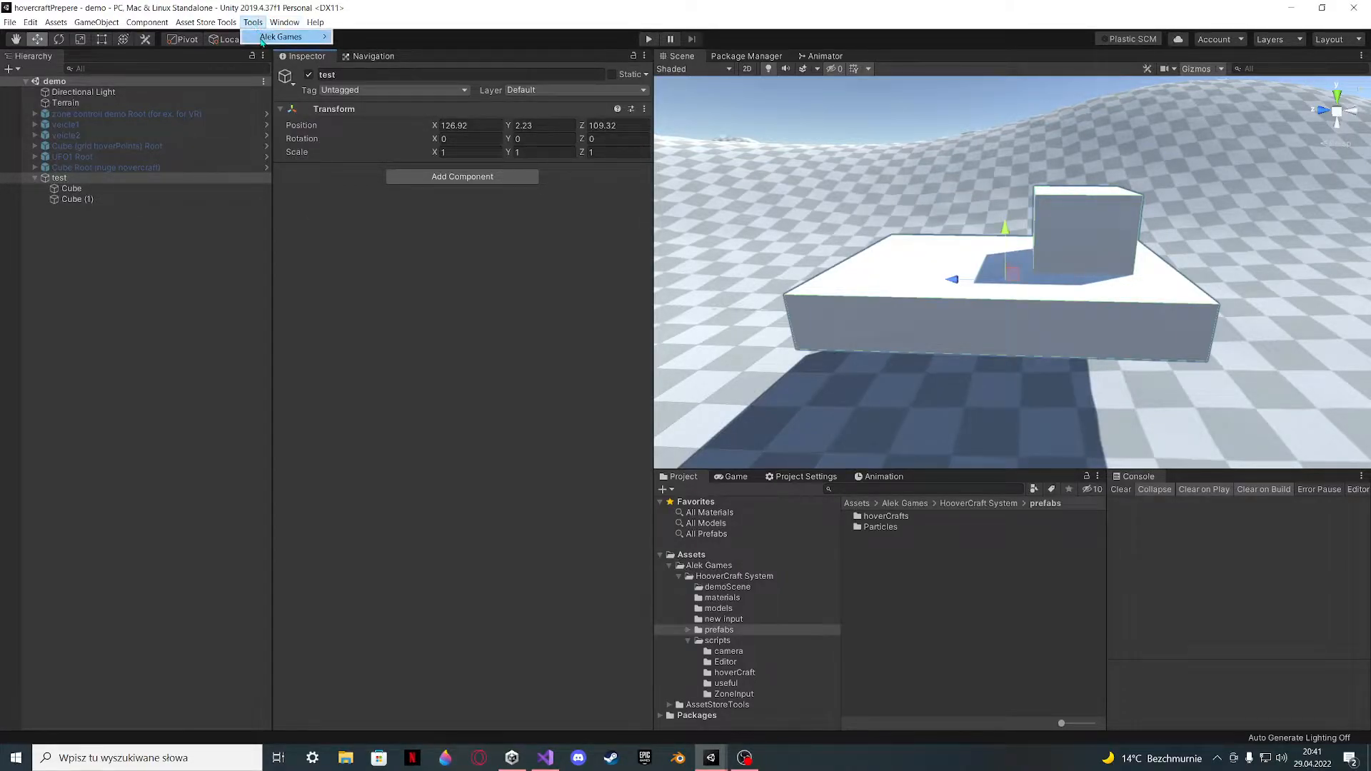
click(280, 35)
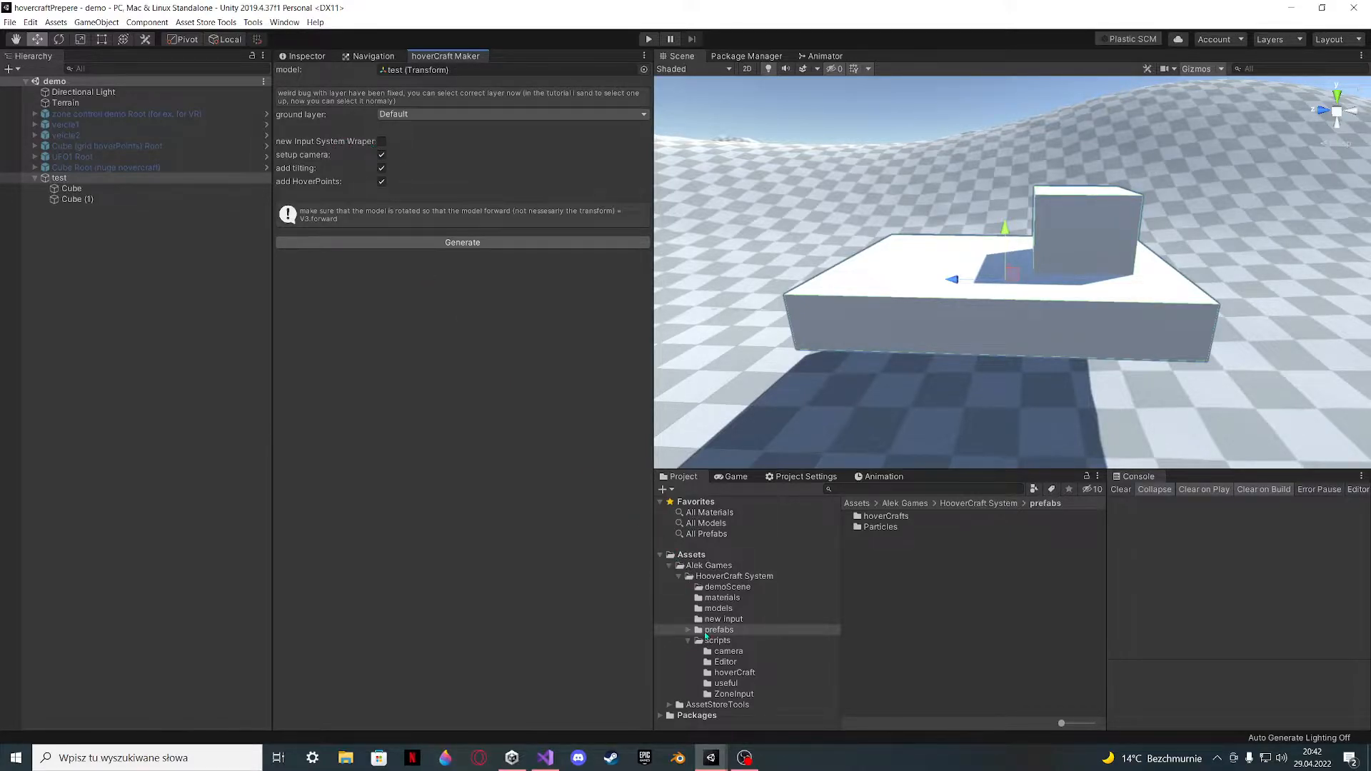
click(724, 619)
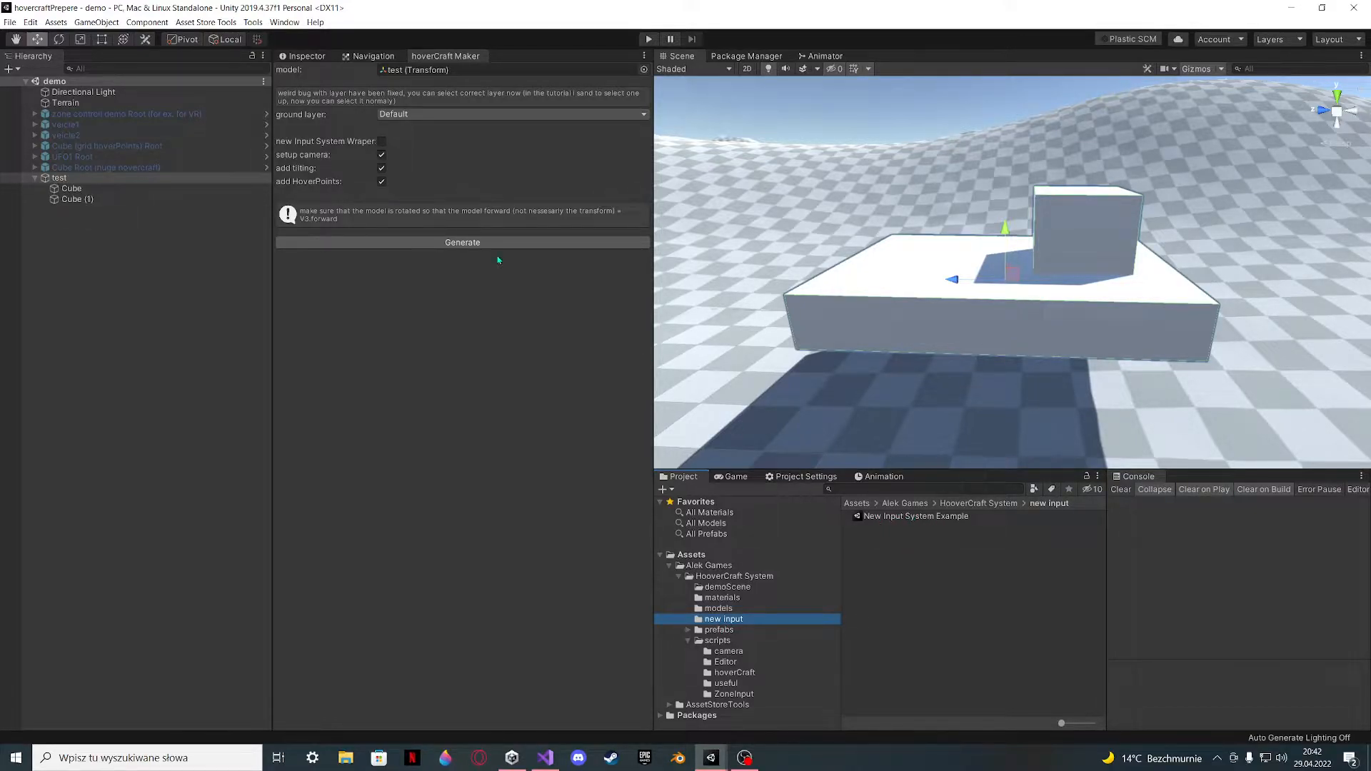
mouse_move(522, 214)
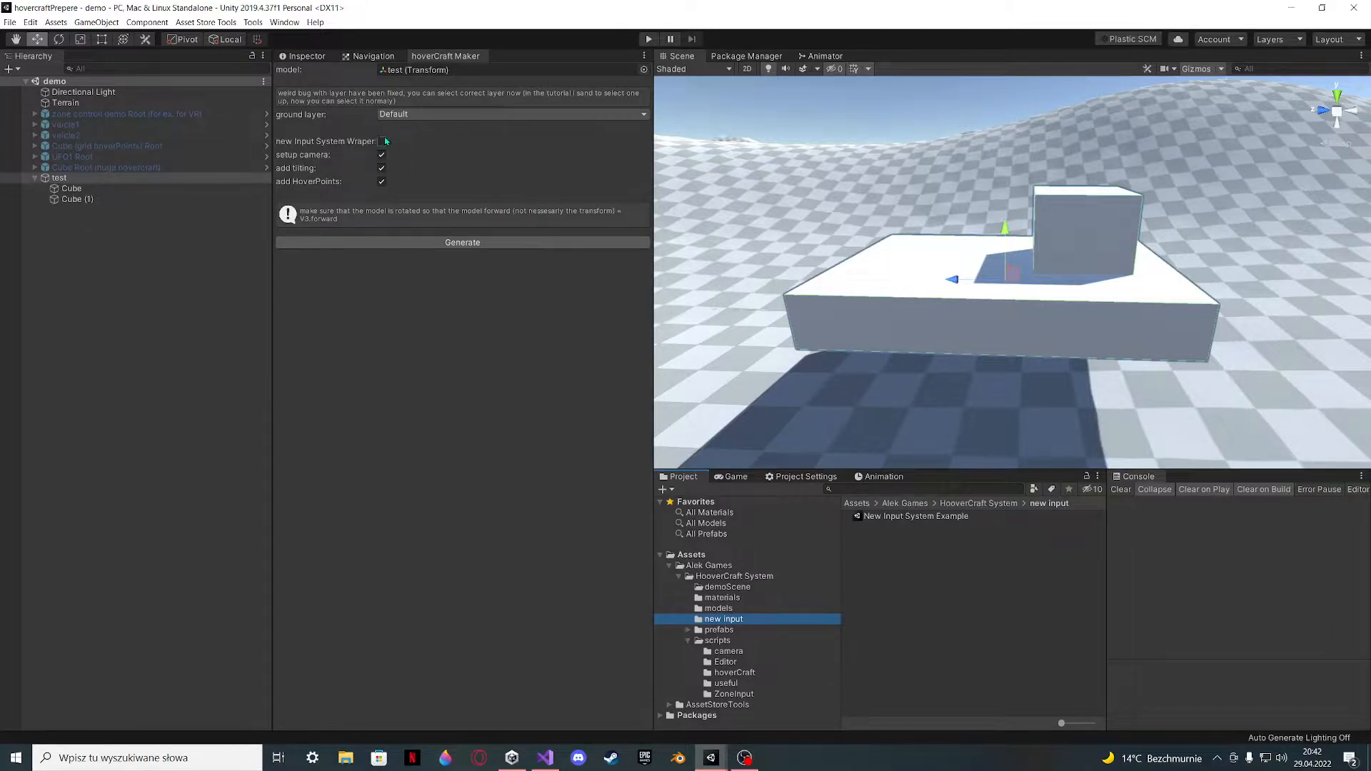
click(382, 141)
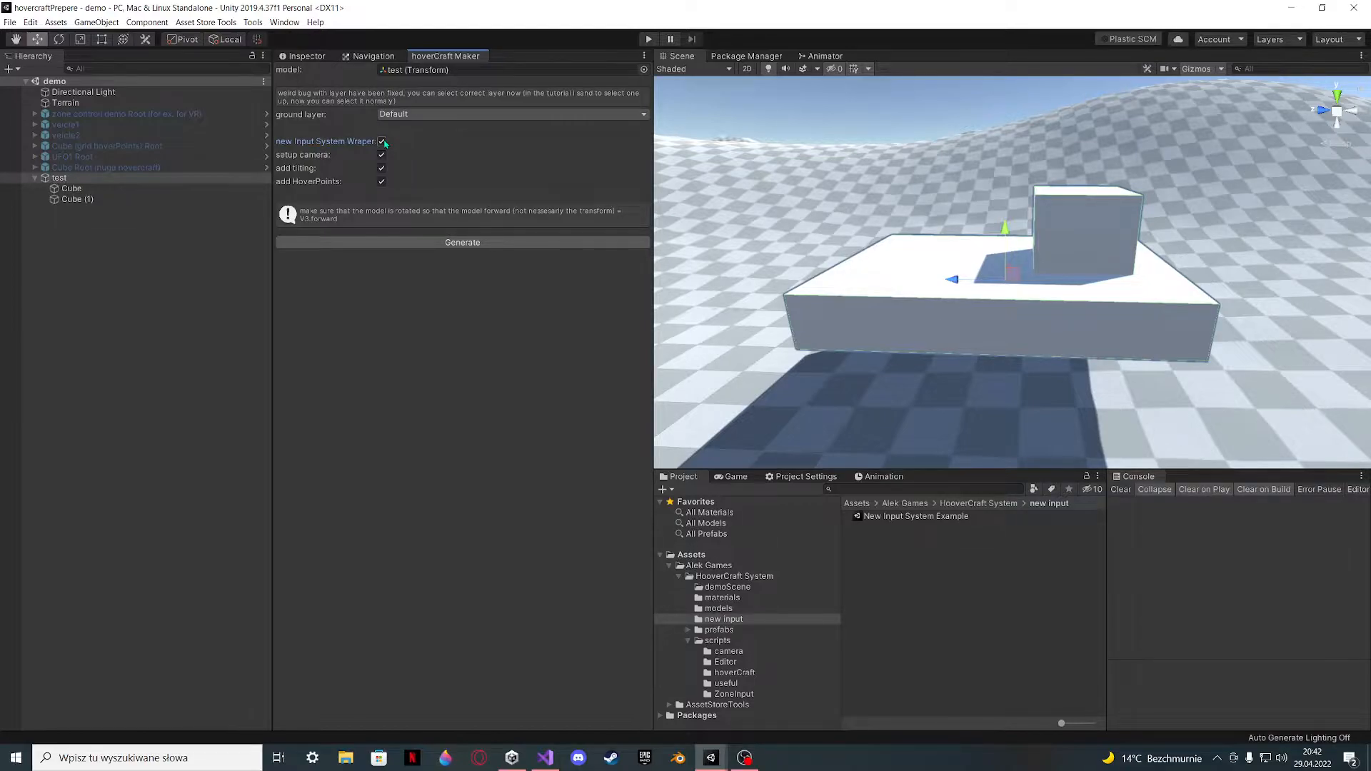
click(382, 141)
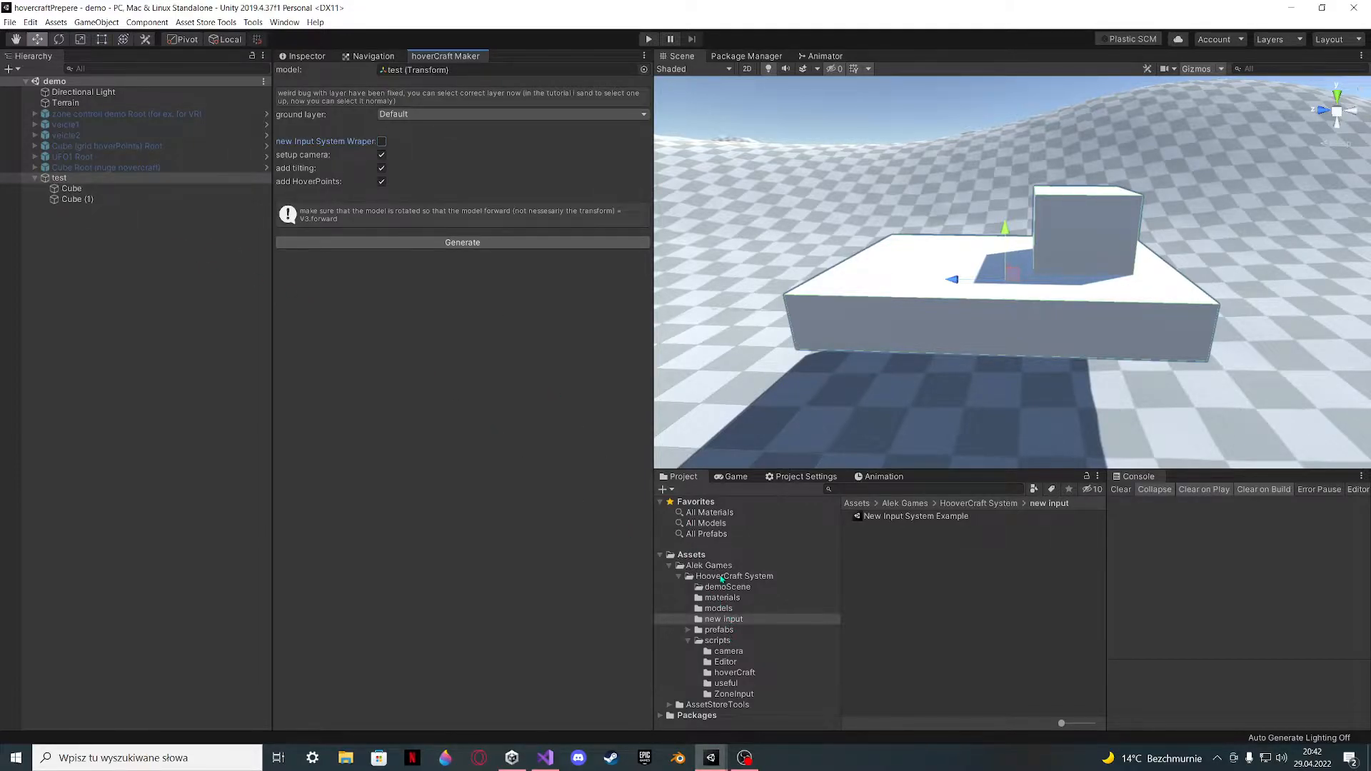
click(734, 576)
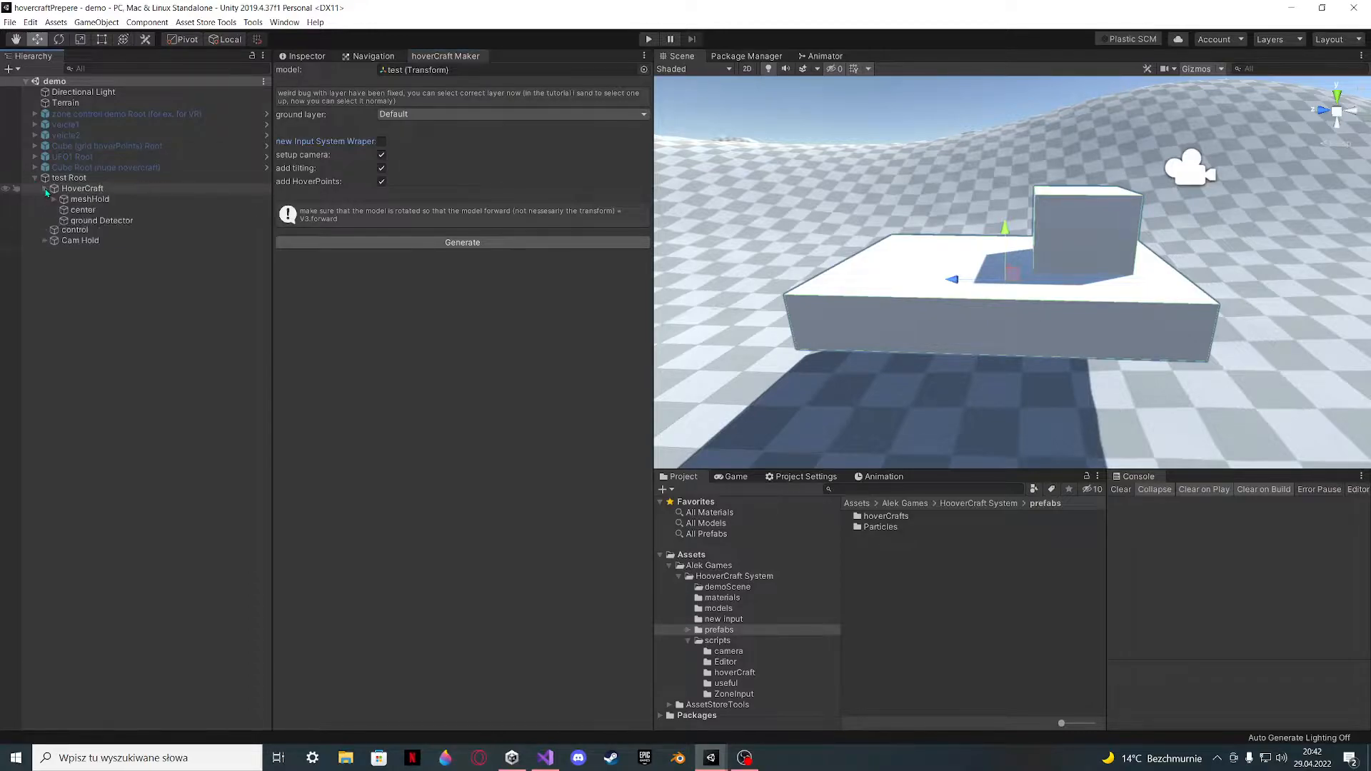
- Set the test mesh and its child cubes to the Water layer
click(64, 199)
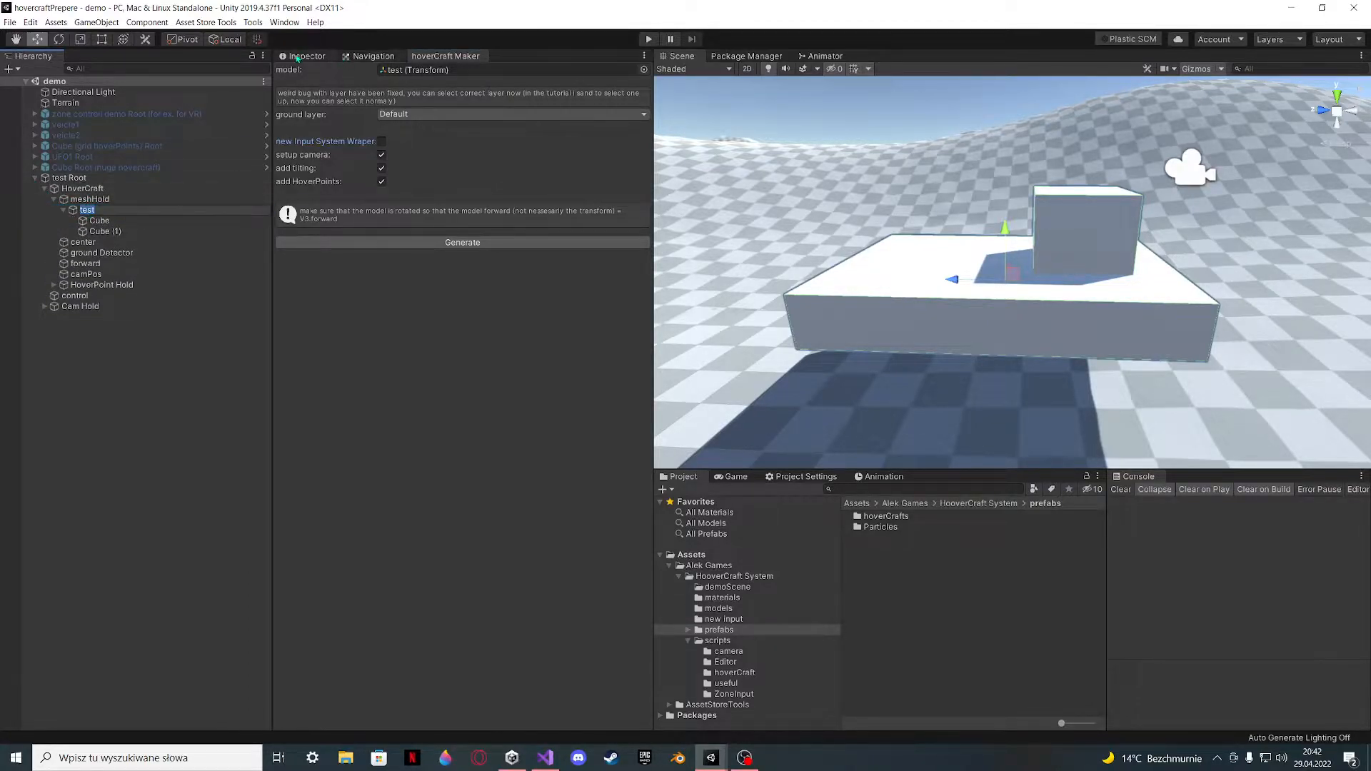
click(99, 221)
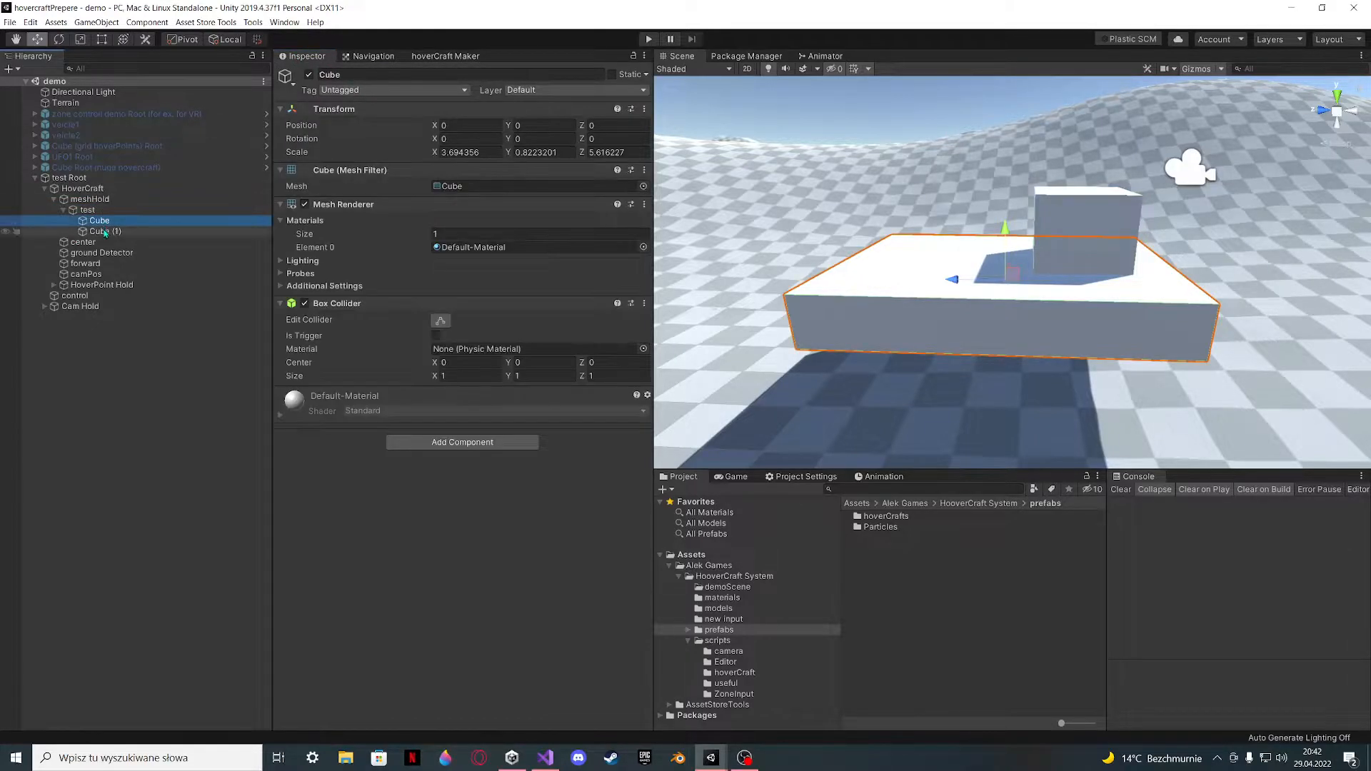
click(87, 210)
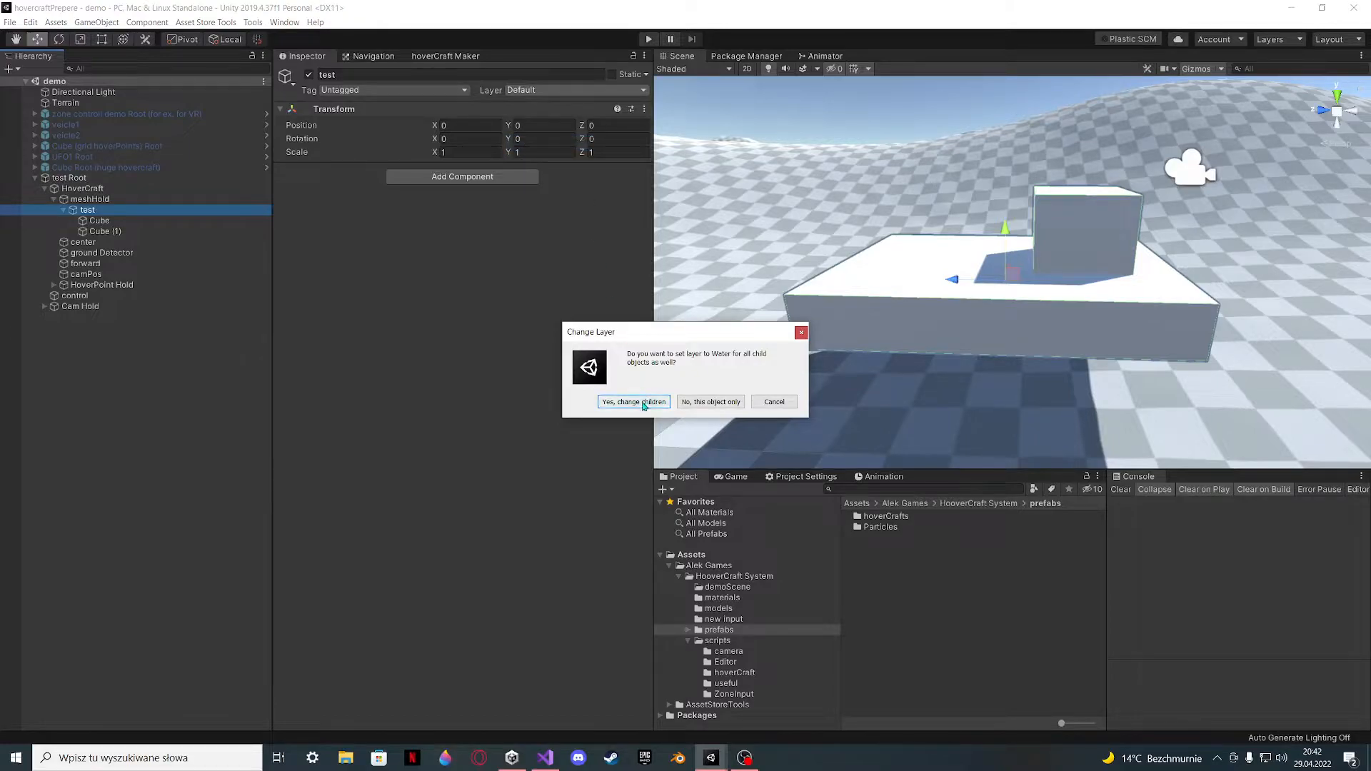
click(633, 401)
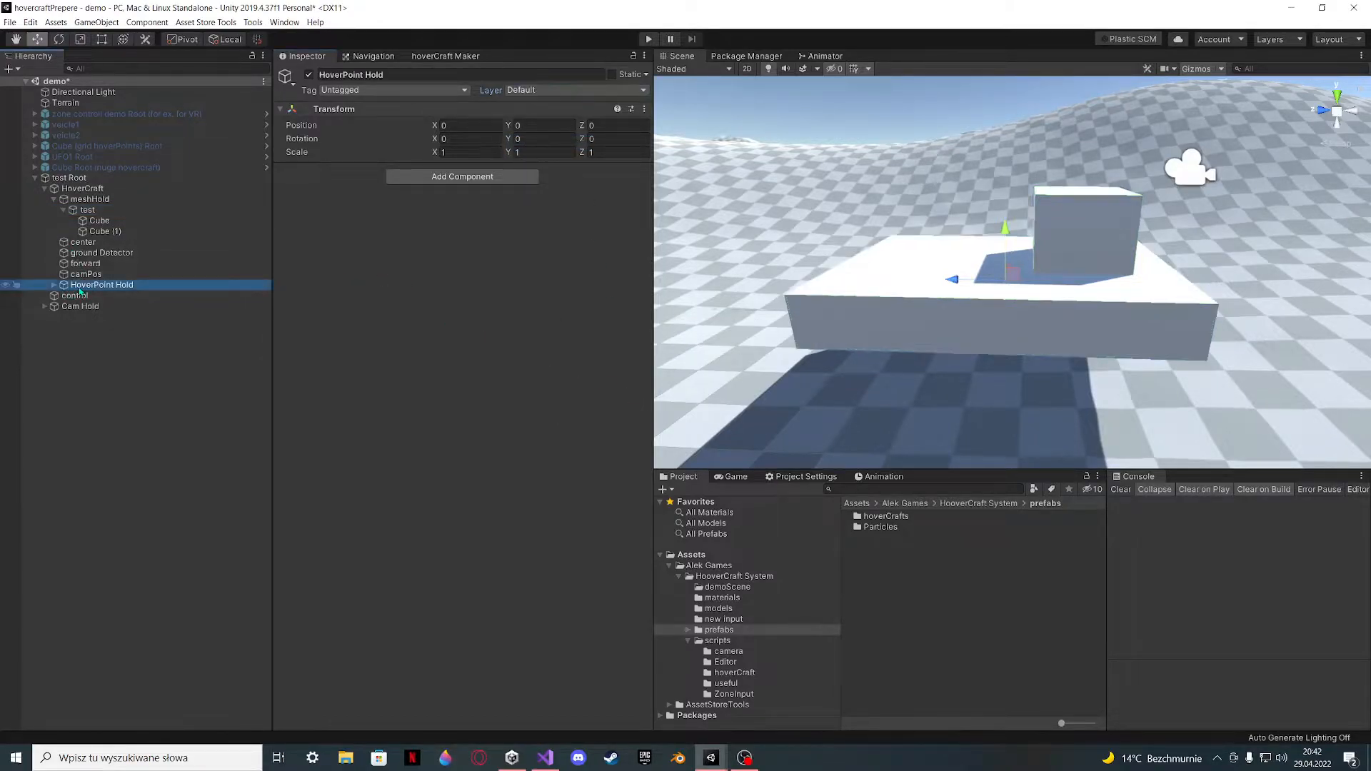
- Expand HoverPoint Hold and select the old hover points p0–p6
click(82, 188)
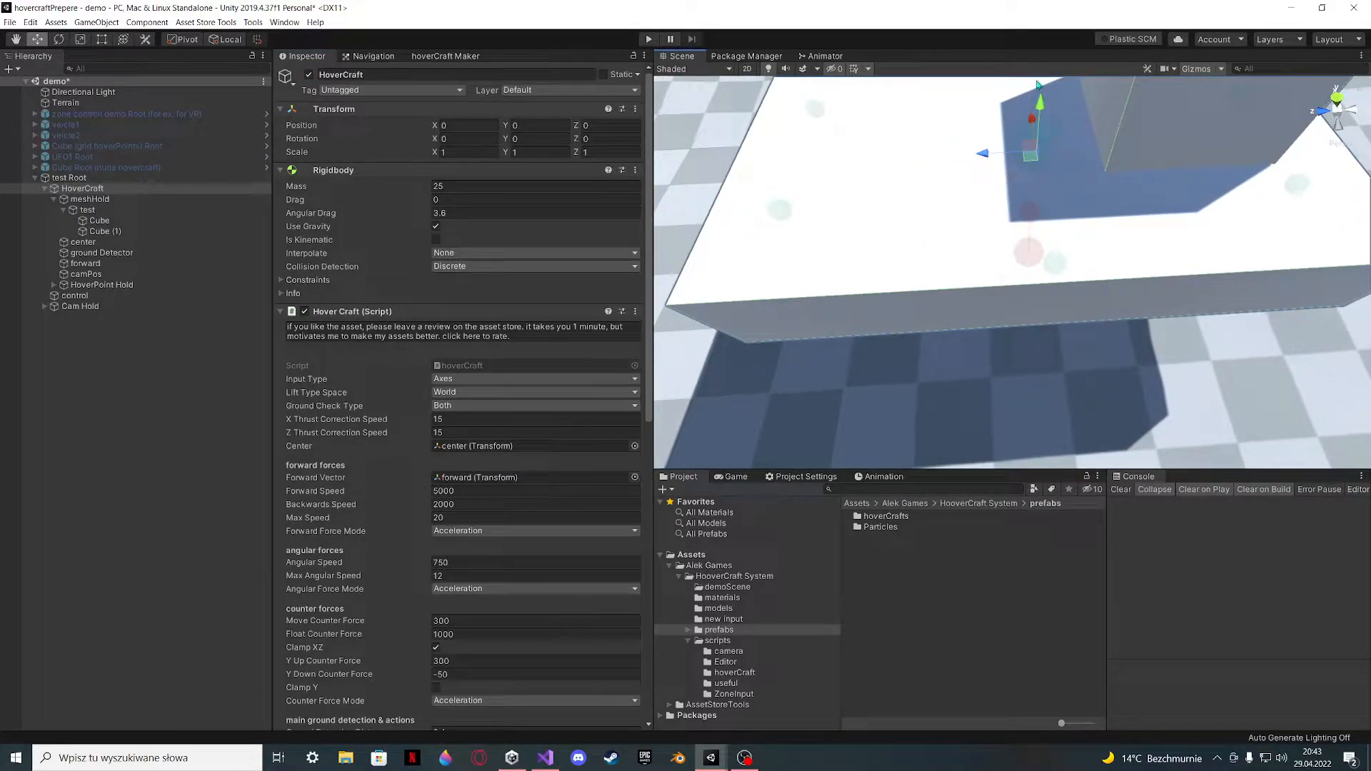
click(101, 284)
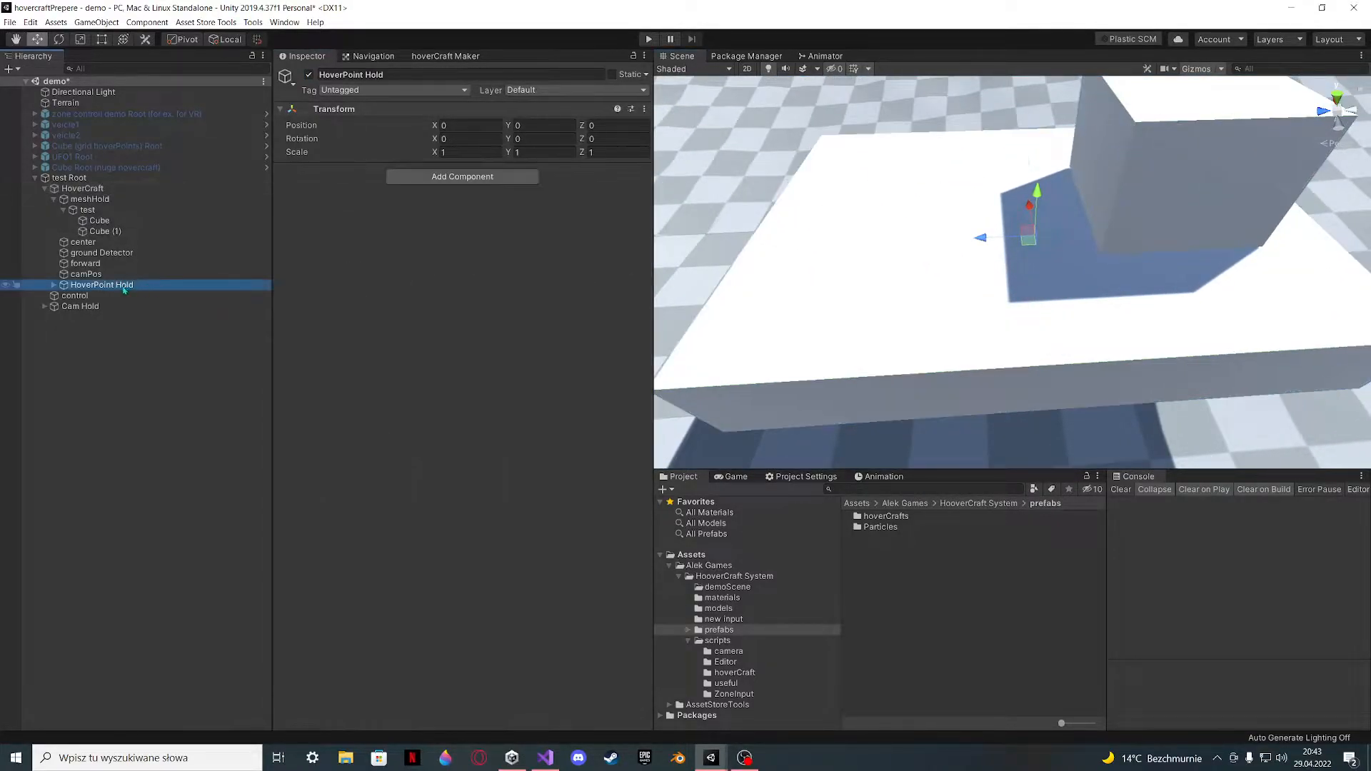
click(62, 284)
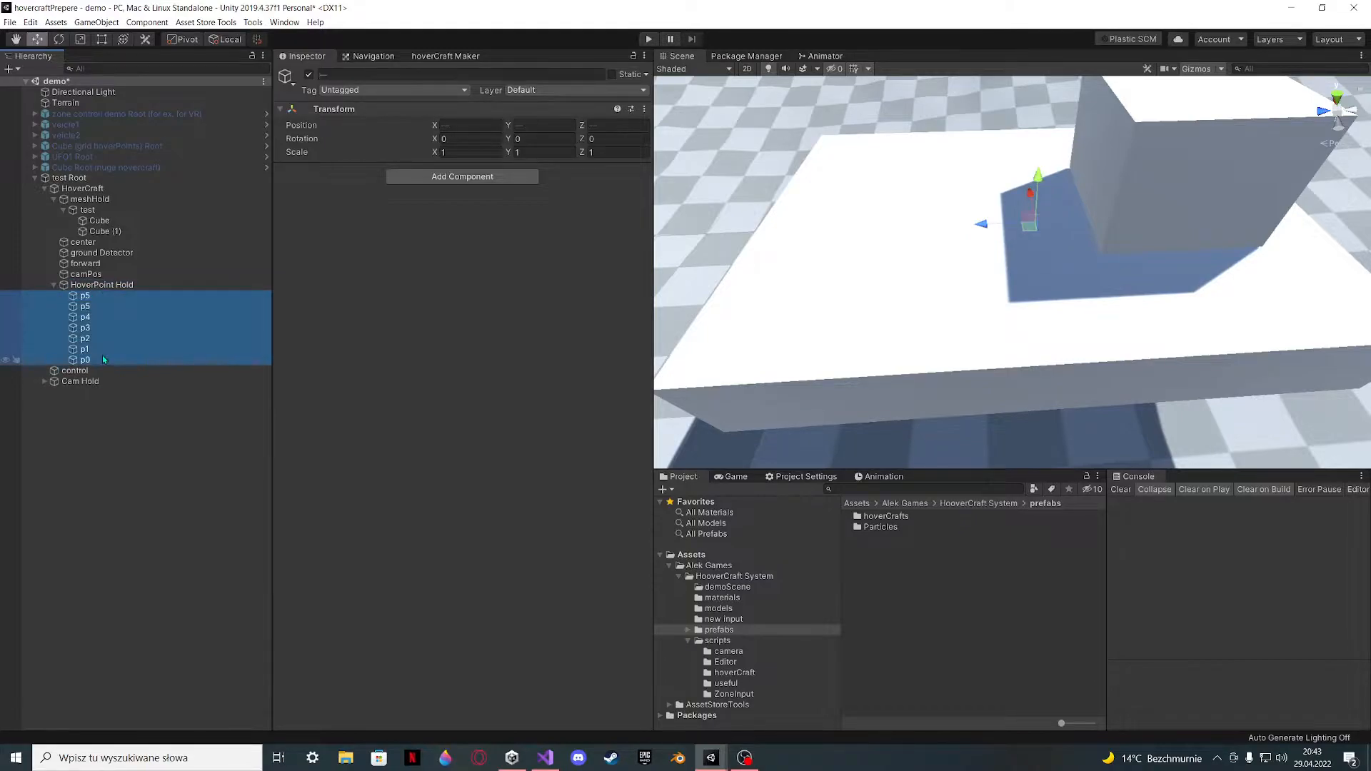
click(55, 284)
text(g)
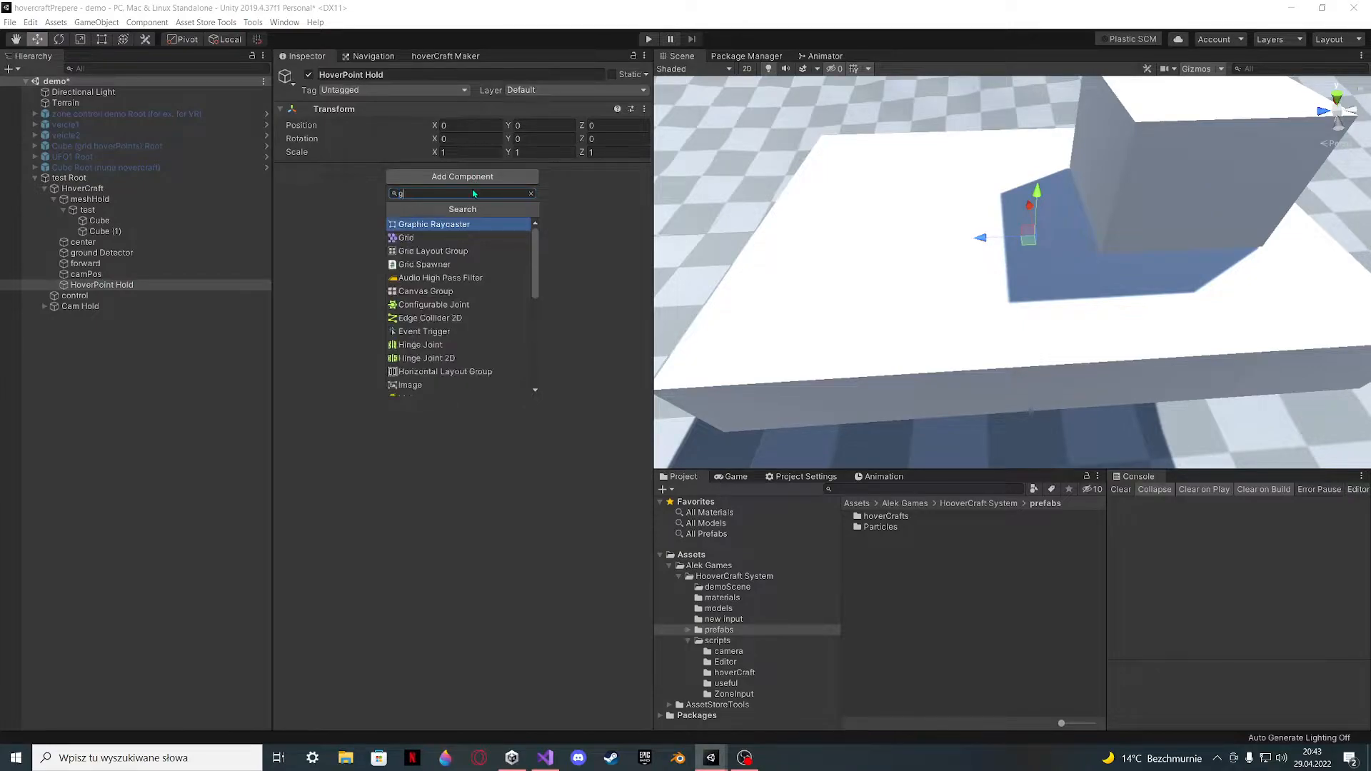
- Add a Grid Spawner with X Spawn 7, Z Spawn 8, X Len 0.92, Z Len 1.01
click(424, 264)
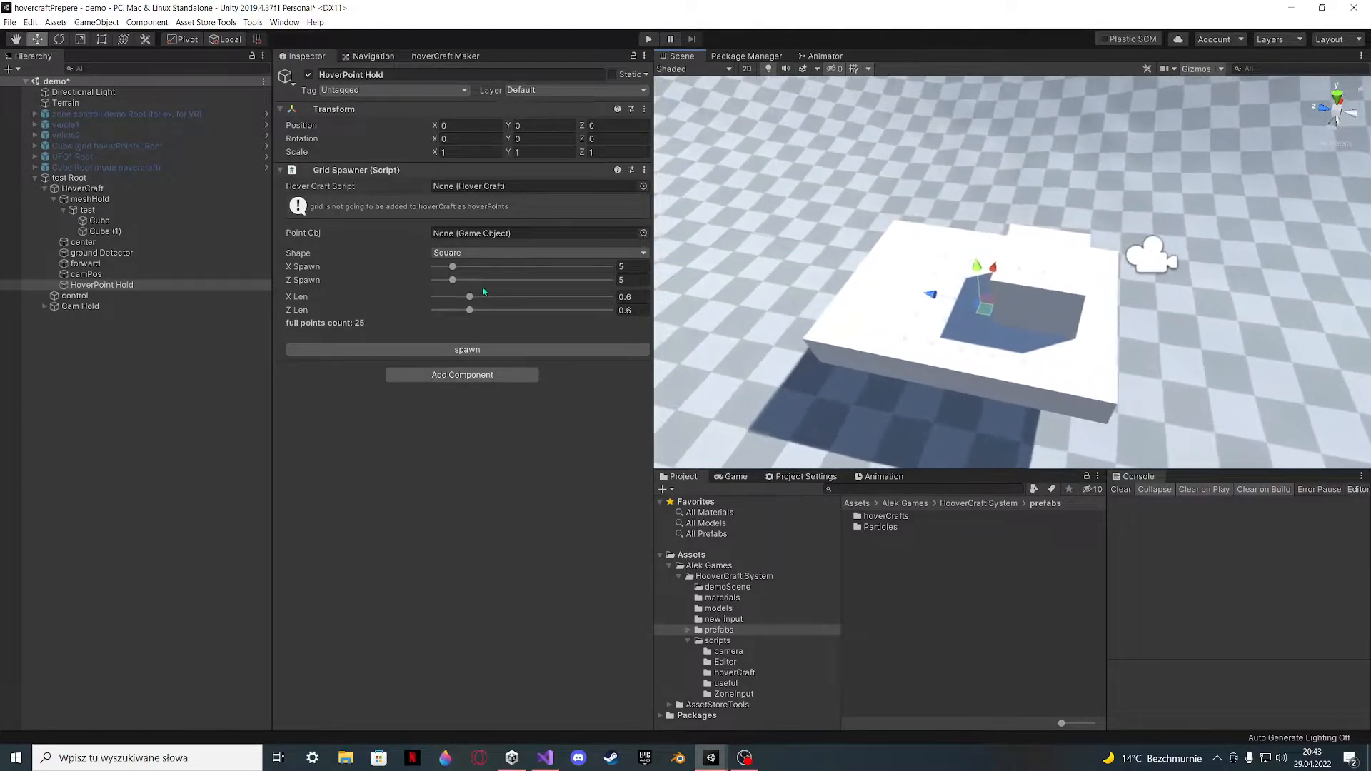
drag(452, 267, 472, 267)
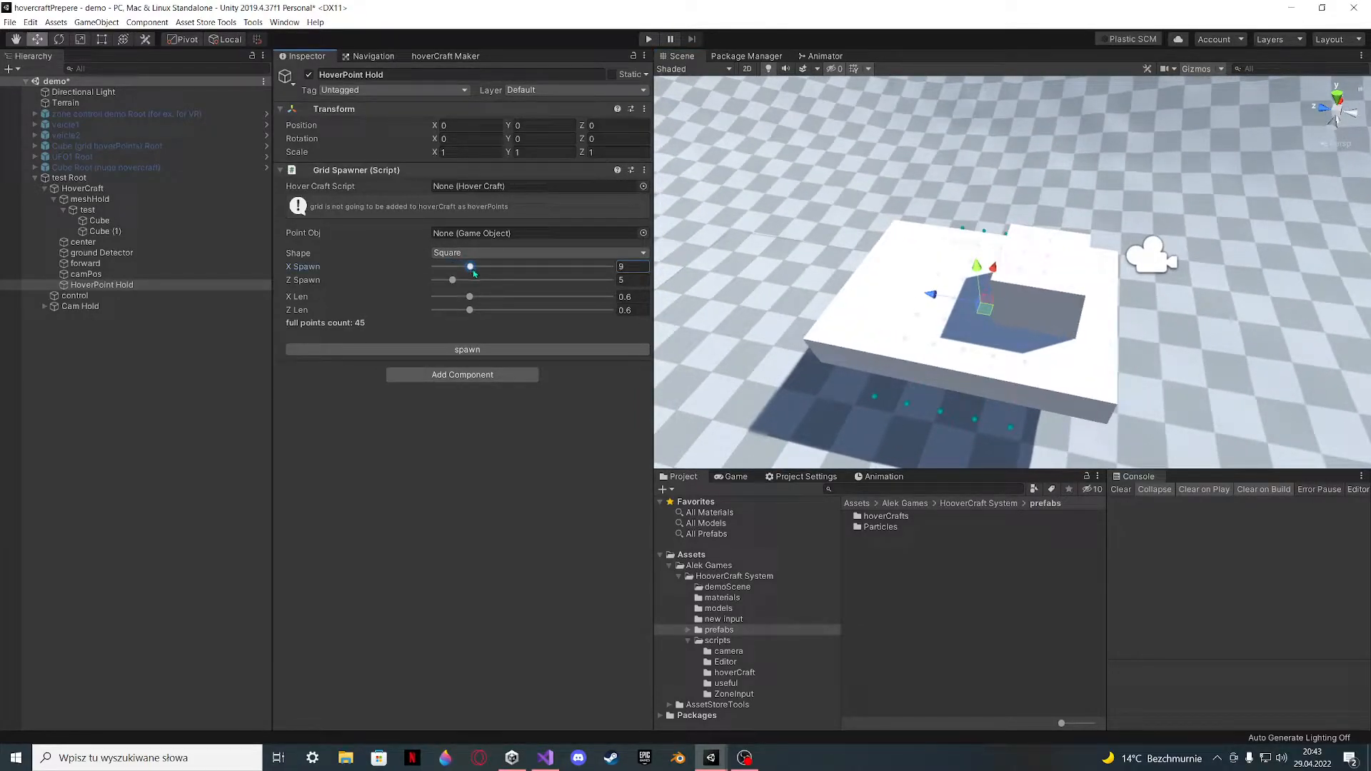
drag(452, 279, 488, 280)
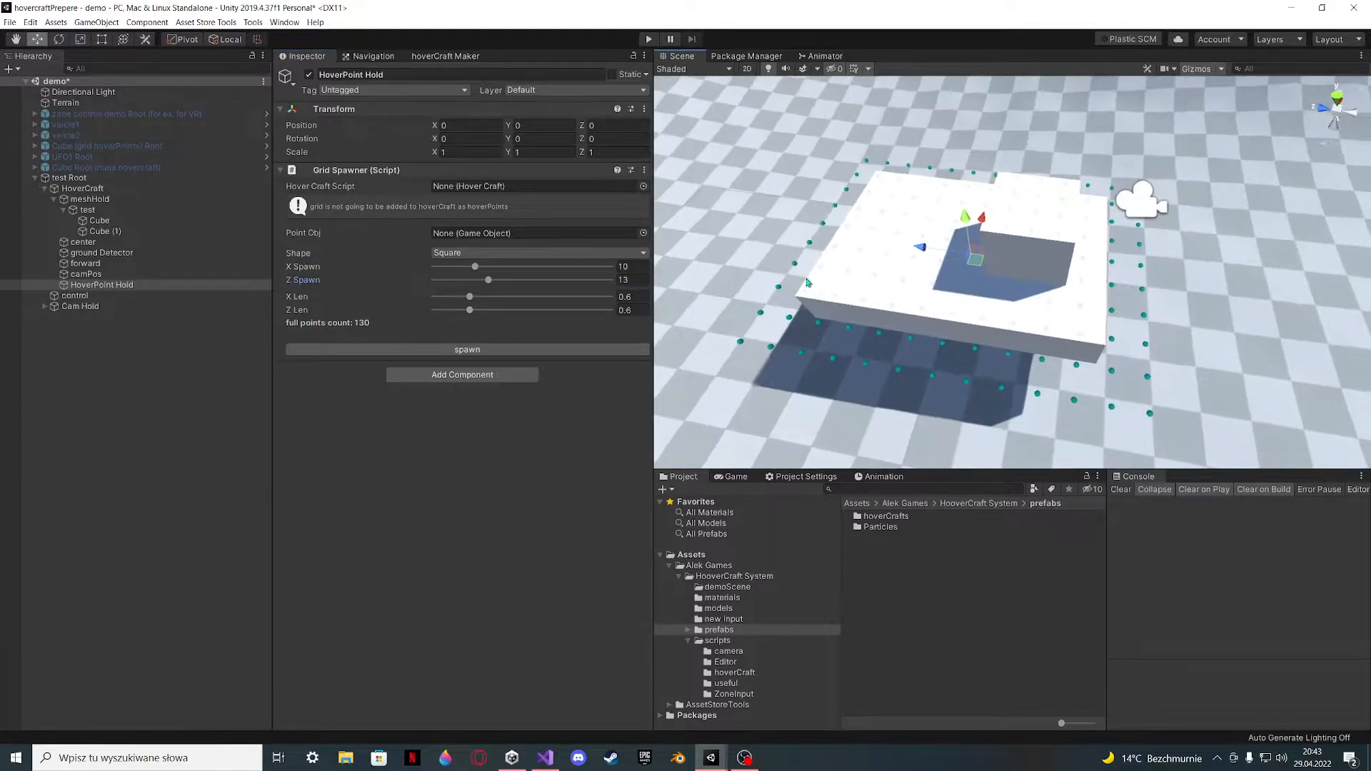
drag(470, 309, 486, 309)
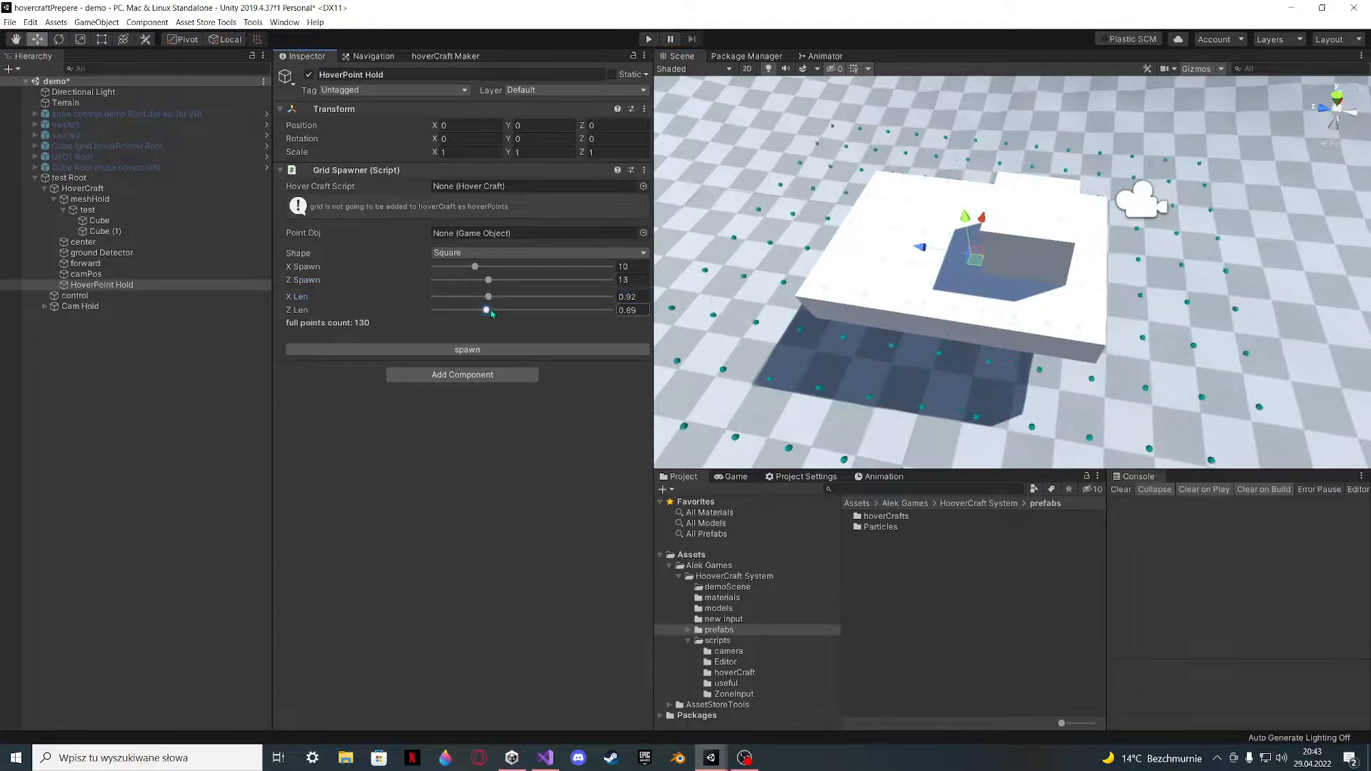
drag(488, 279, 465, 279)
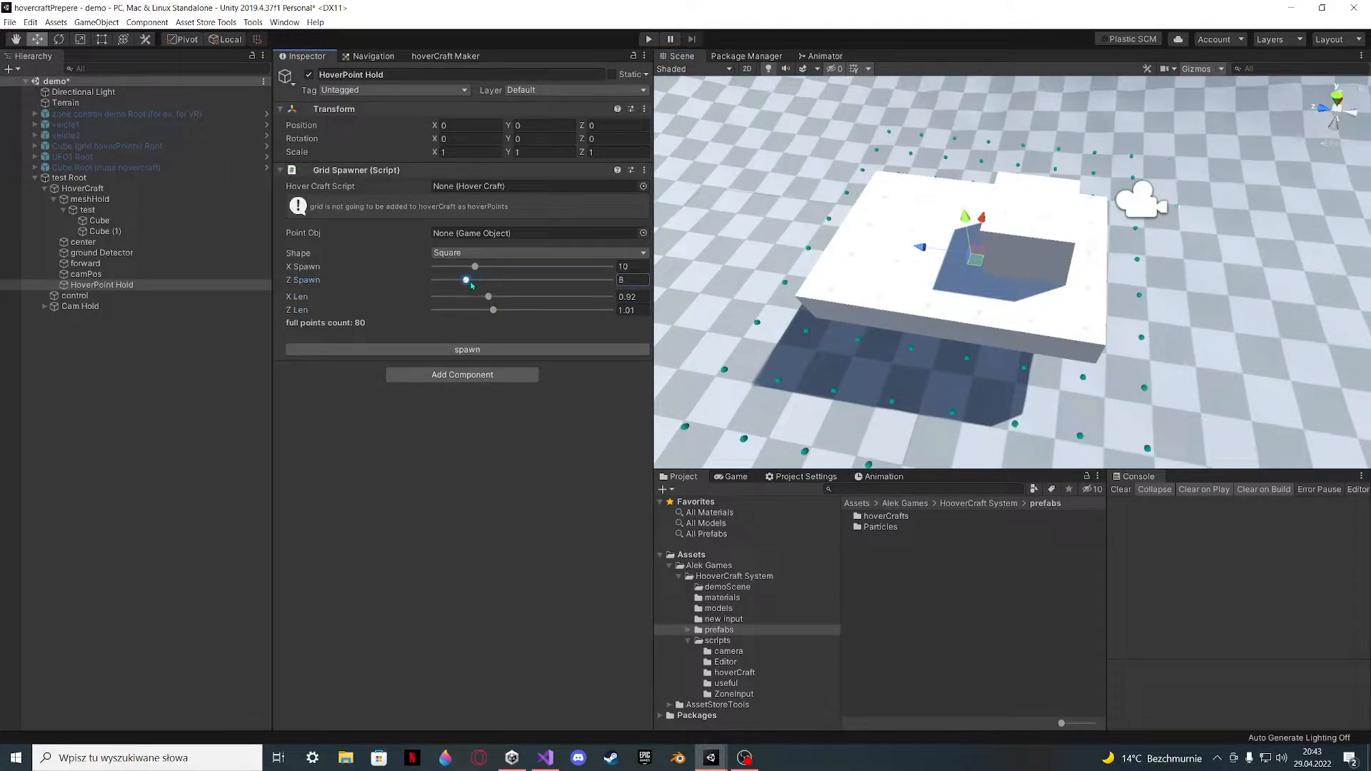
drag(475, 267, 463, 267)
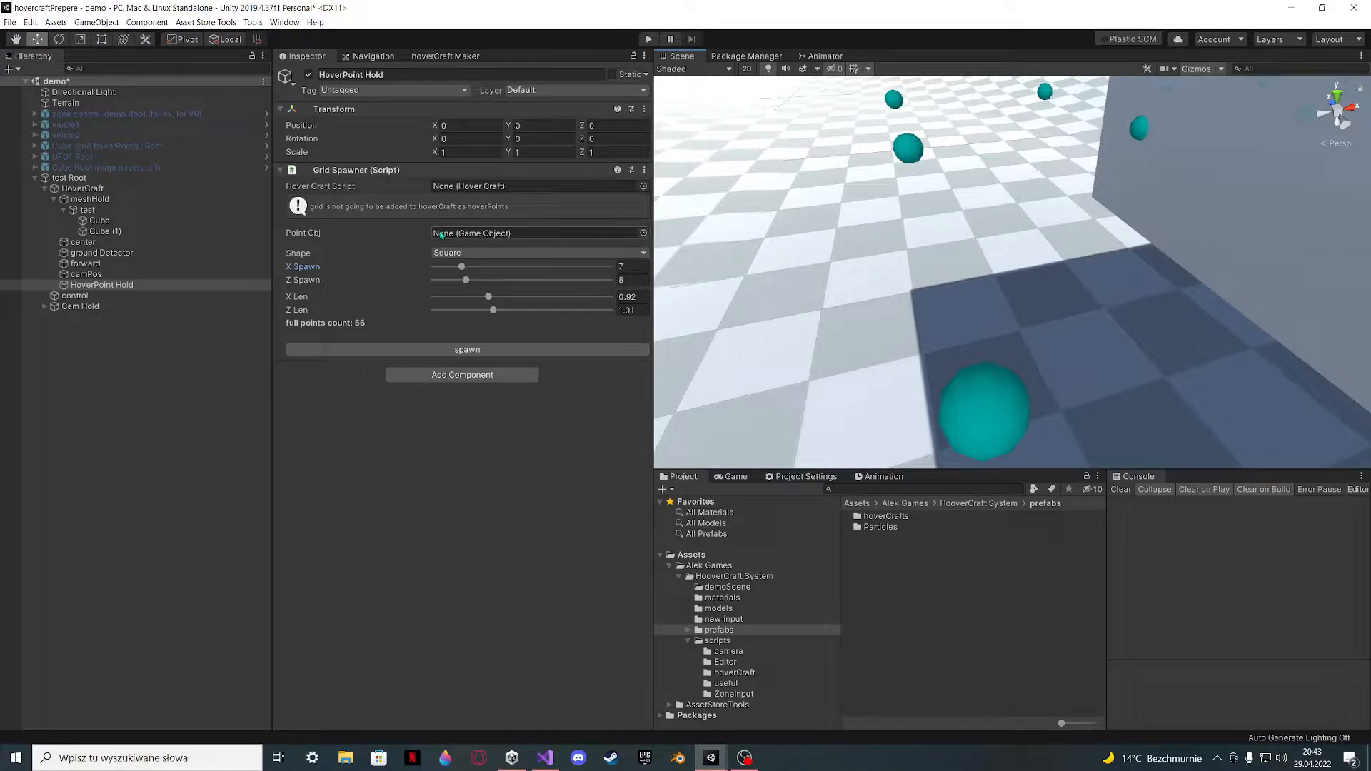
- Link HoverCraft as the Hover Craft Script and try Circle shape with Up offset 0
click(82, 187)
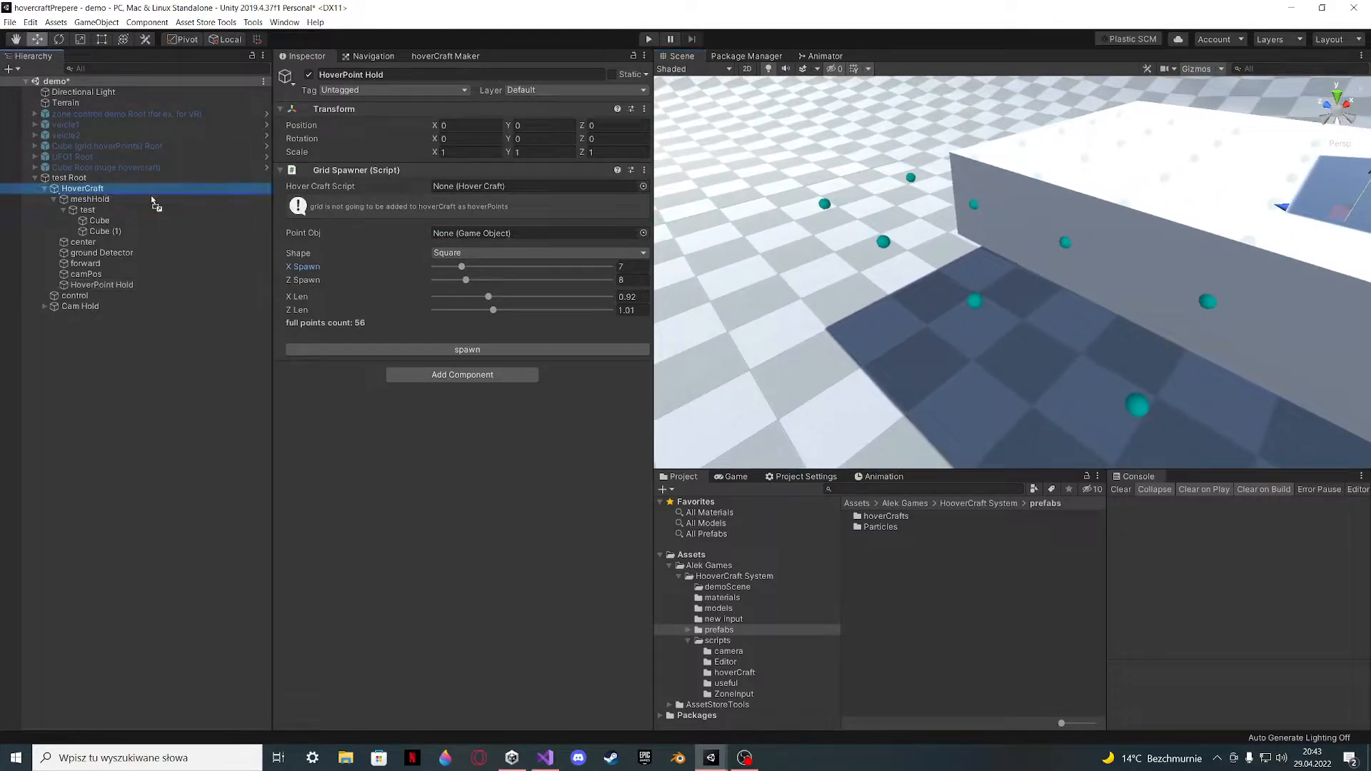
click(537, 186)
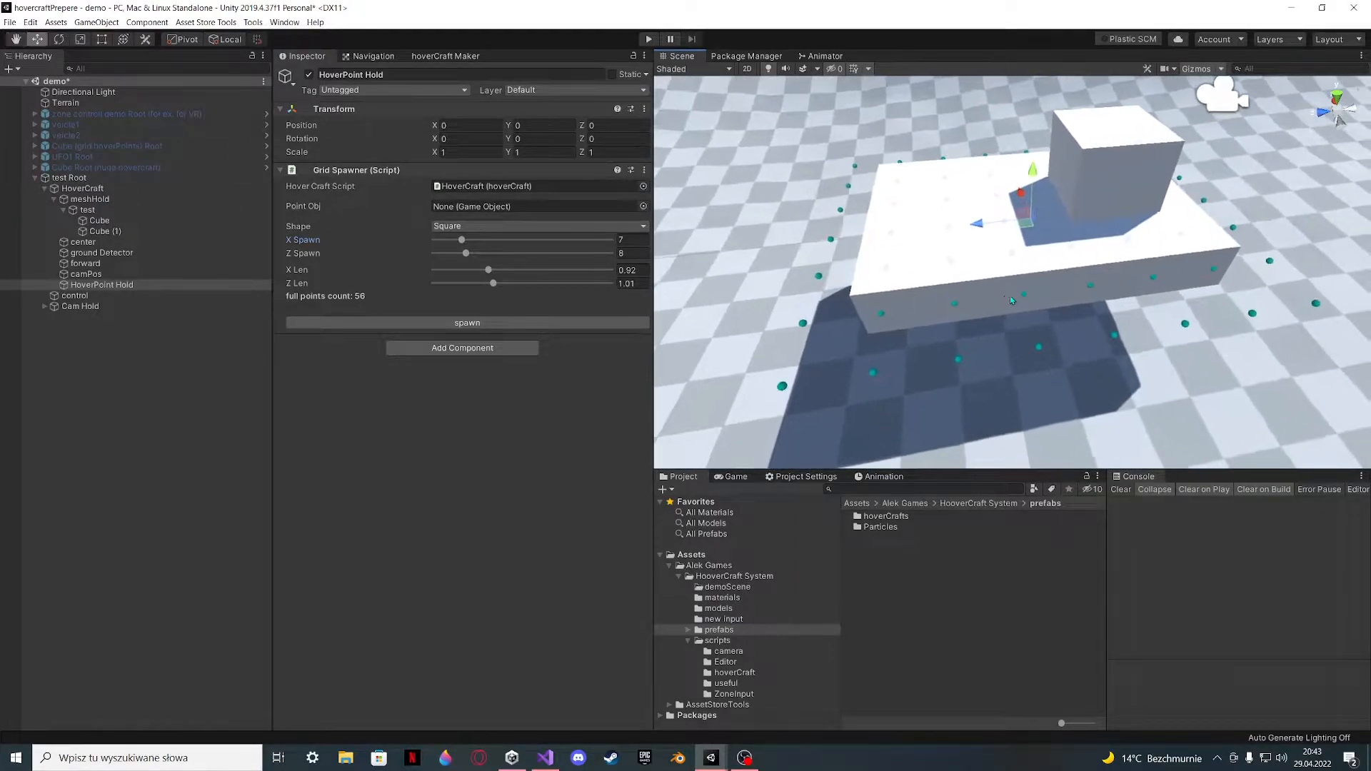
click(538, 225)
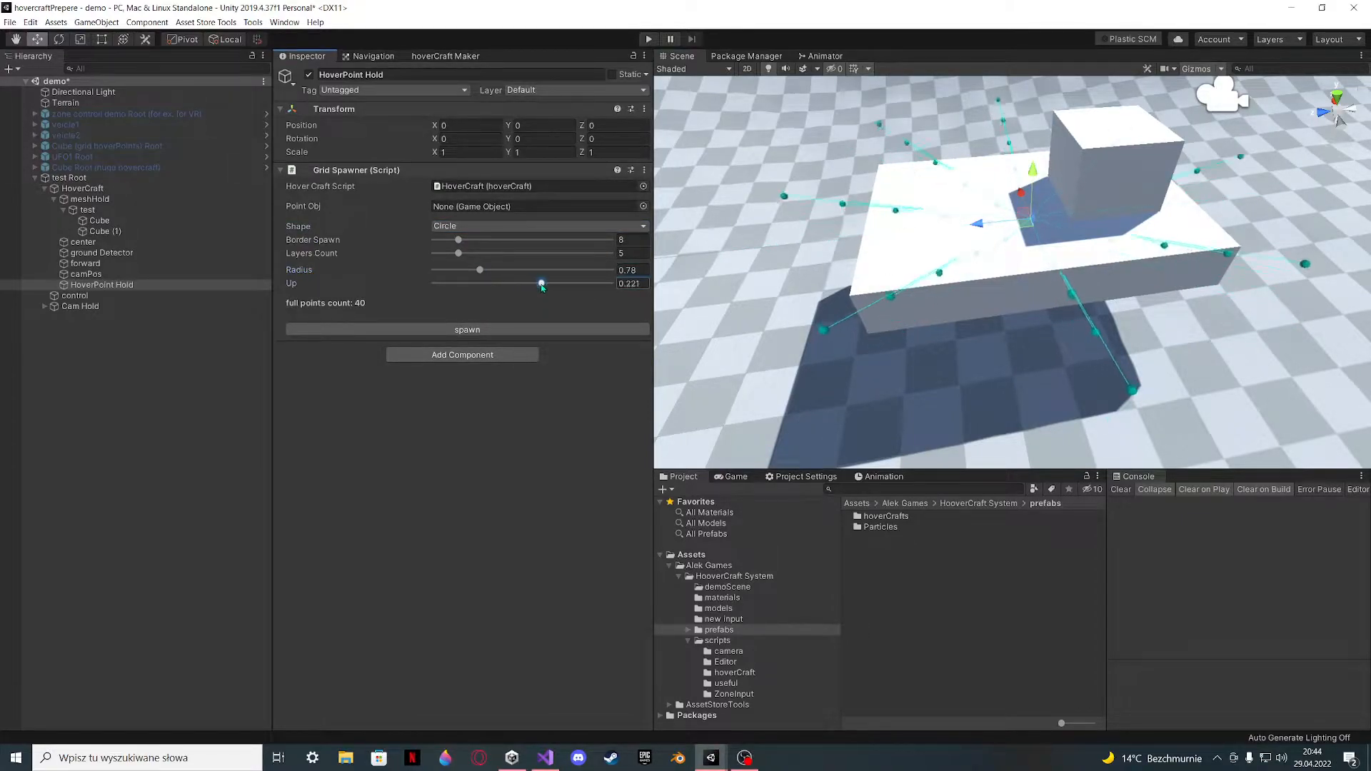
drag(540, 283, 525, 284)
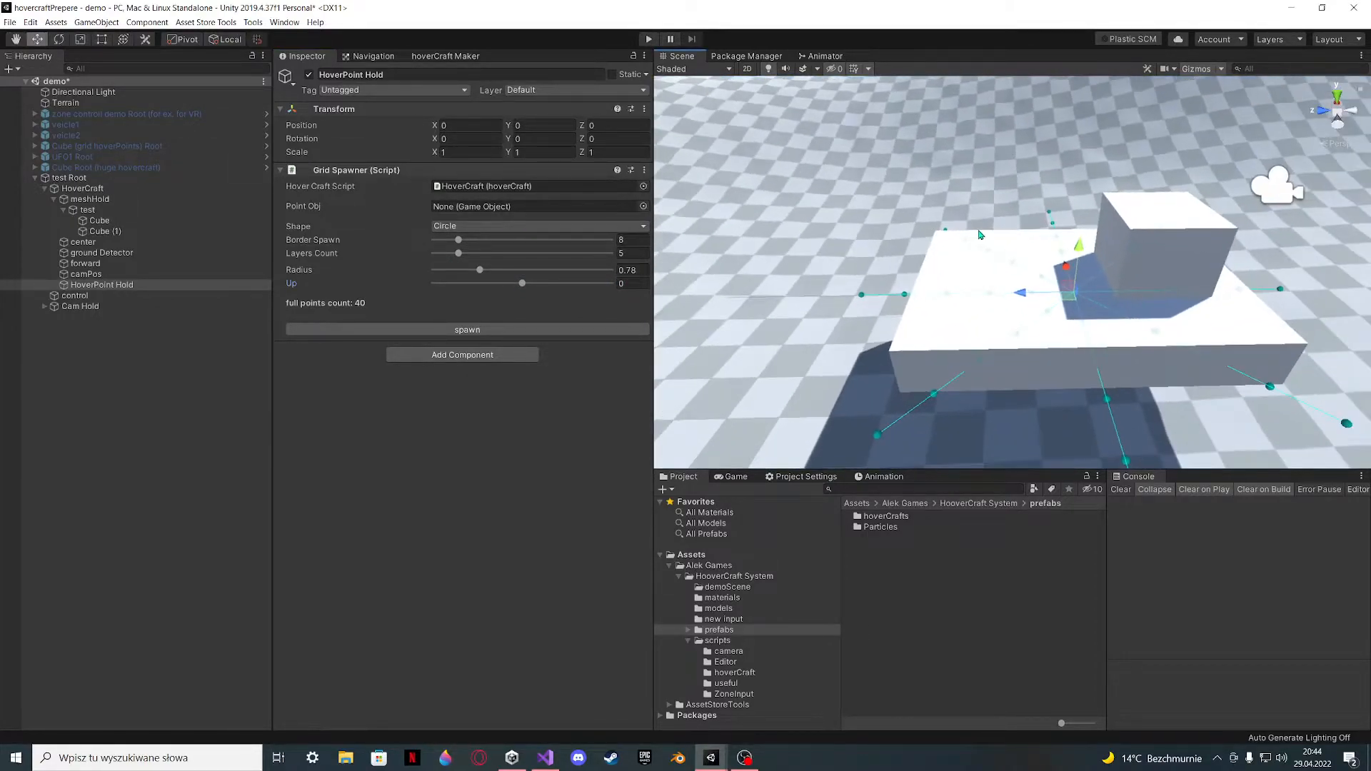
- Adjust circle layers back to 5 and fewer ring points, then revert Shape to Square
drag(979, 236, 768, 287)
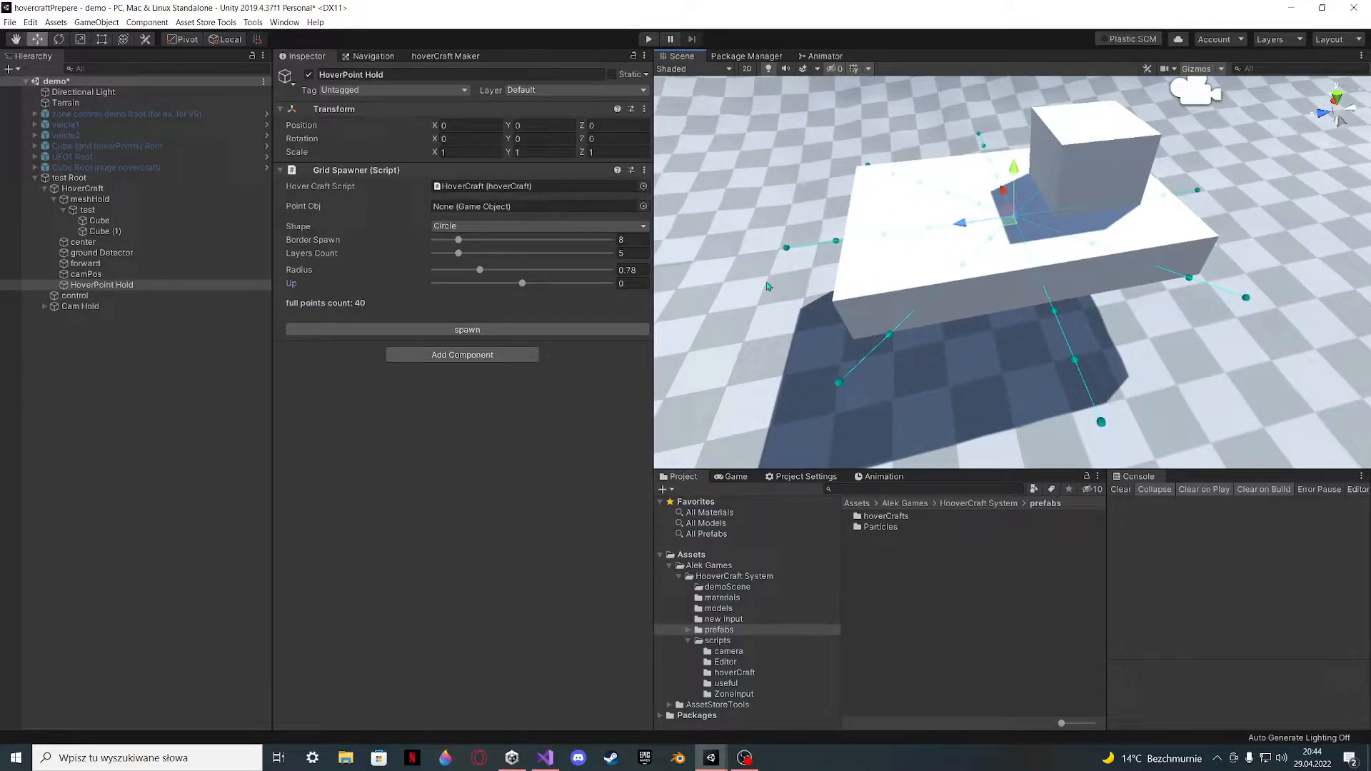
drag(458, 252, 483, 252)
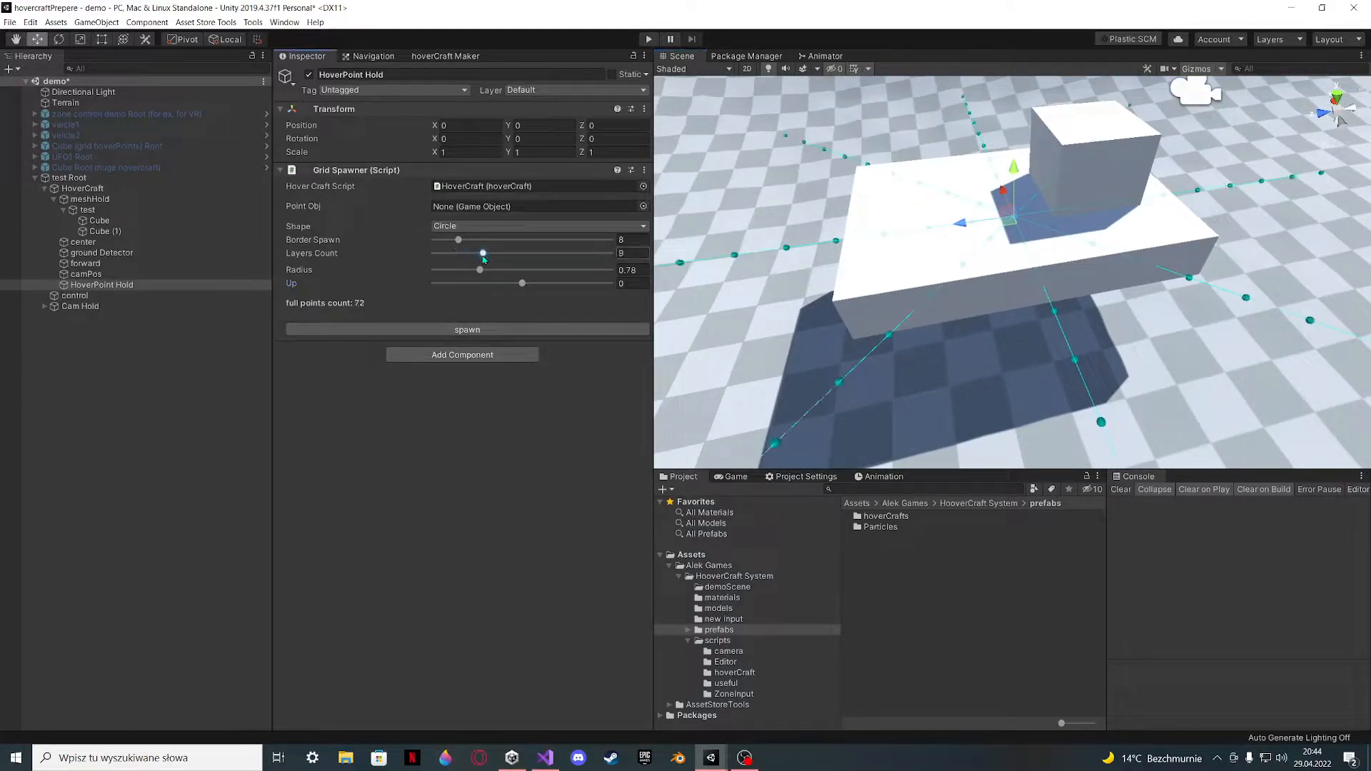
drag(483, 254, 456, 254)
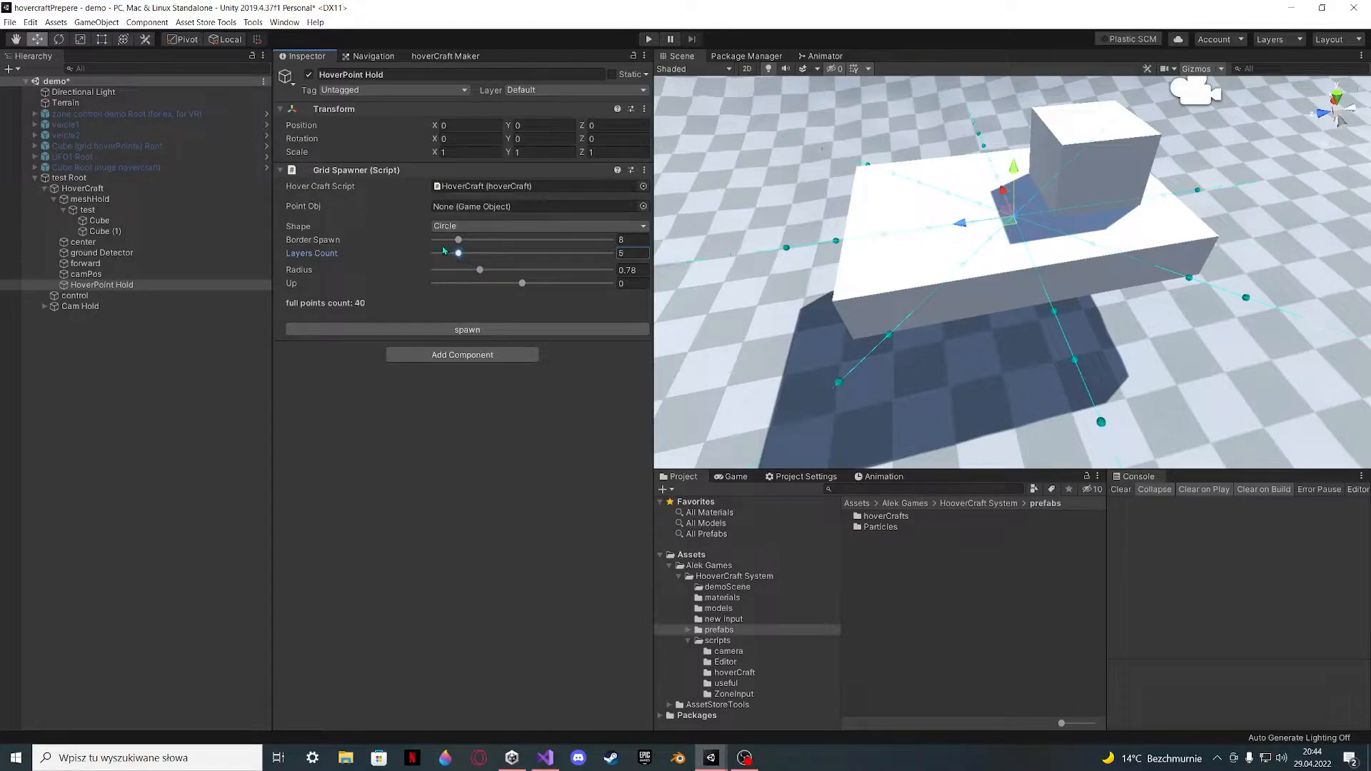
drag(458, 240, 453, 240)
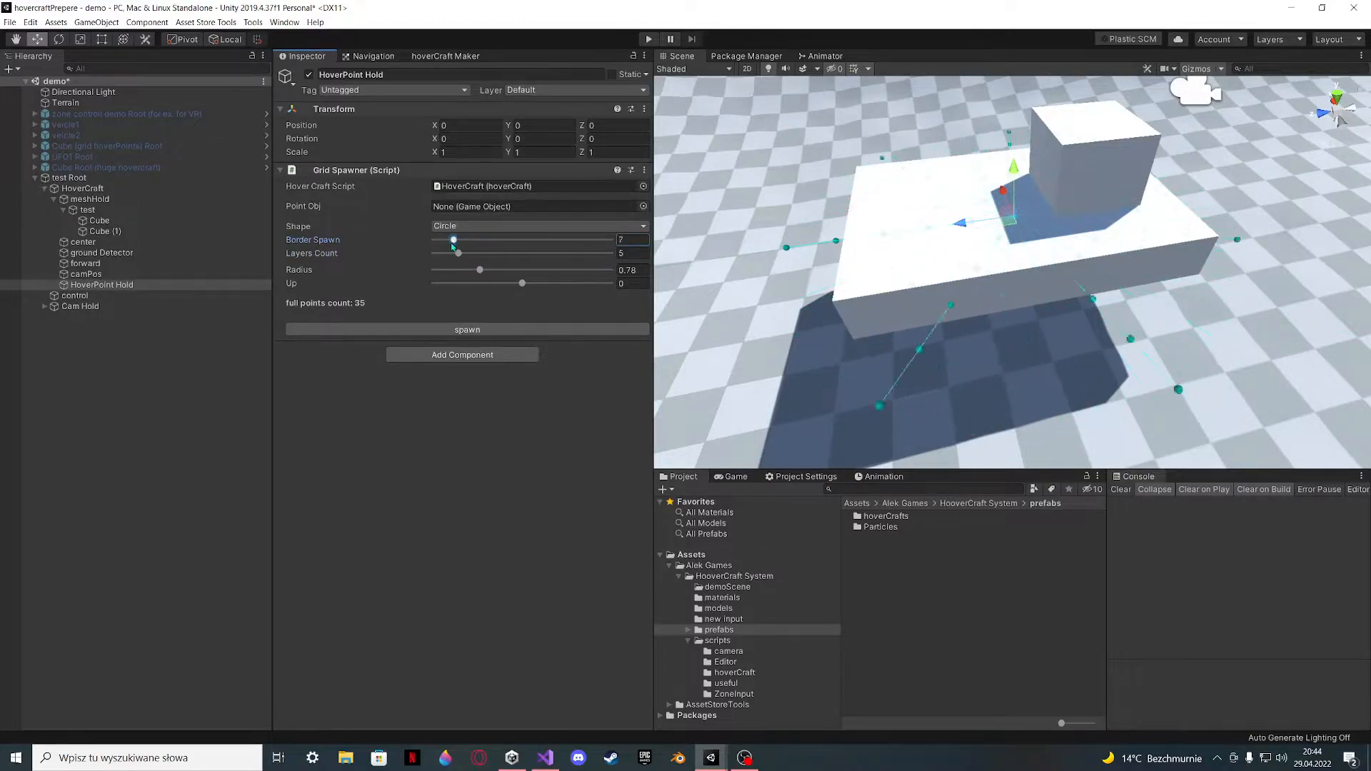
click(538, 226)
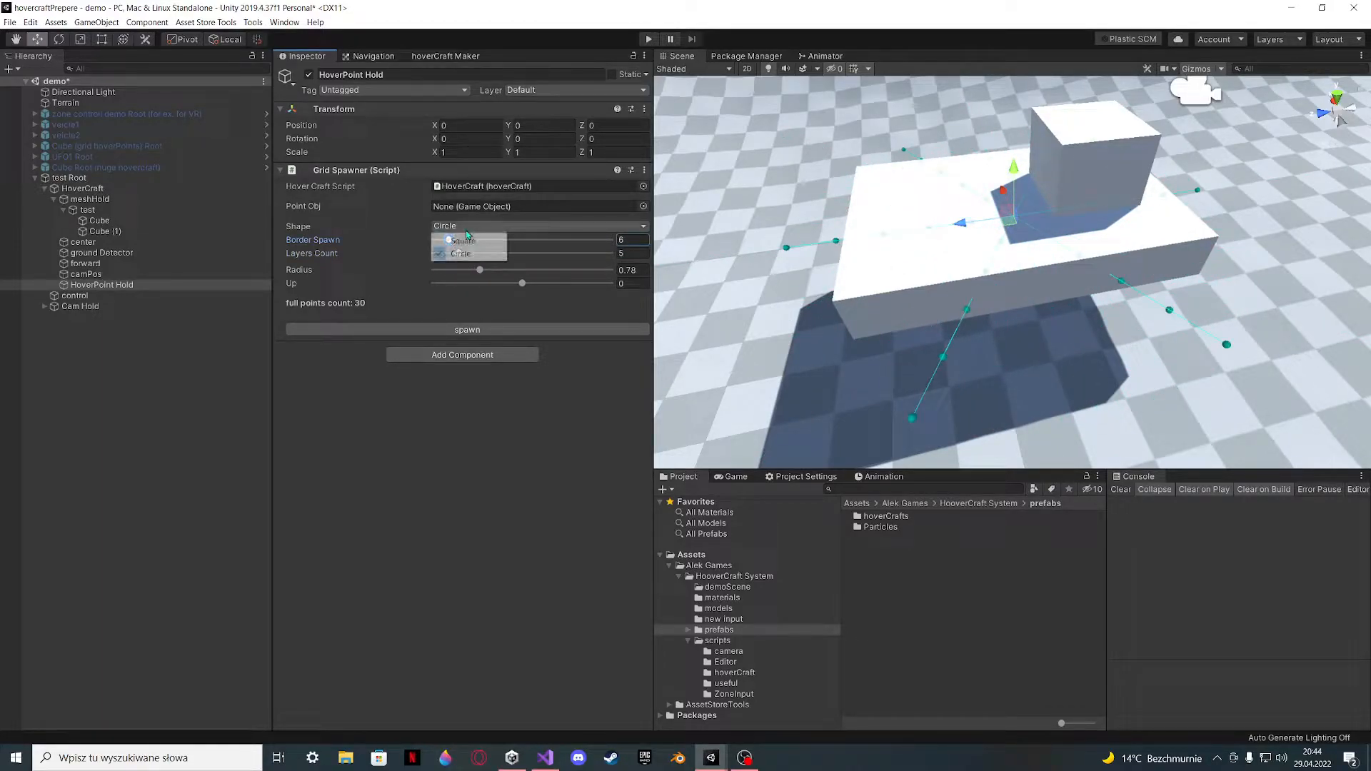
click(464, 240)
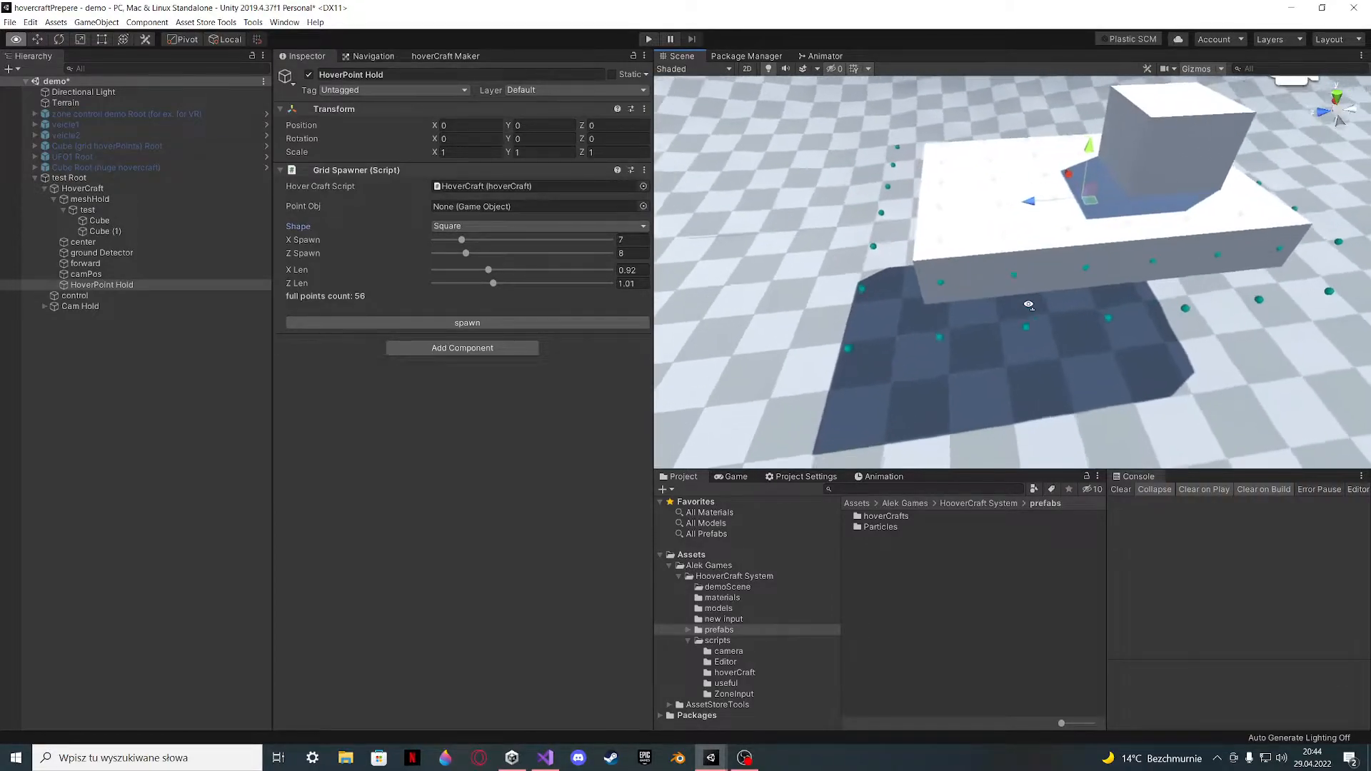
- Widen the grid point spacing to about X Len 1.15 and Z Len 1.35
drag(1029, 303, 1044, 274)
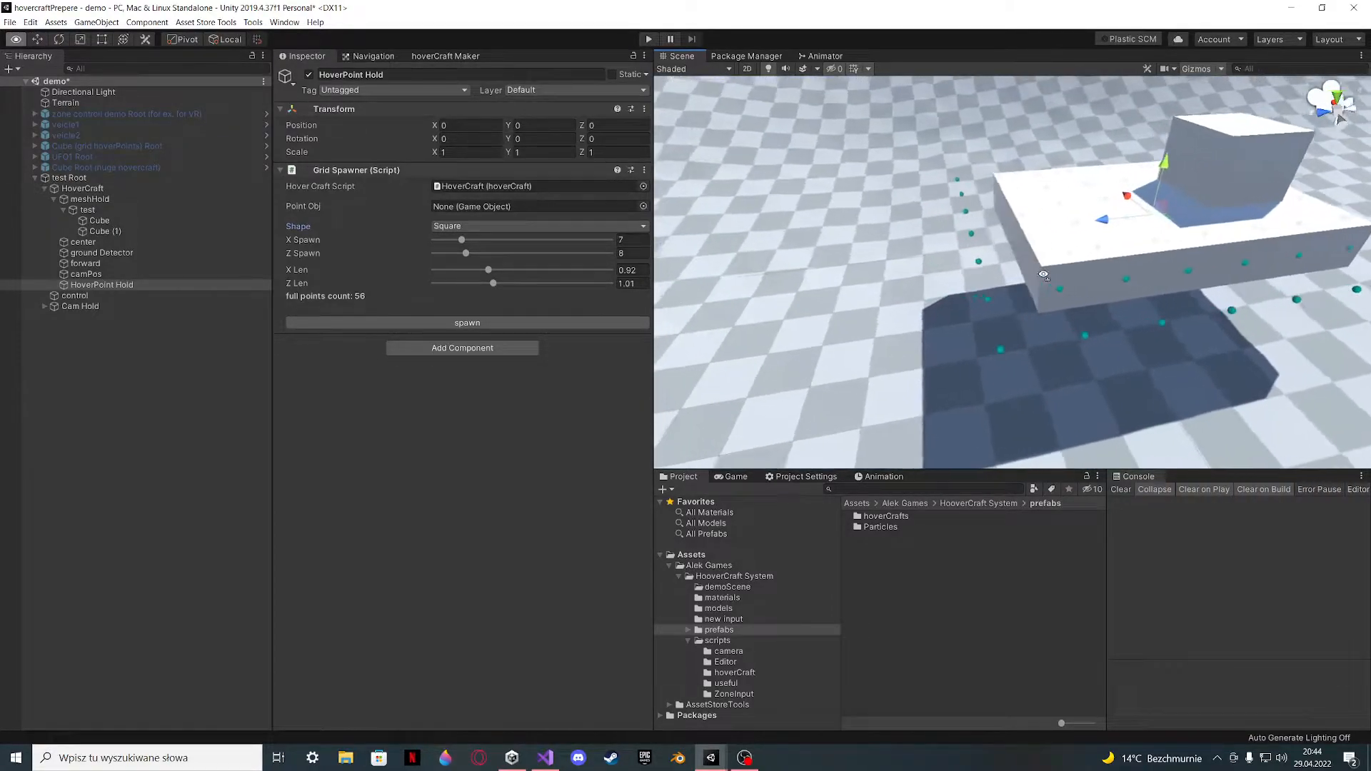
drag(492, 283, 497, 283)
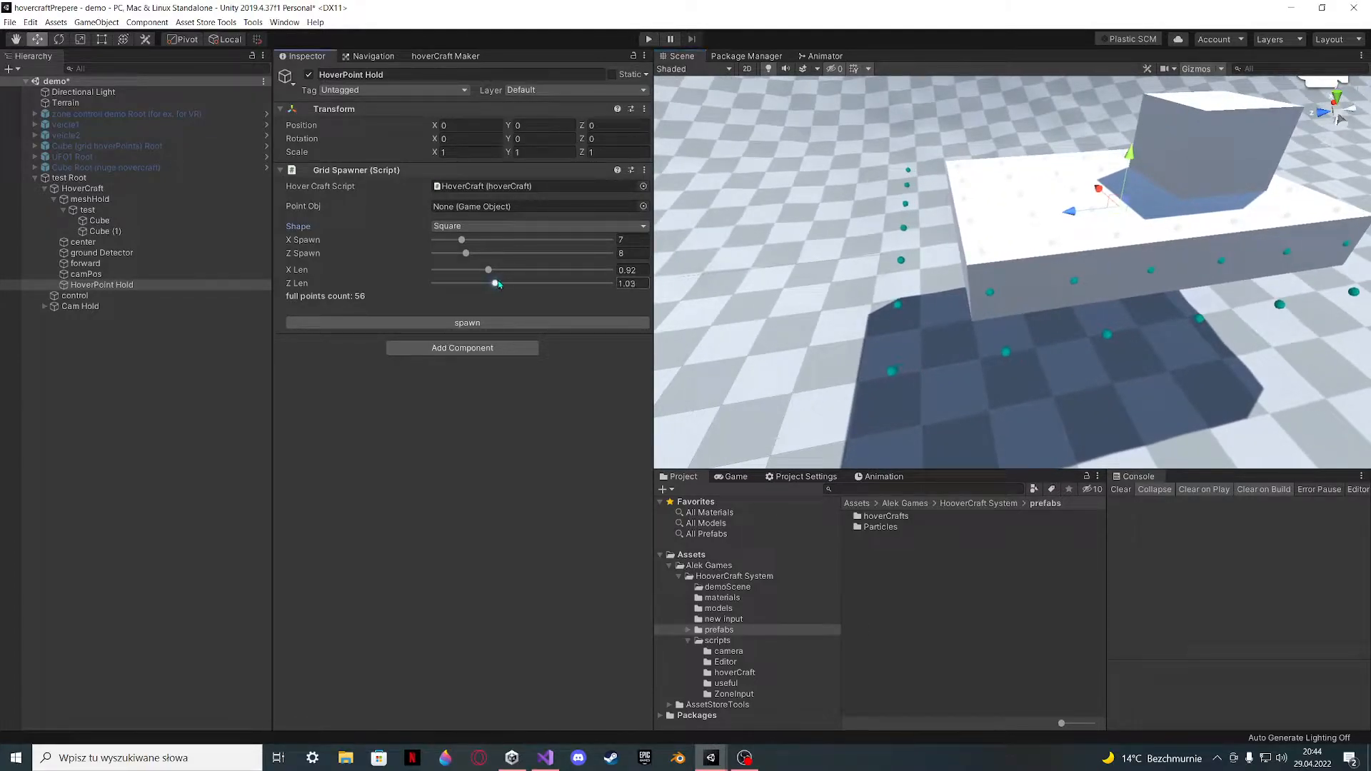
drag(488, 270, 510, 269)
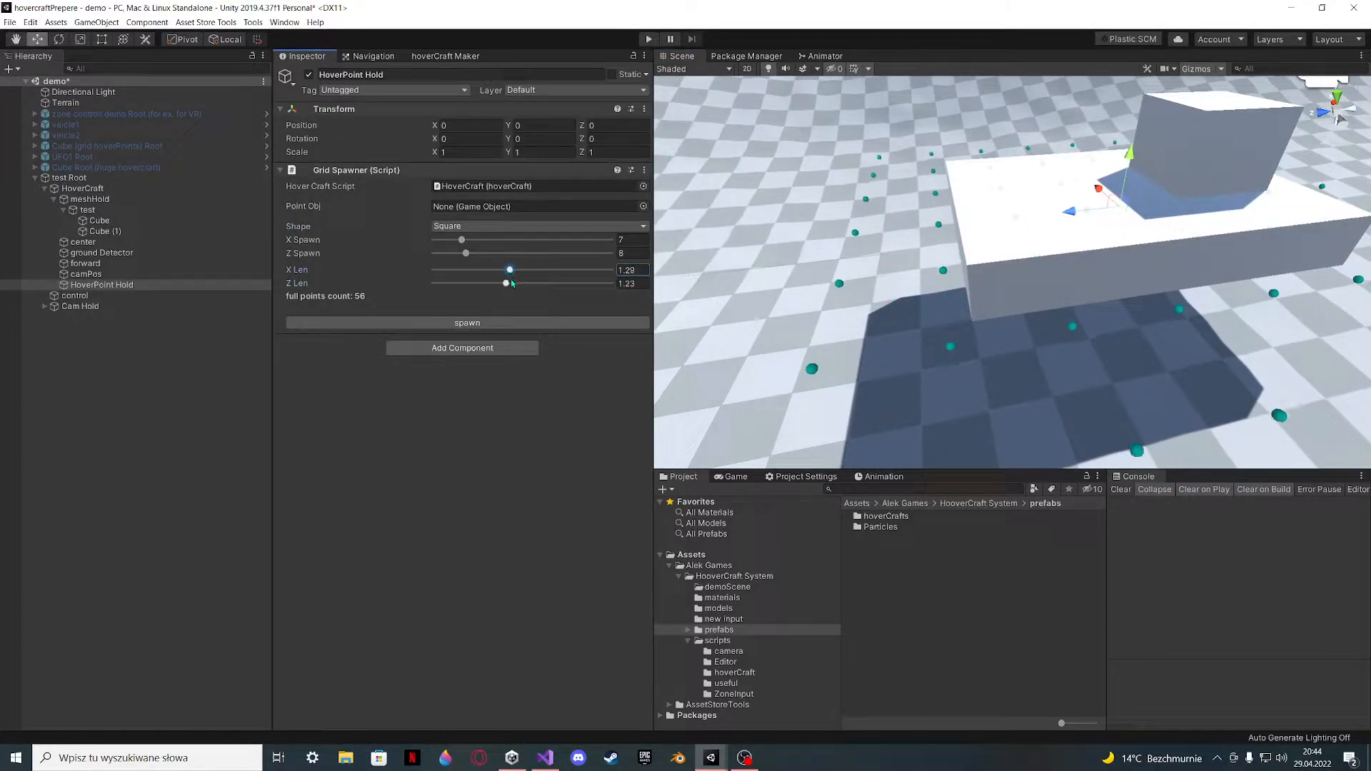
drag(506, 283, 519, 283)
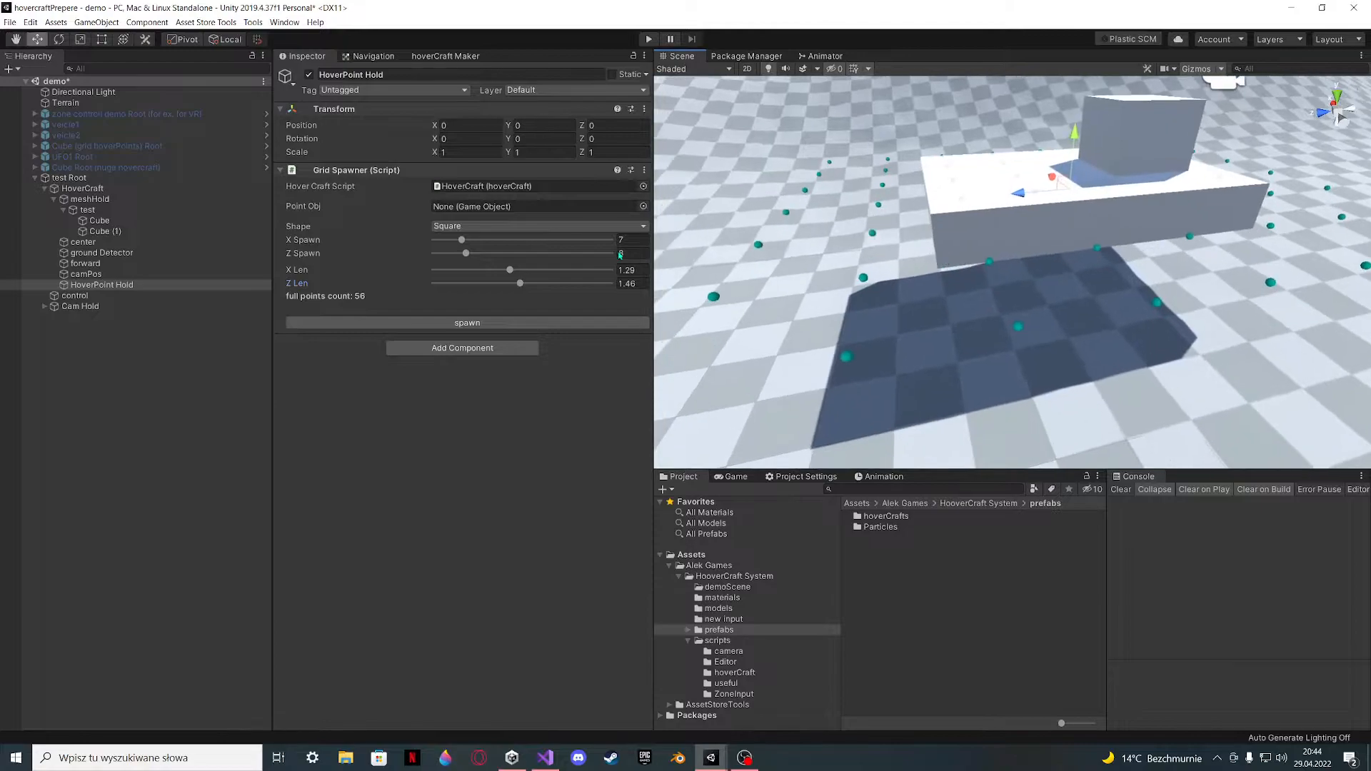
drag(519, 281, 517, 285)
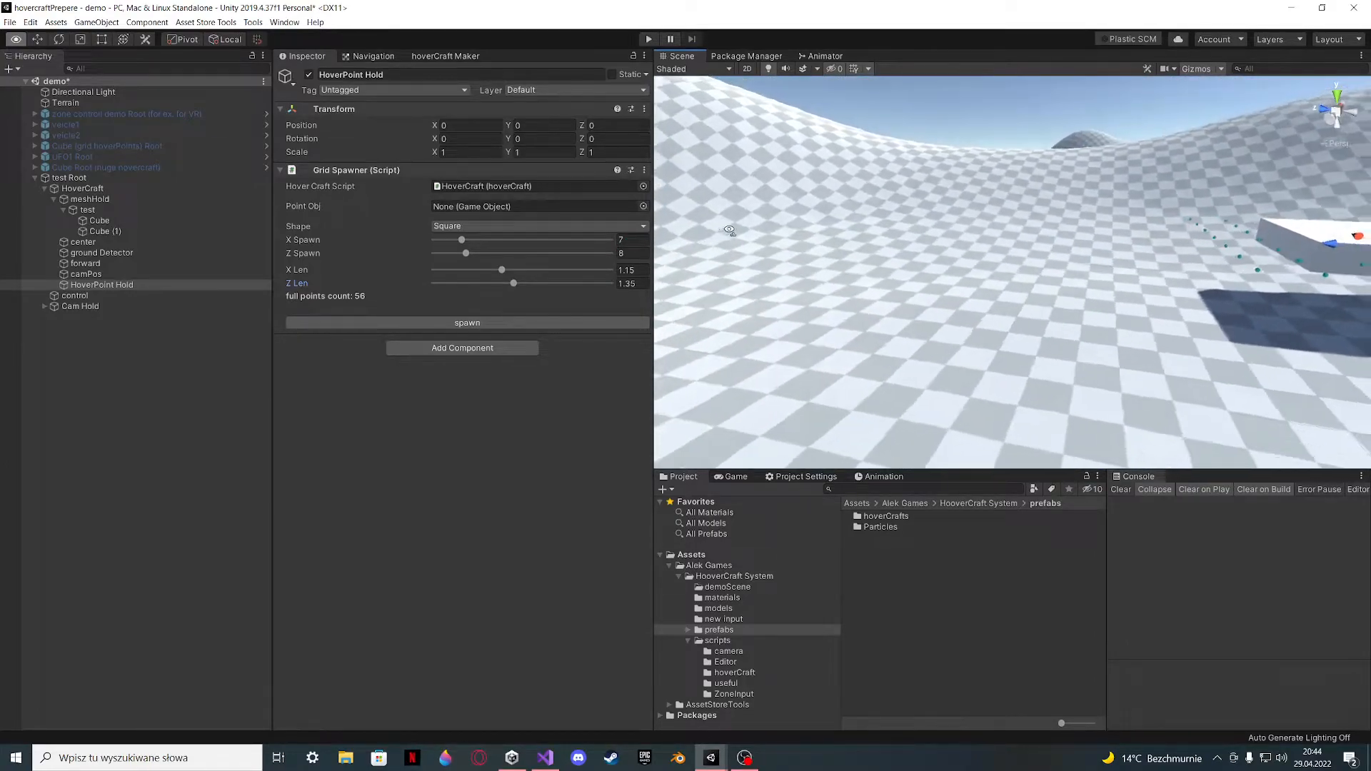
drag(730, 230, 930, 230)
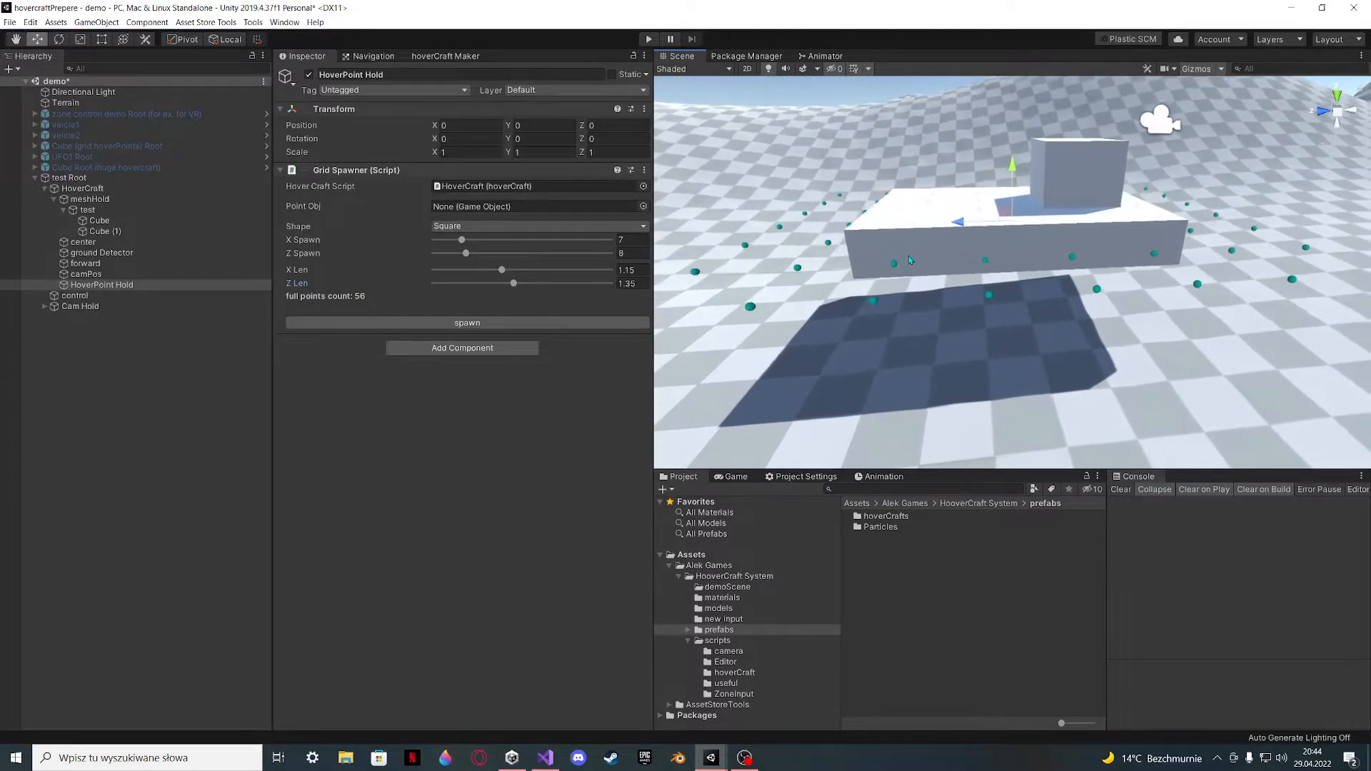
click(468, 323)
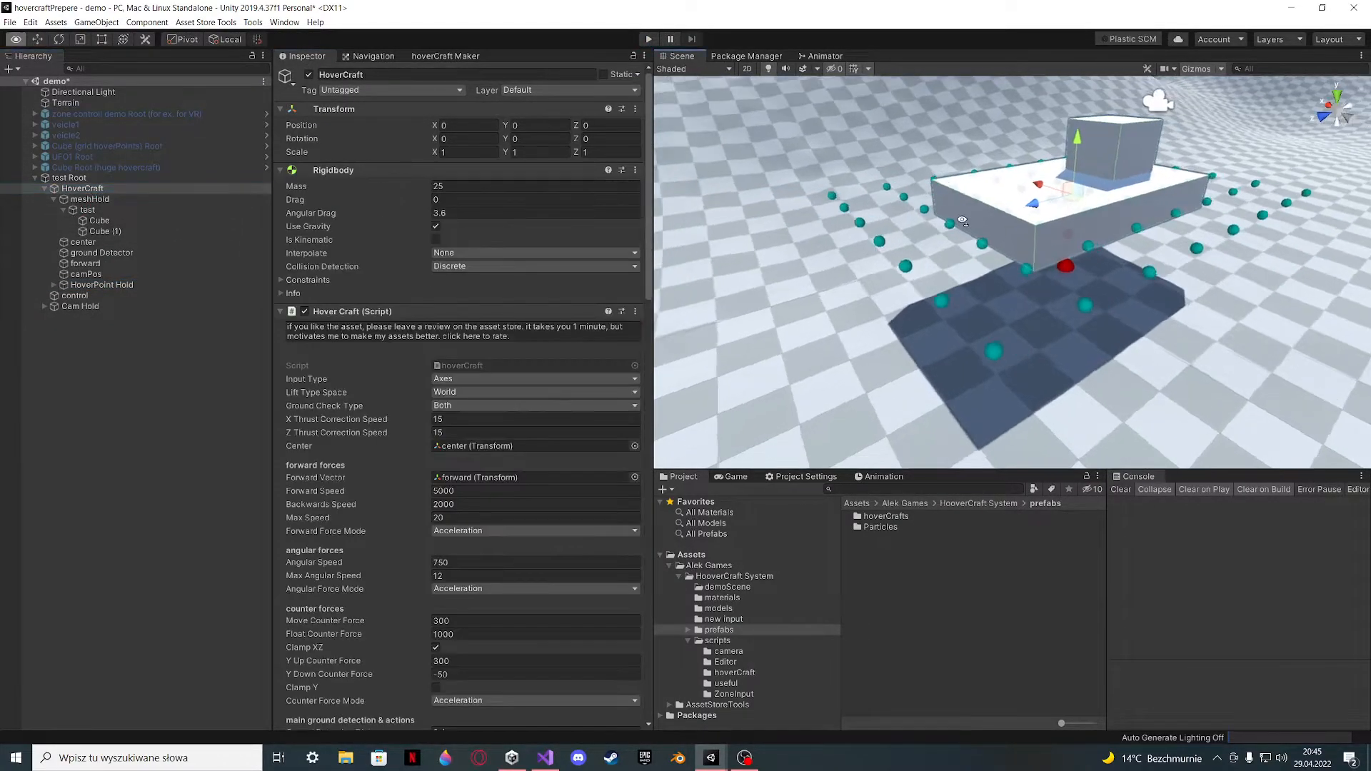
drag(962, 220, 901, 242)
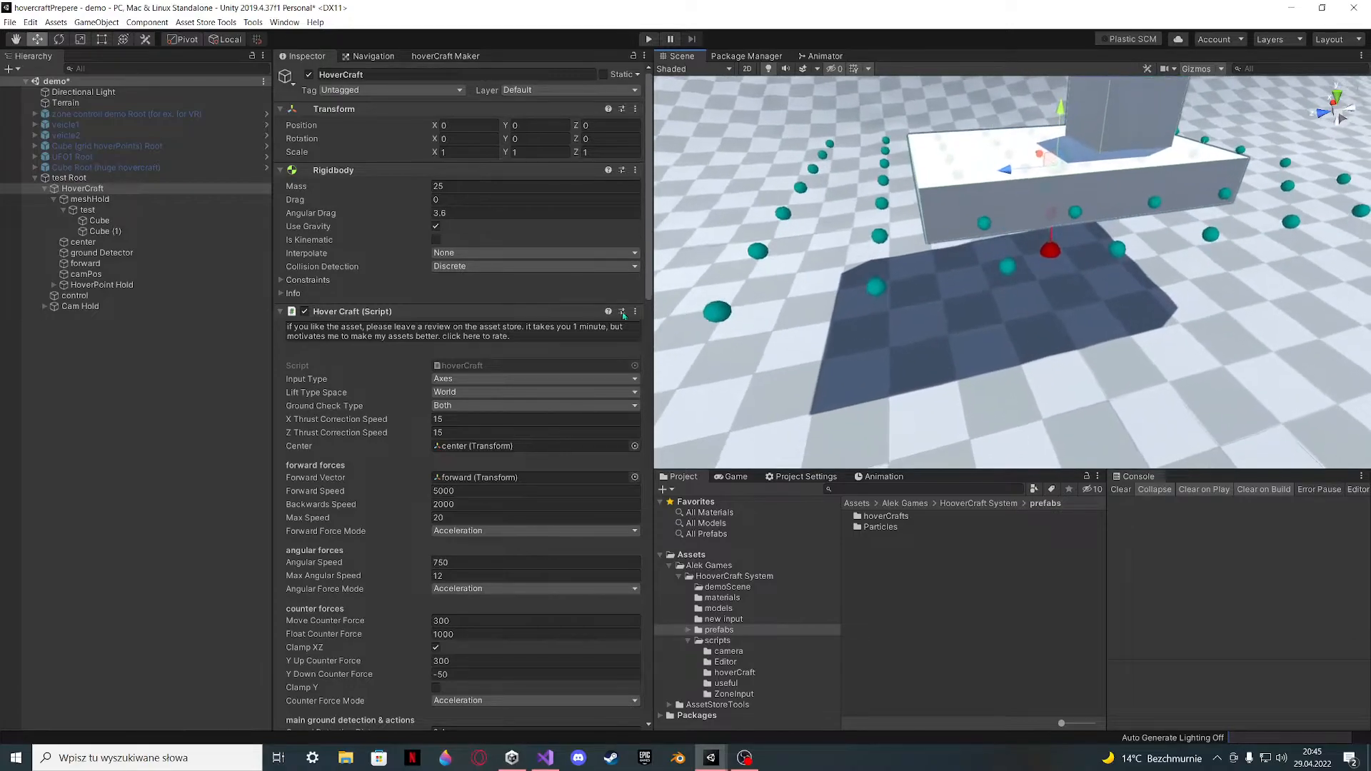
scroll(down, 3)
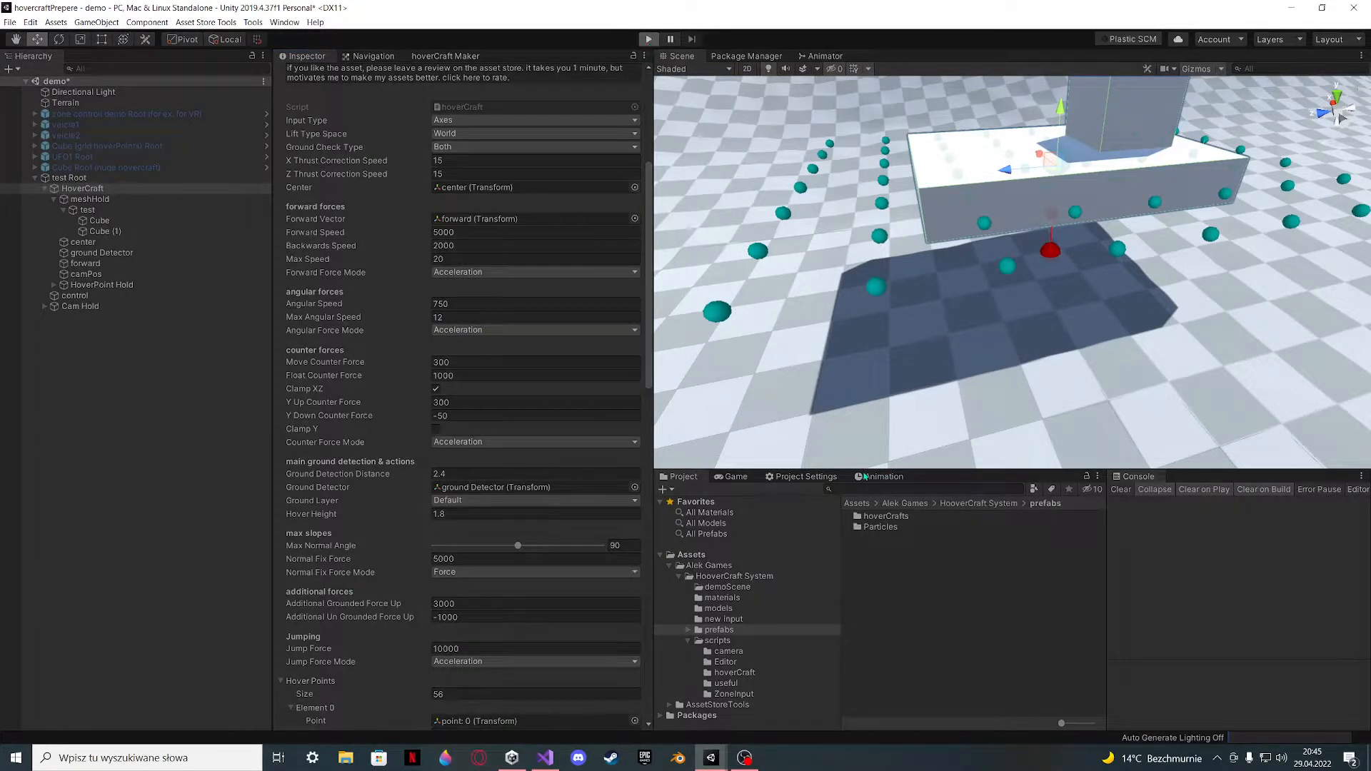
click(647, 39)
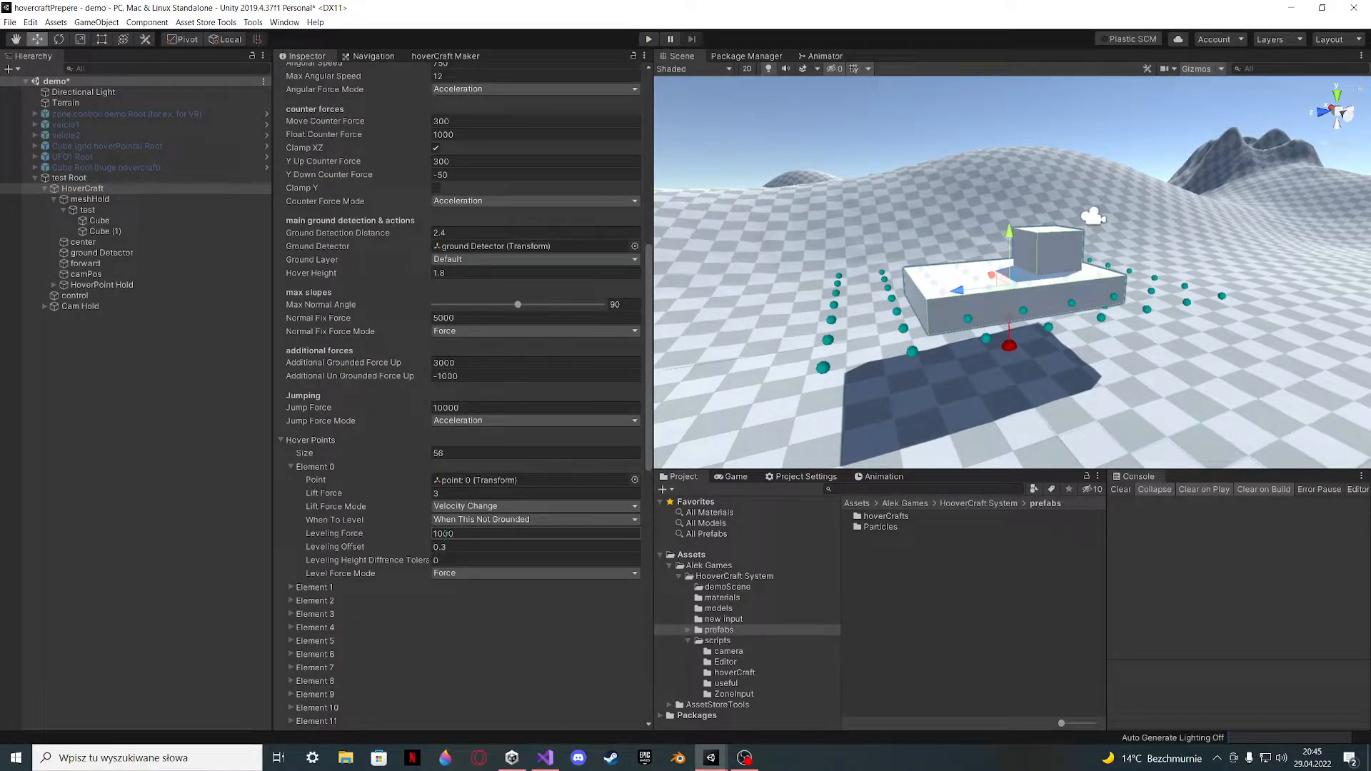
click(534, 533)
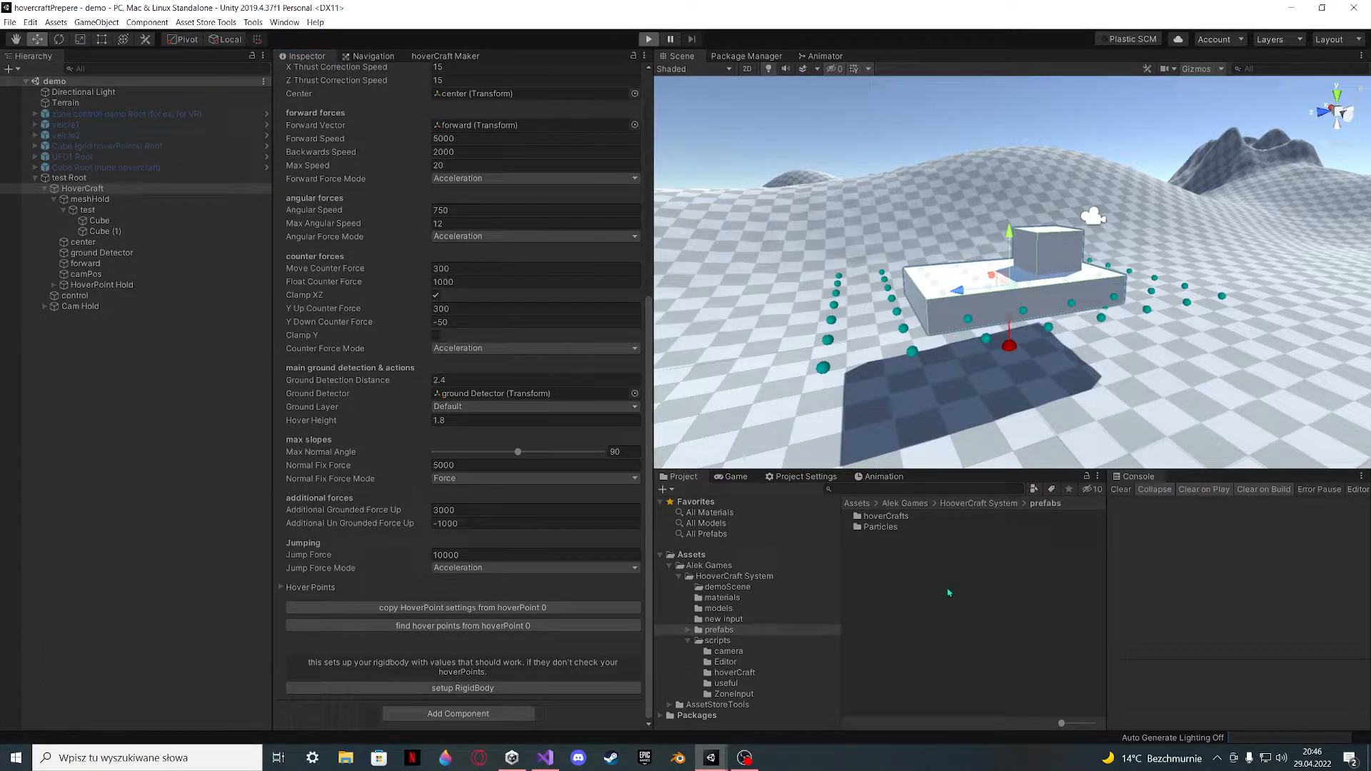
click(649, 38)
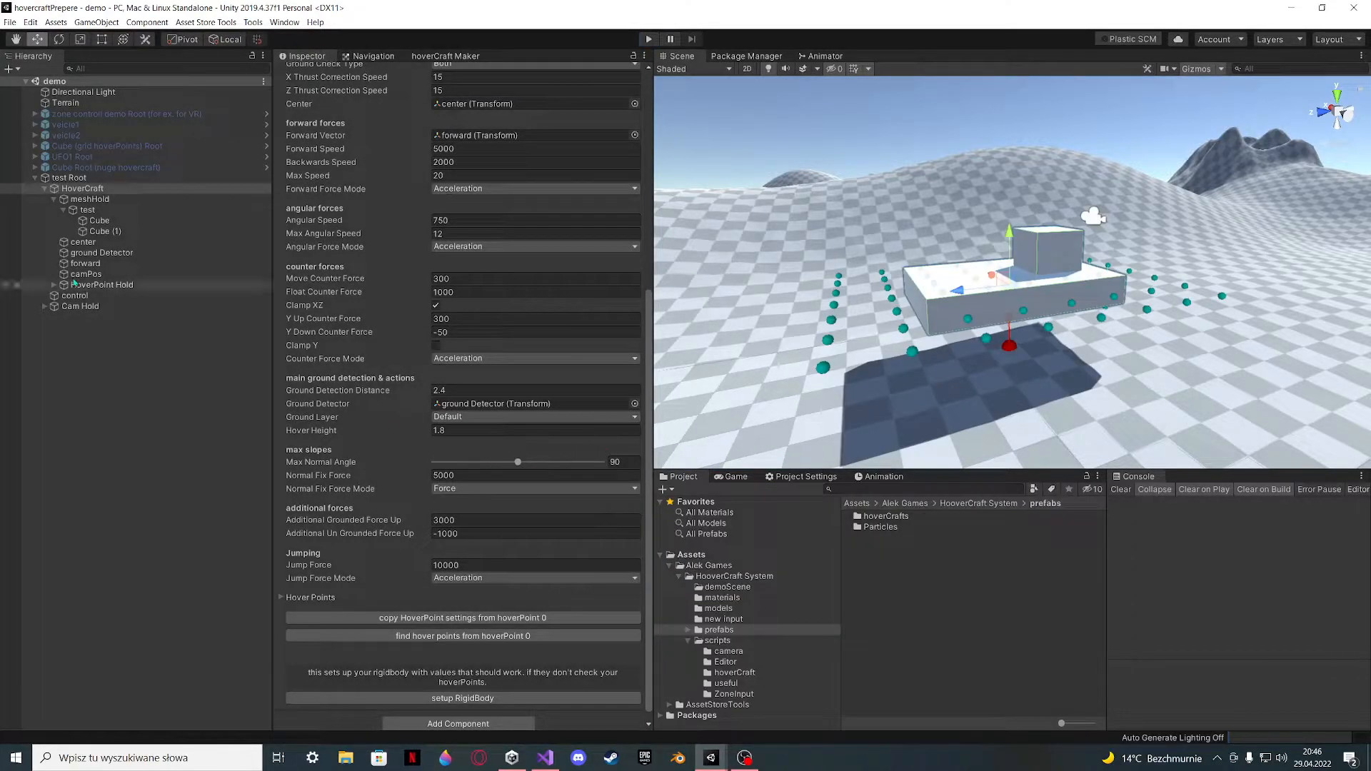
click(102, 253)
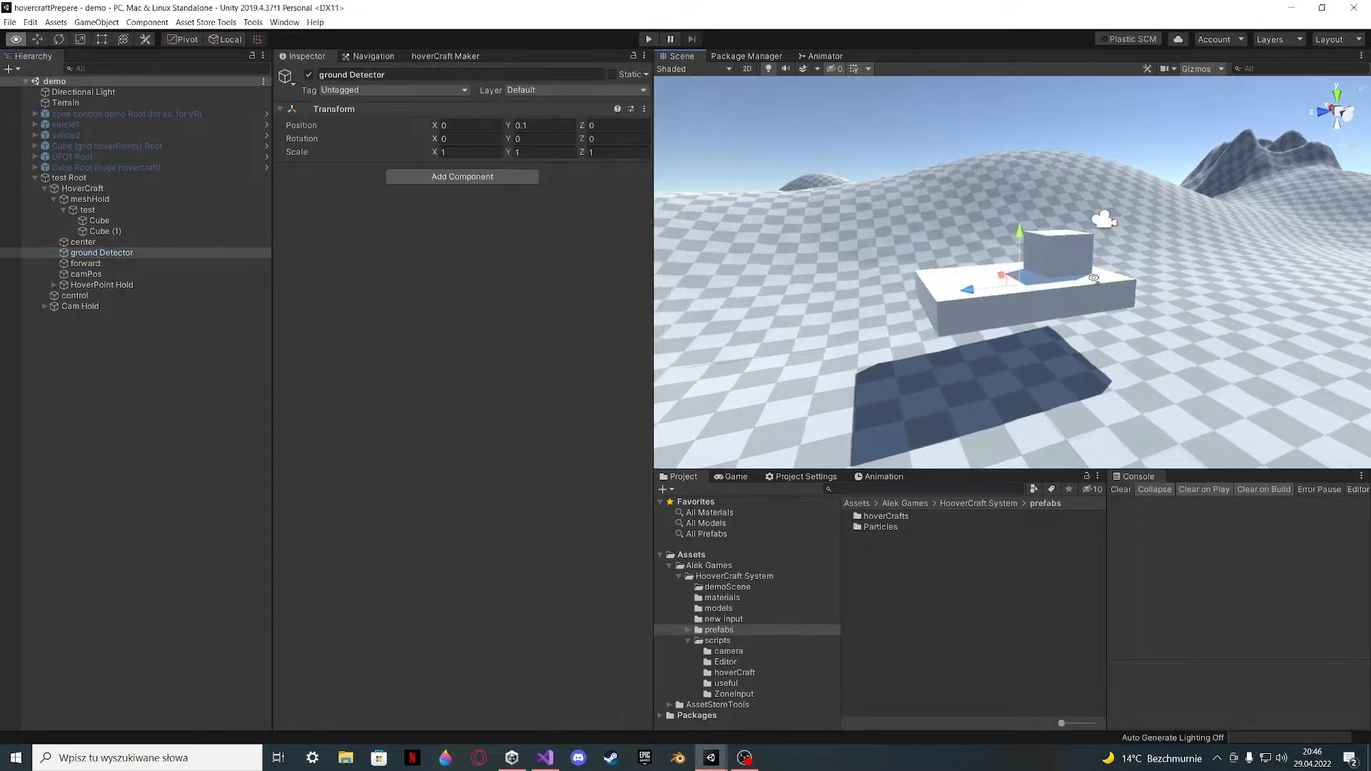
click(86, 274)
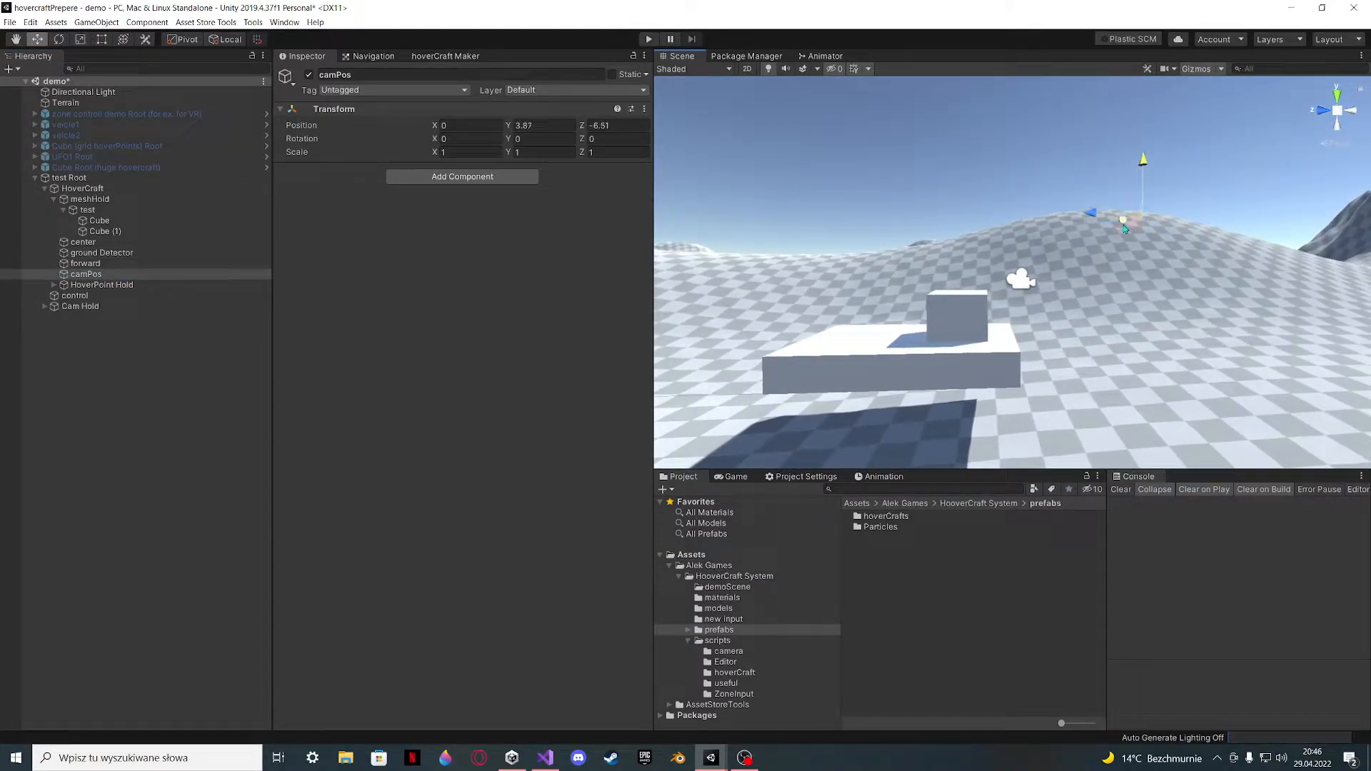
click(83, 188)
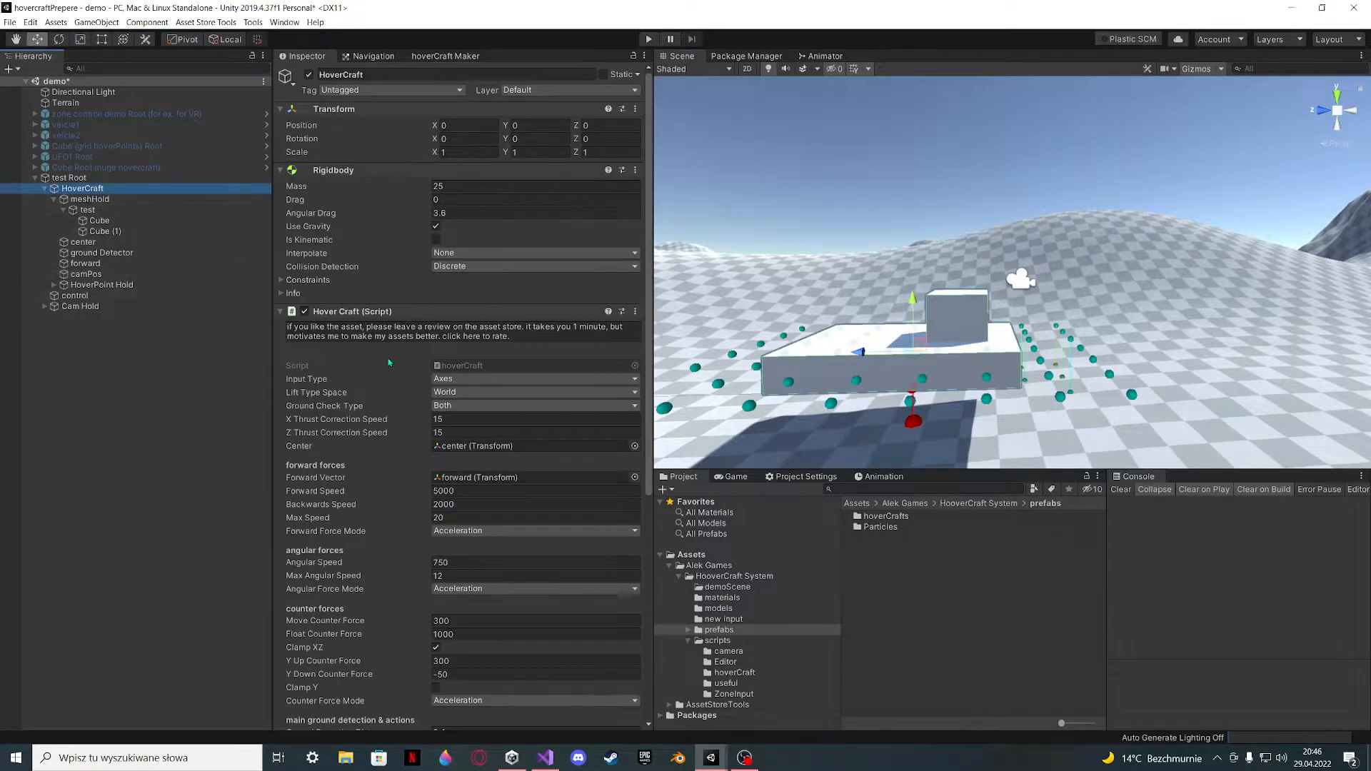
- Set Hover Height to 3.2 and lengthen Ground Detection Distance, entering 3.6
scroll(down, 3)
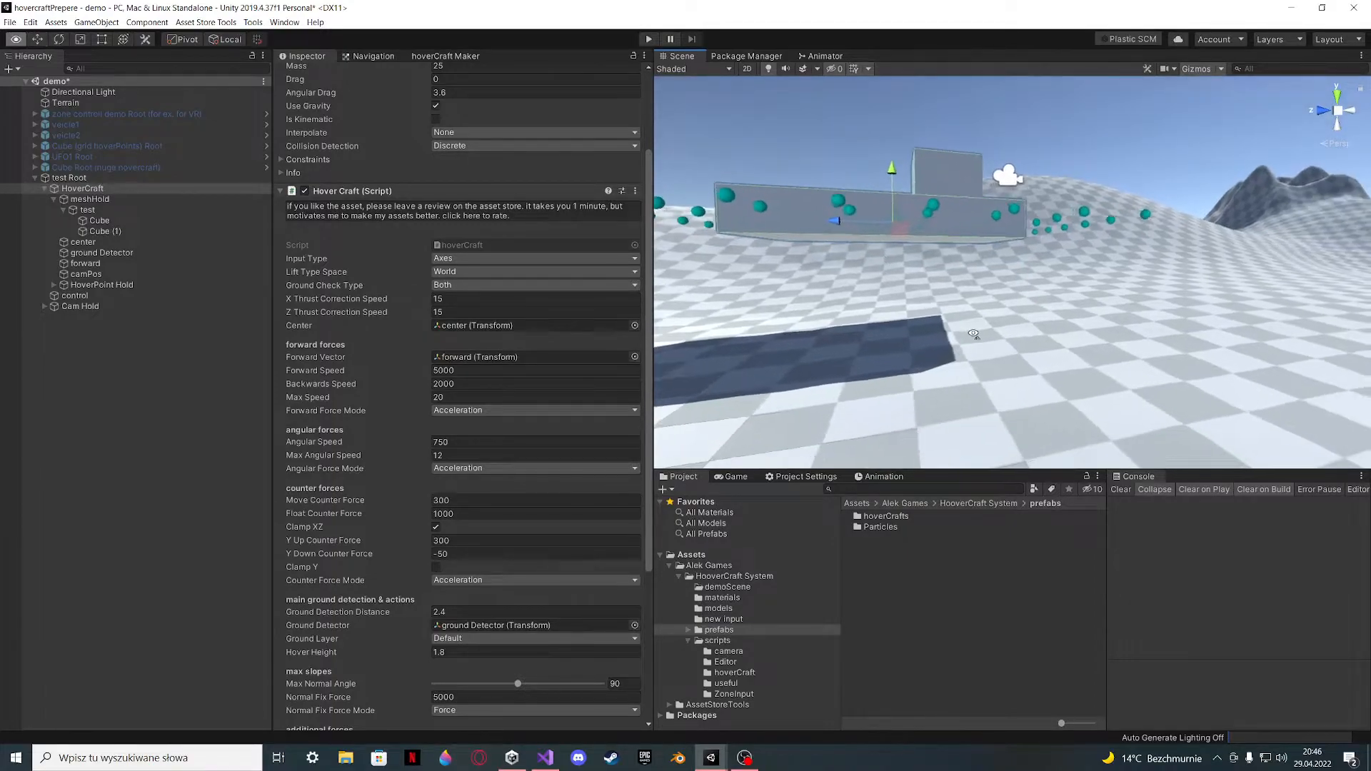
drag(973, 334, 1300, 350)
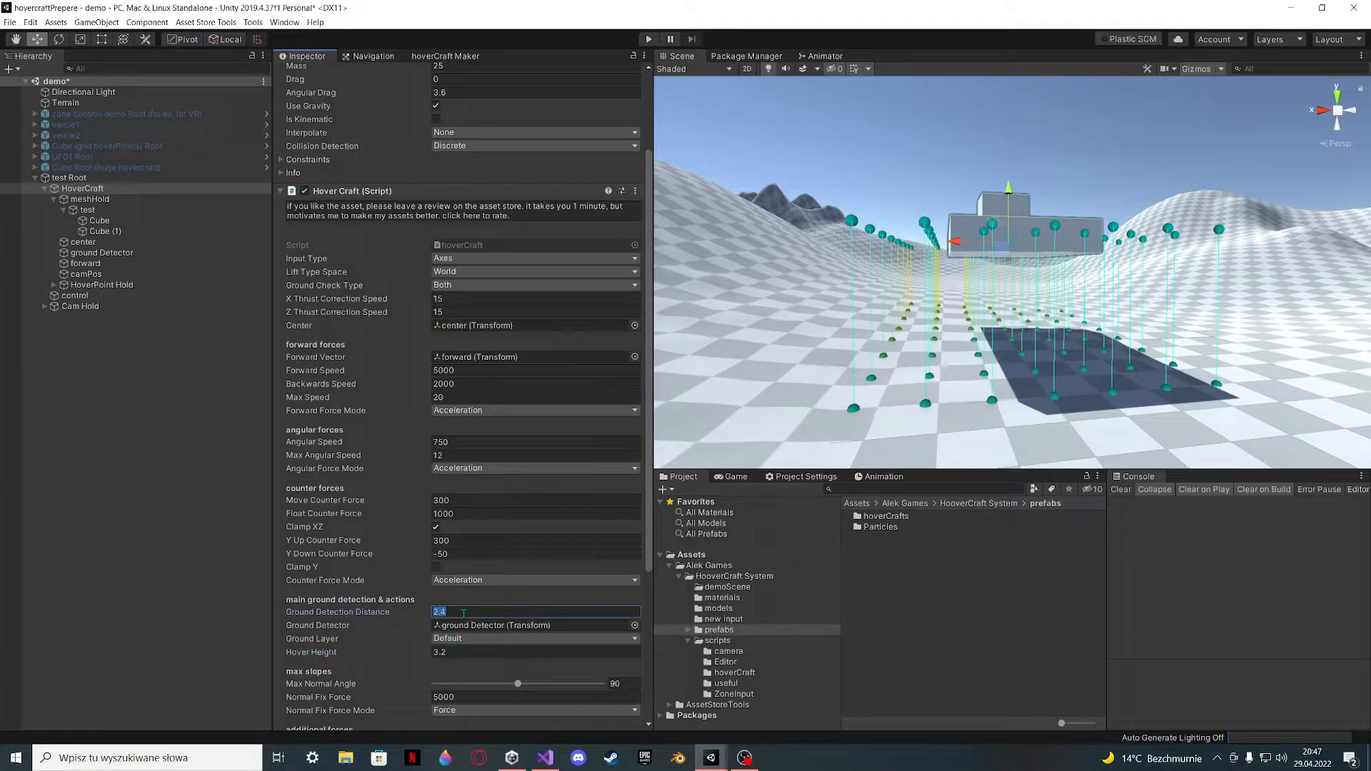
text(3.6)
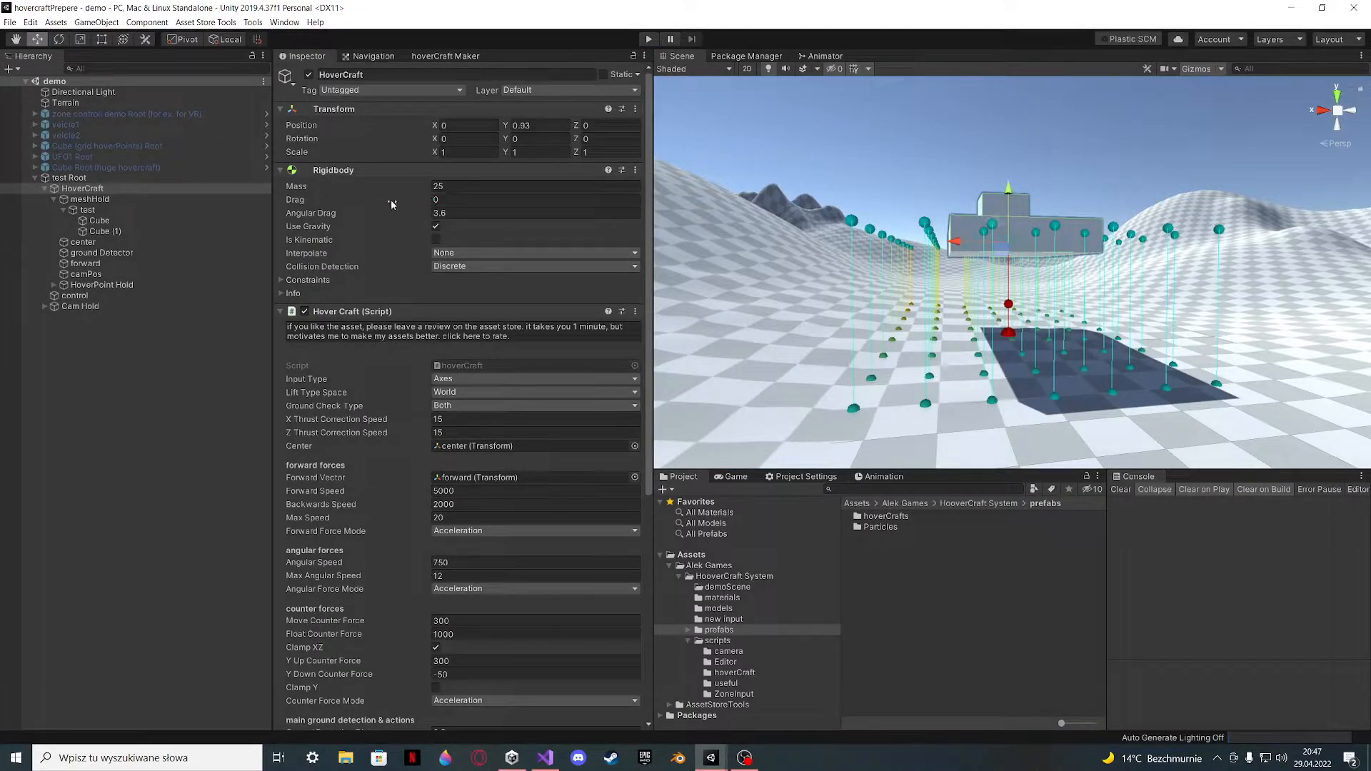
mouse_move(328, 199)
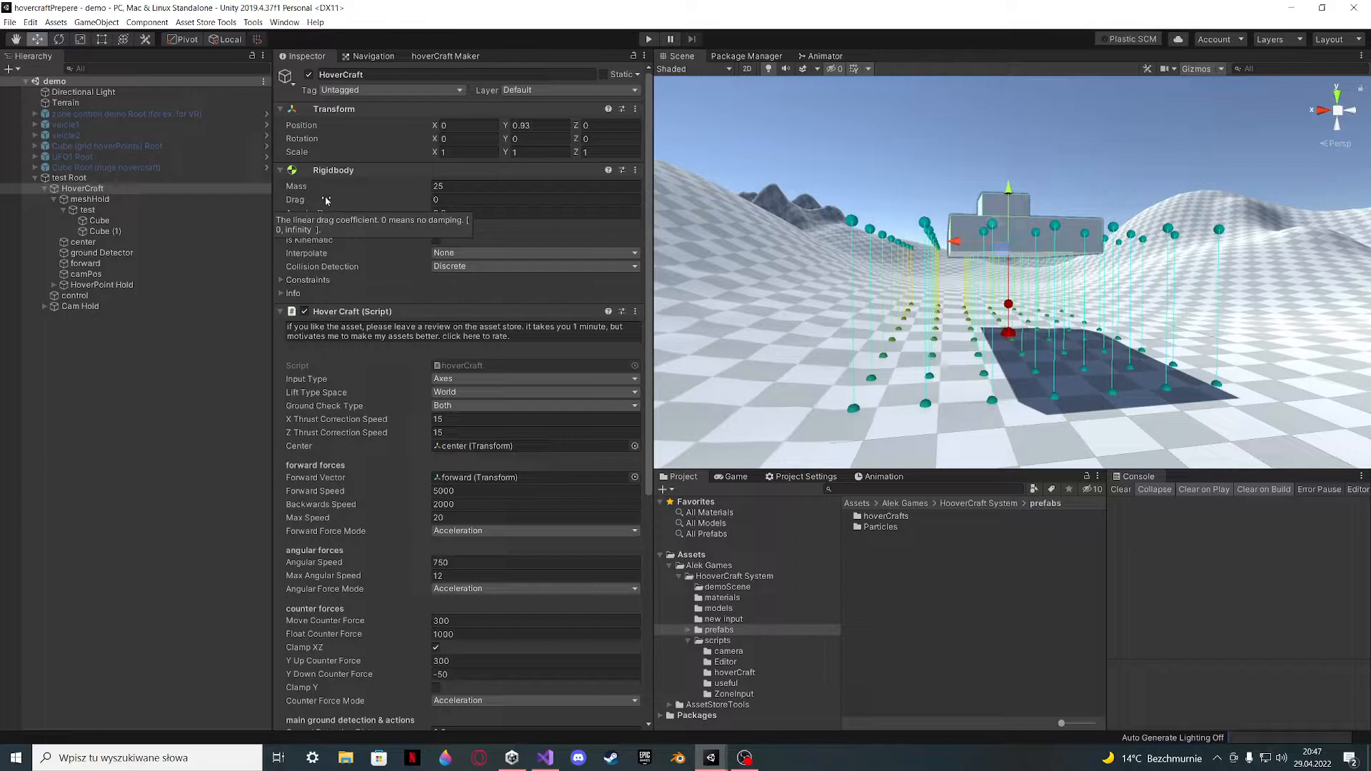
- Set Move Counter Force to 600 and enable Clamp Y in the counter forces
scroll(down, 3)
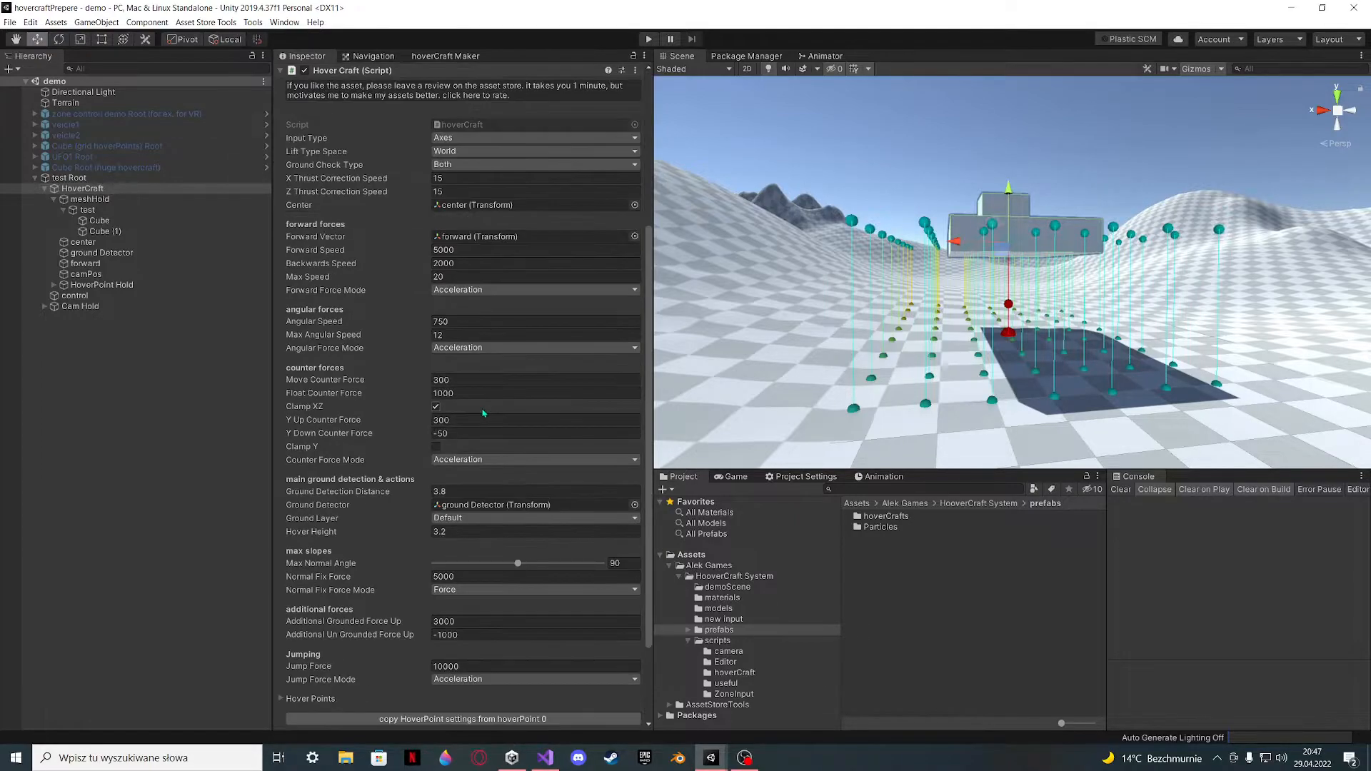
click(534, 393)
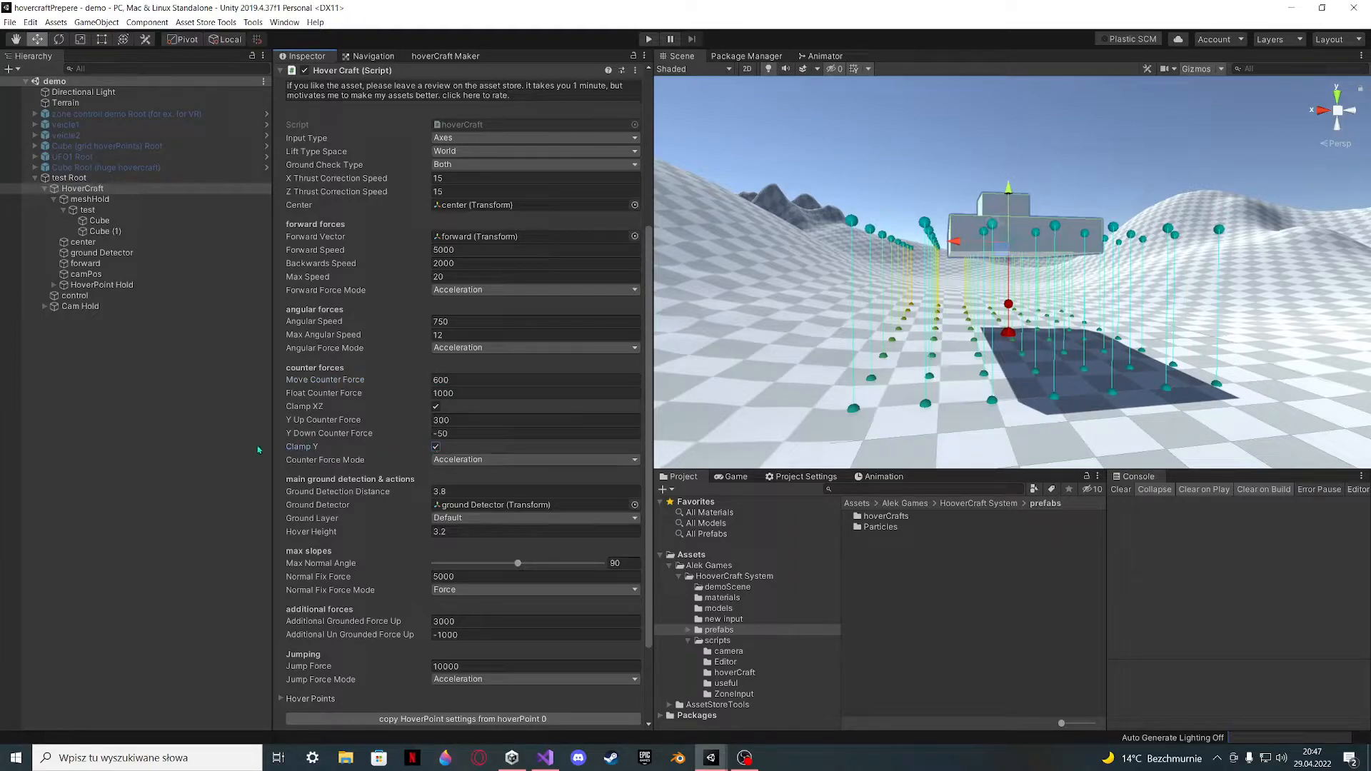
click(533, 432)
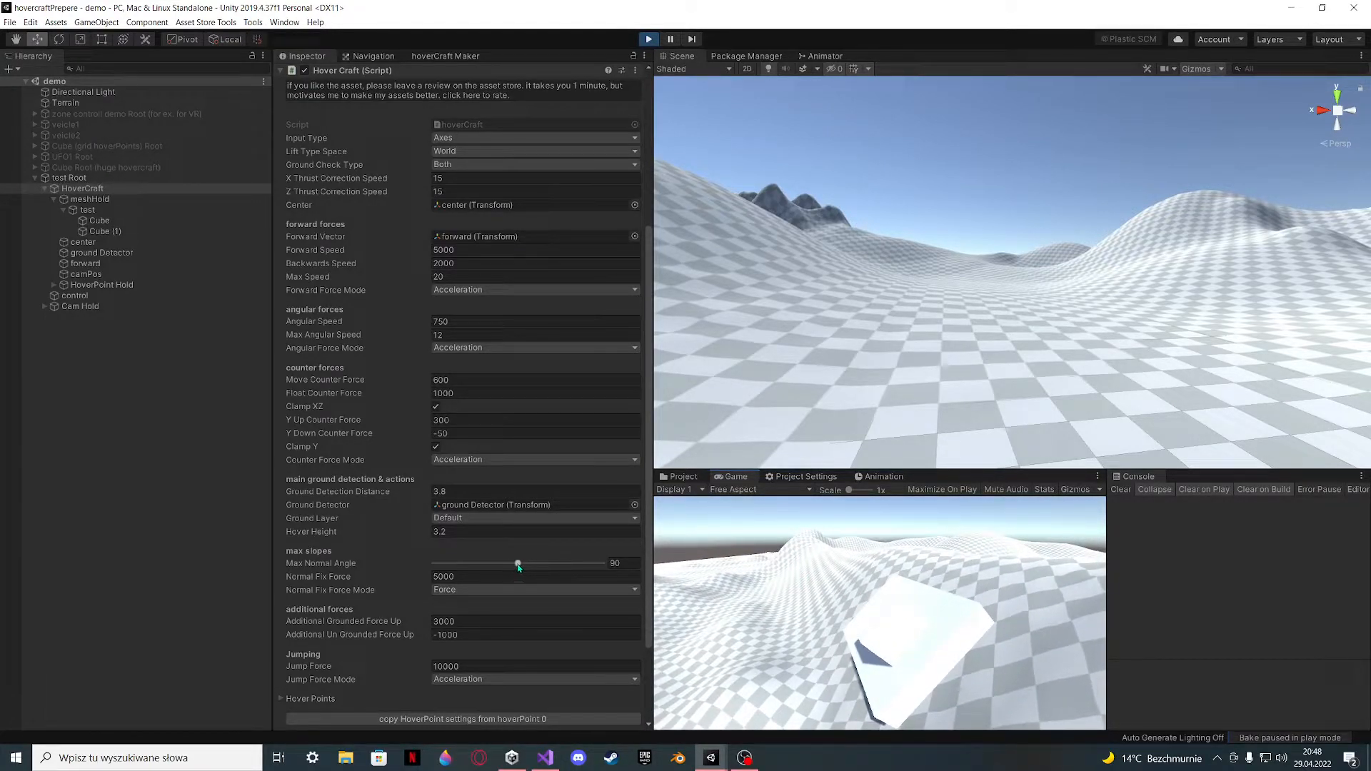
- Drag the Max Normal Angle slider toward about 24 while the craft drives the terrain
drag(518, 563, 455, 563)
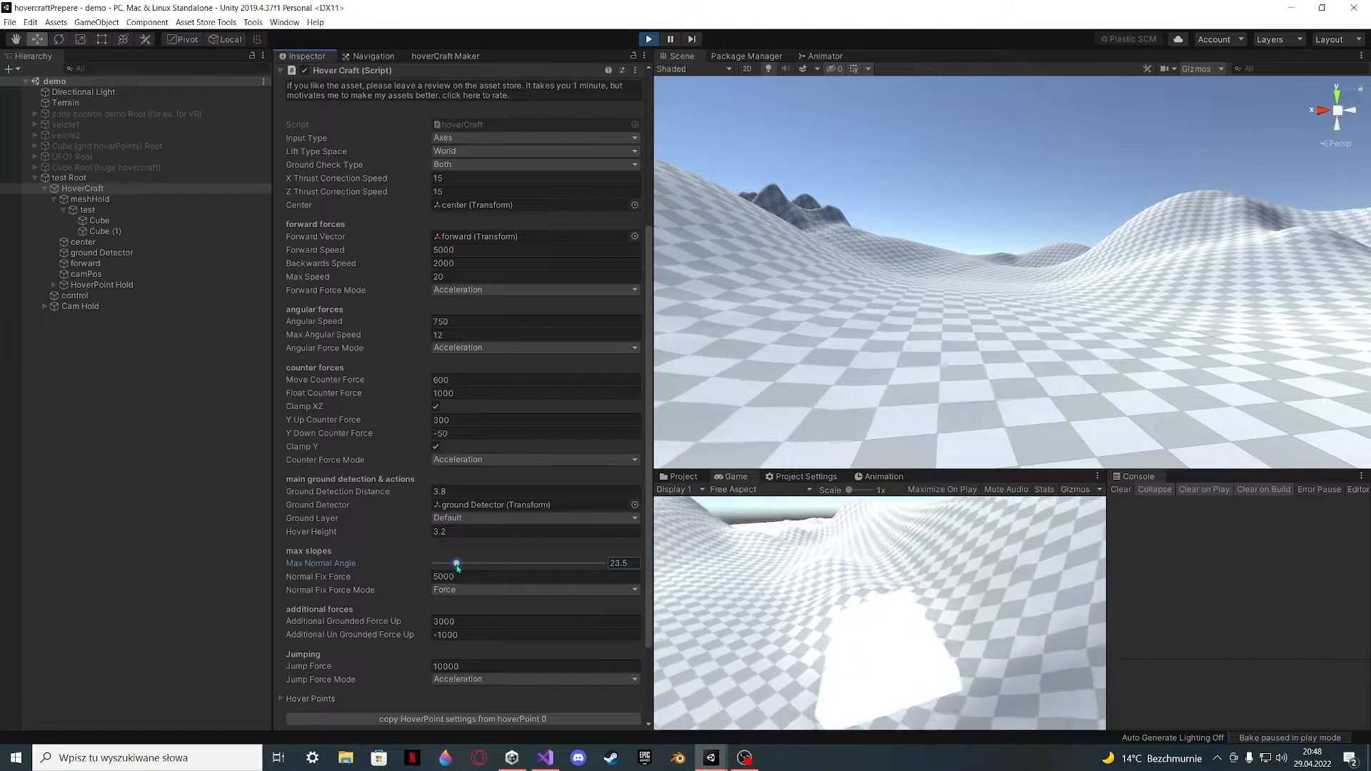
drag(455, 564, 458, 563)
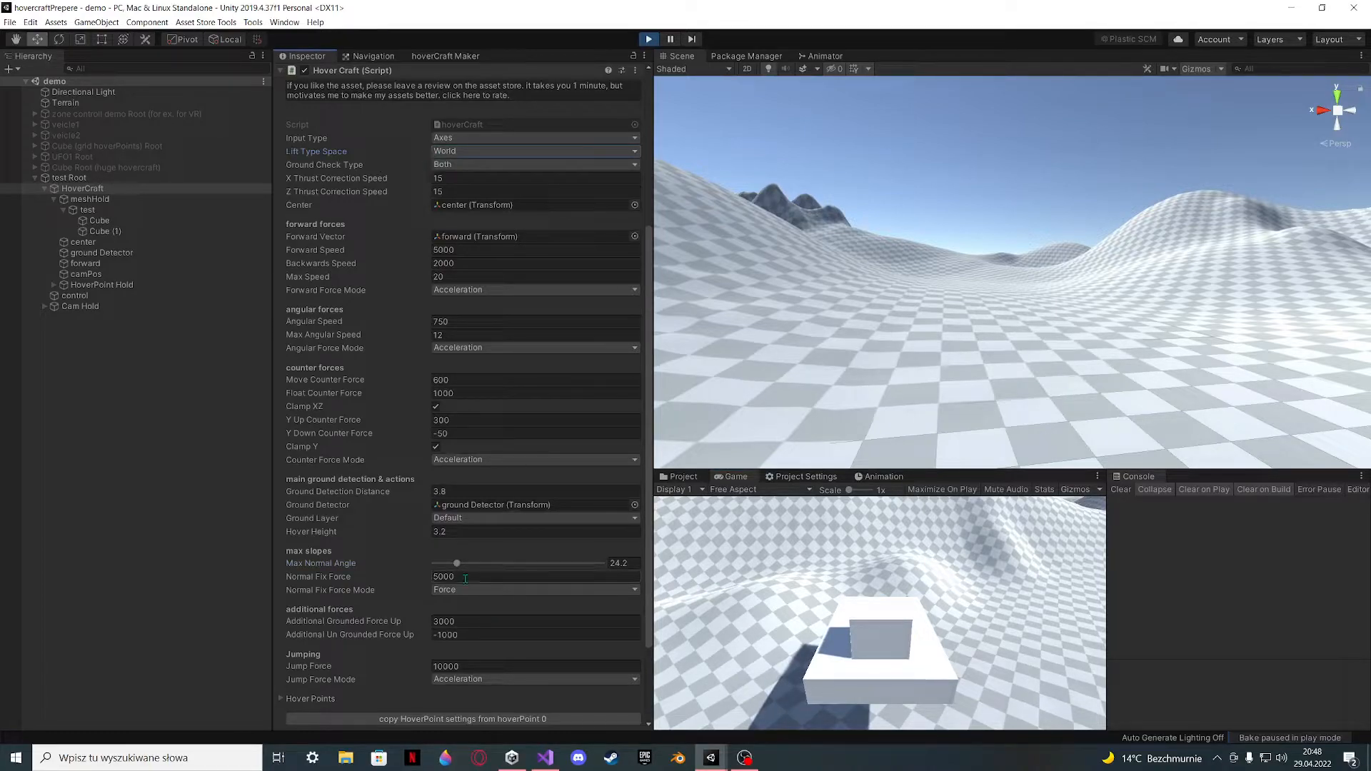
click(621, 563)
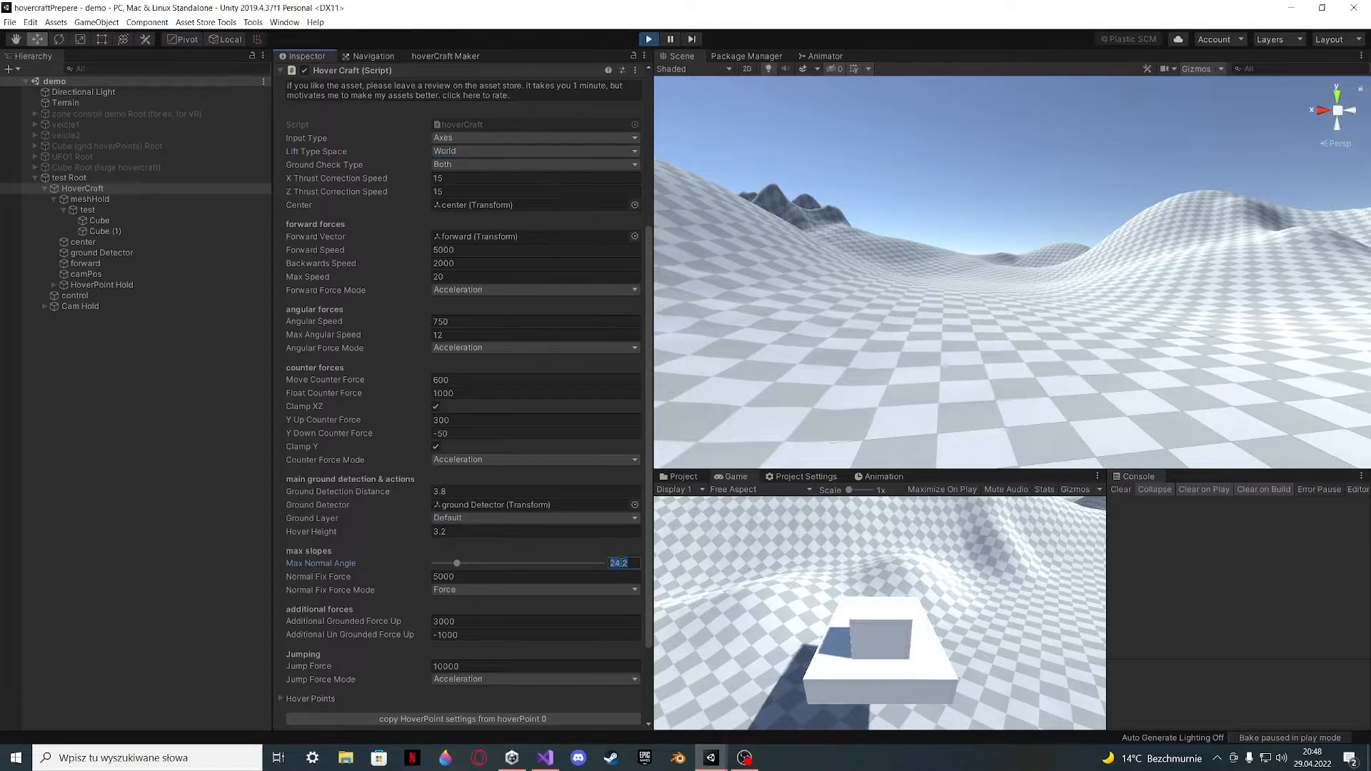
drag(456, 562, 488, 562)
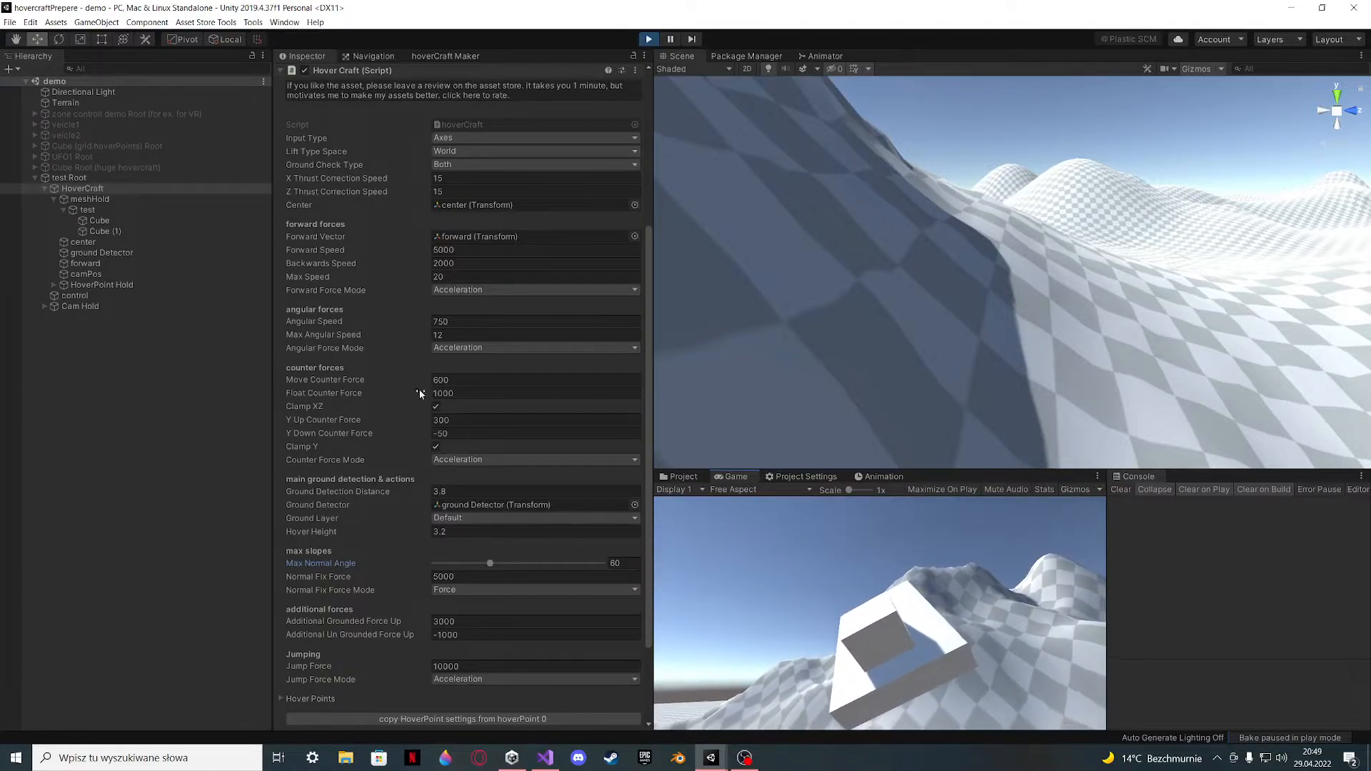
- Set Max Normal Angle to 90, try Lift Type Space Local, then return it to World
click(534, 491)
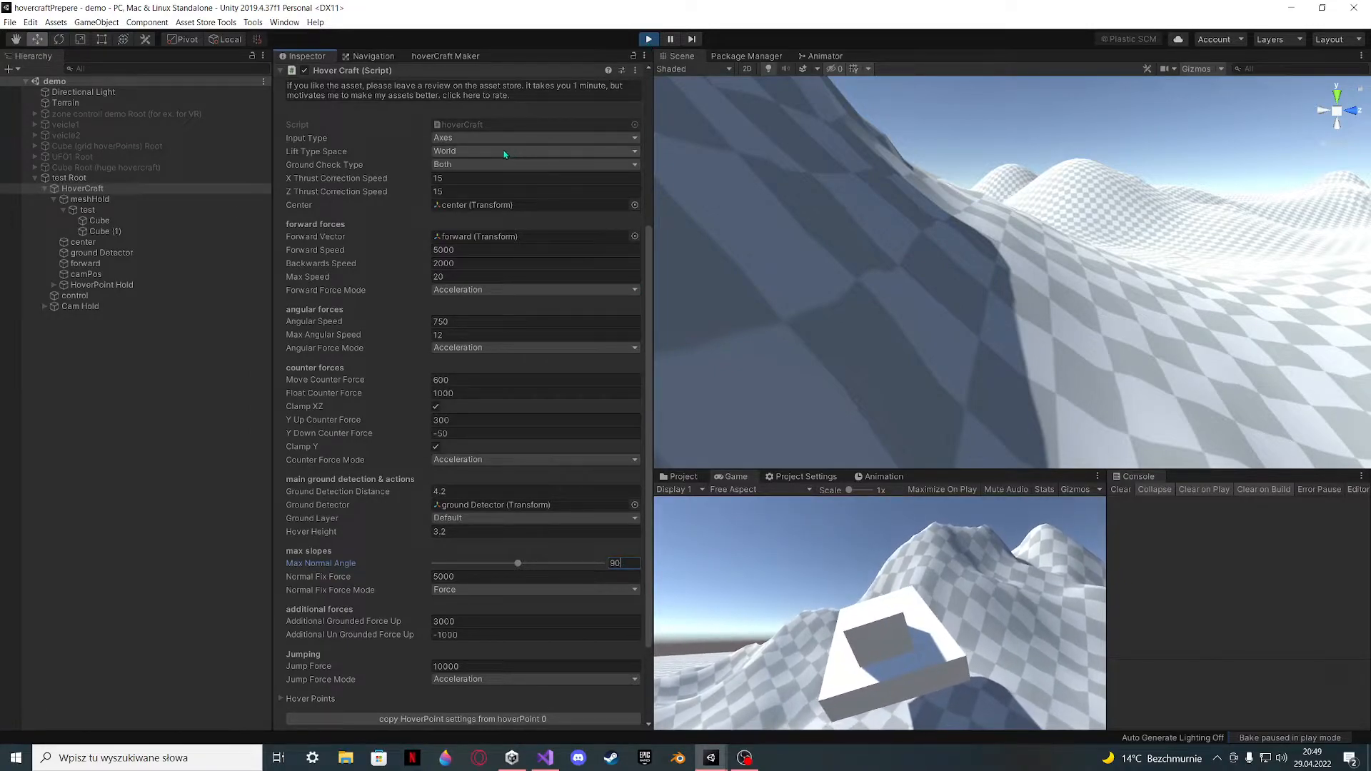
click(534, 138)
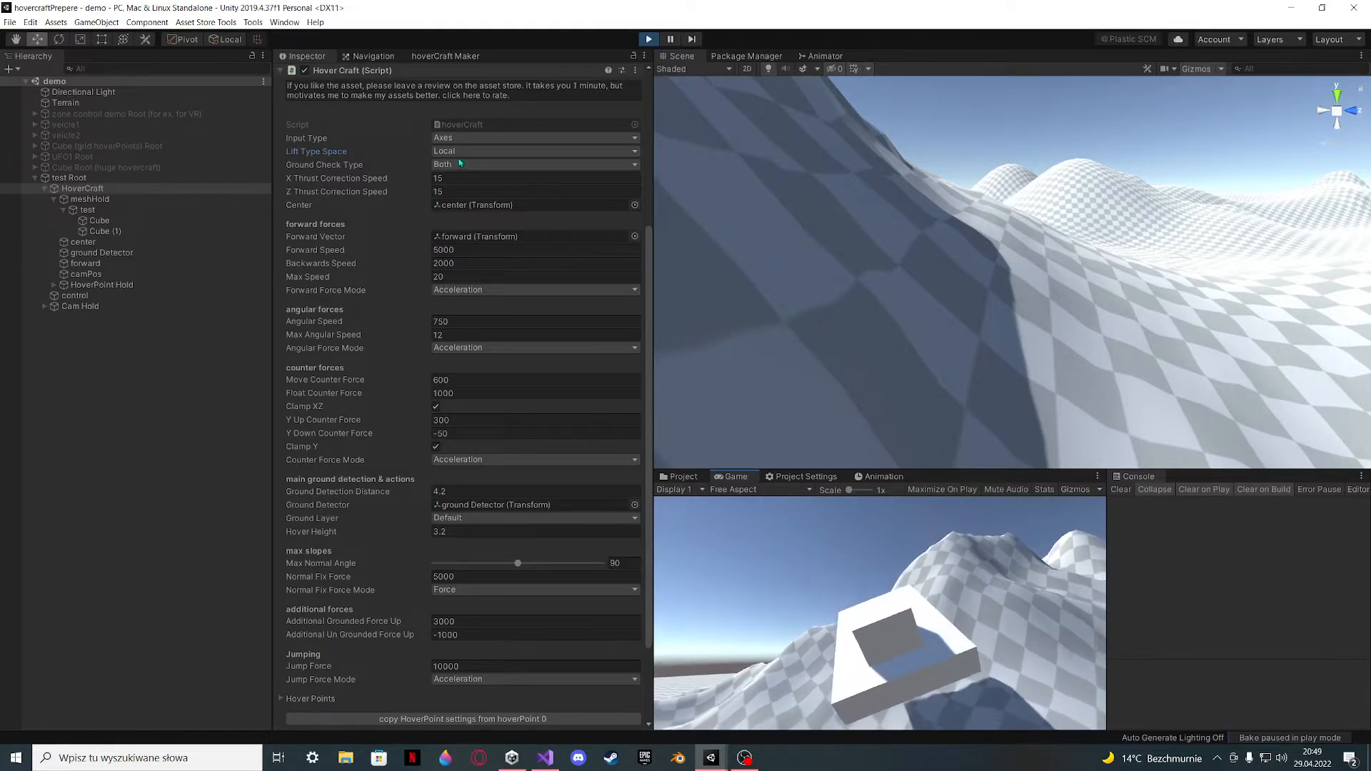
click(533, 150)
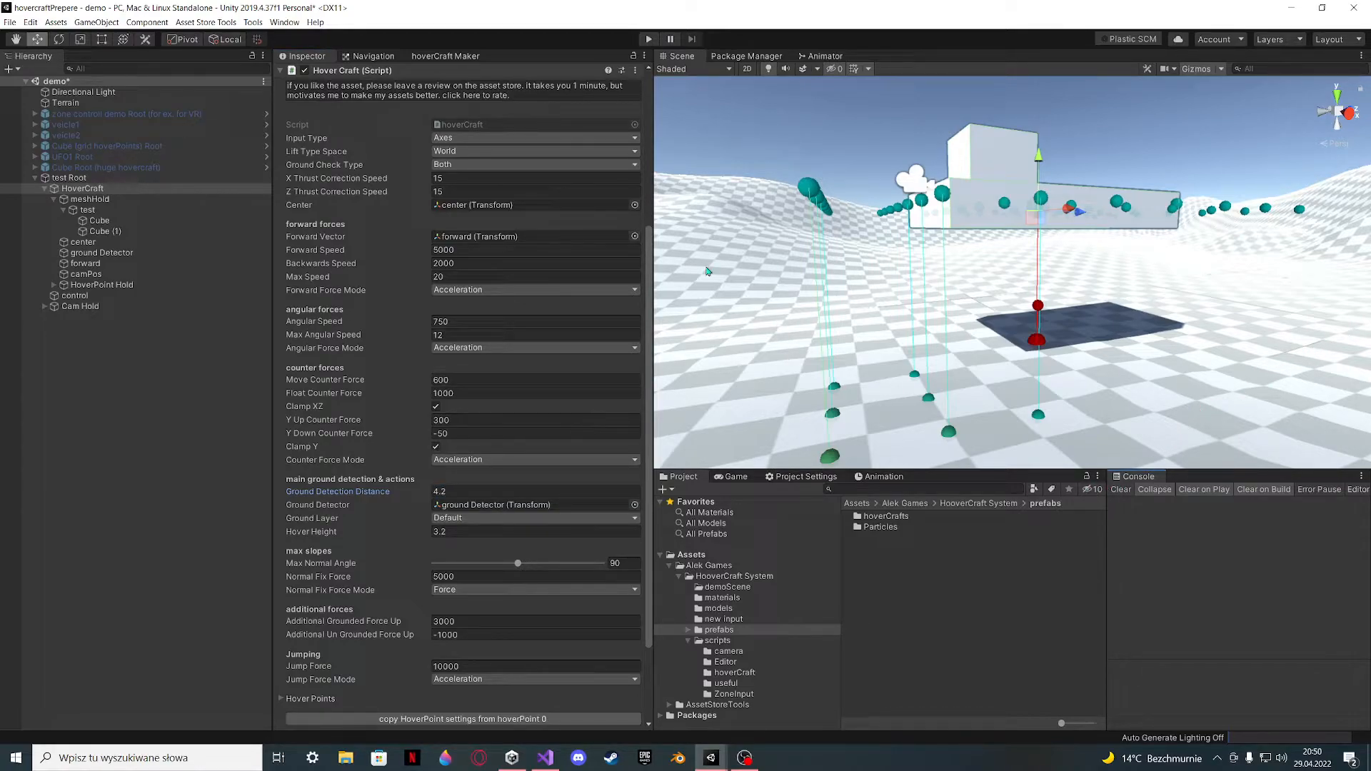
- Raise Y Up Counter Force from 1000 to 2000
click(534, 250)
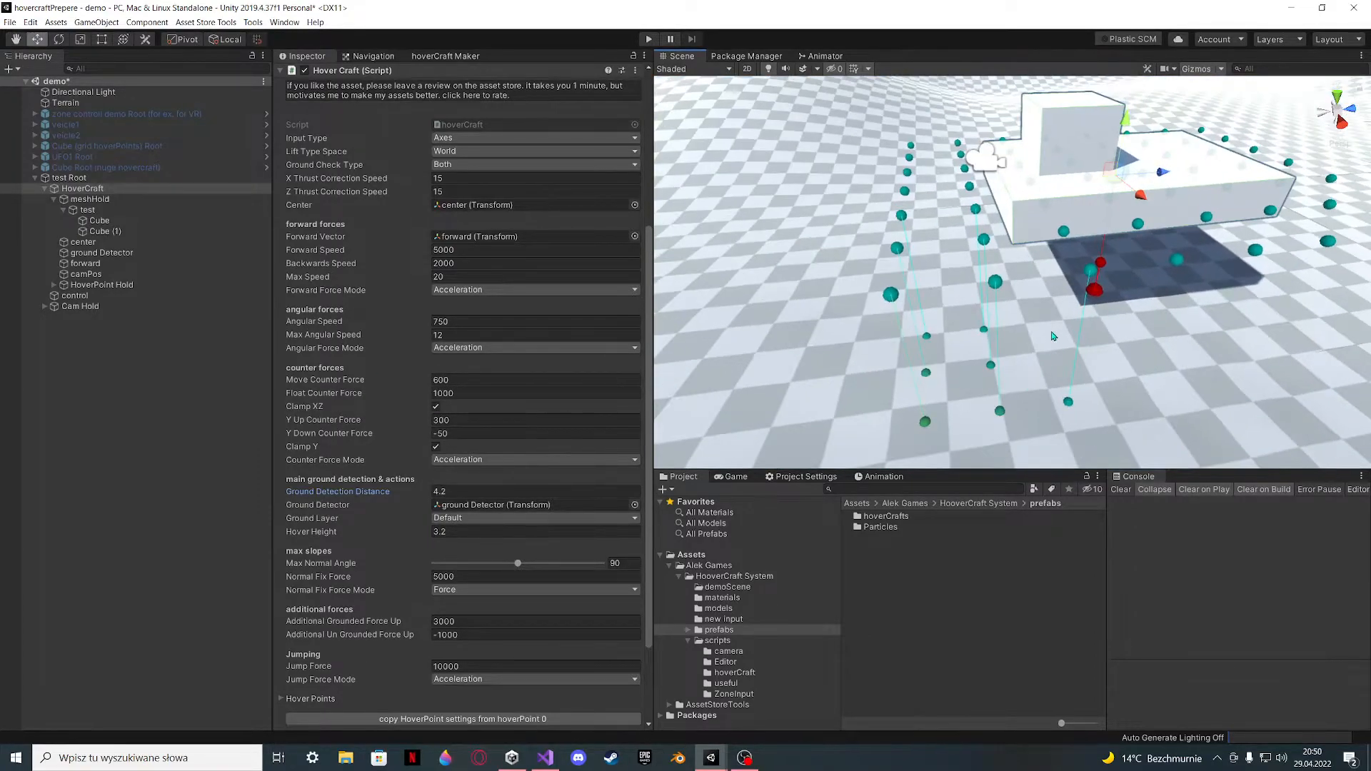
drag(1053, 335, 1048, 222)
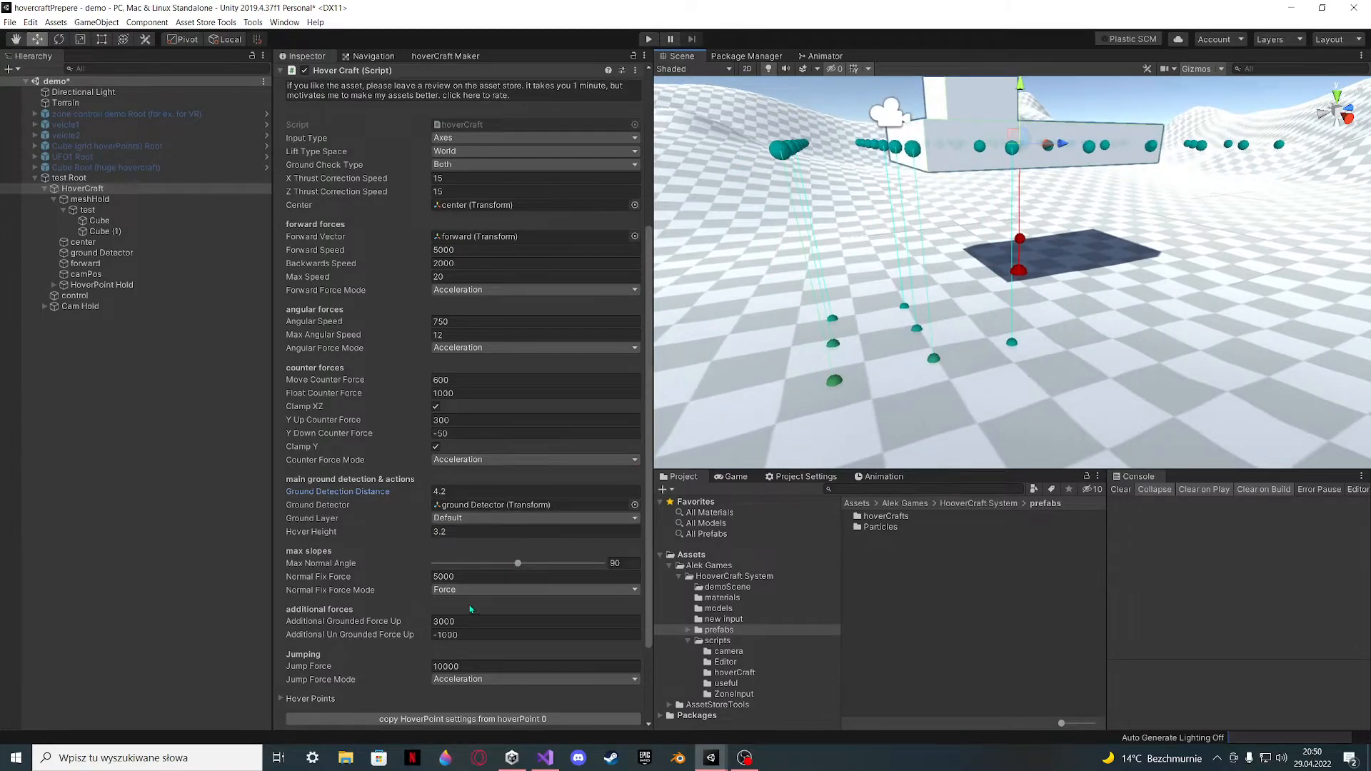
click(534, 420)
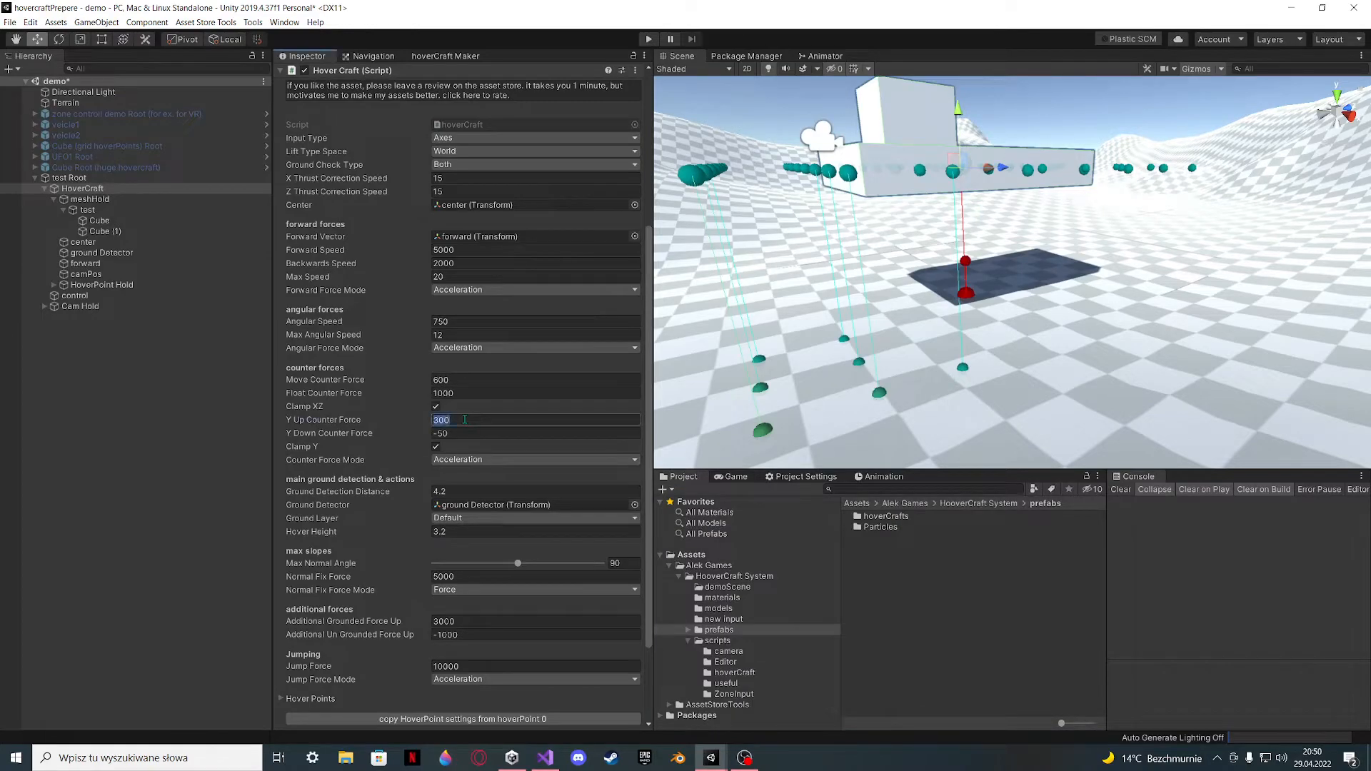
text(1000)
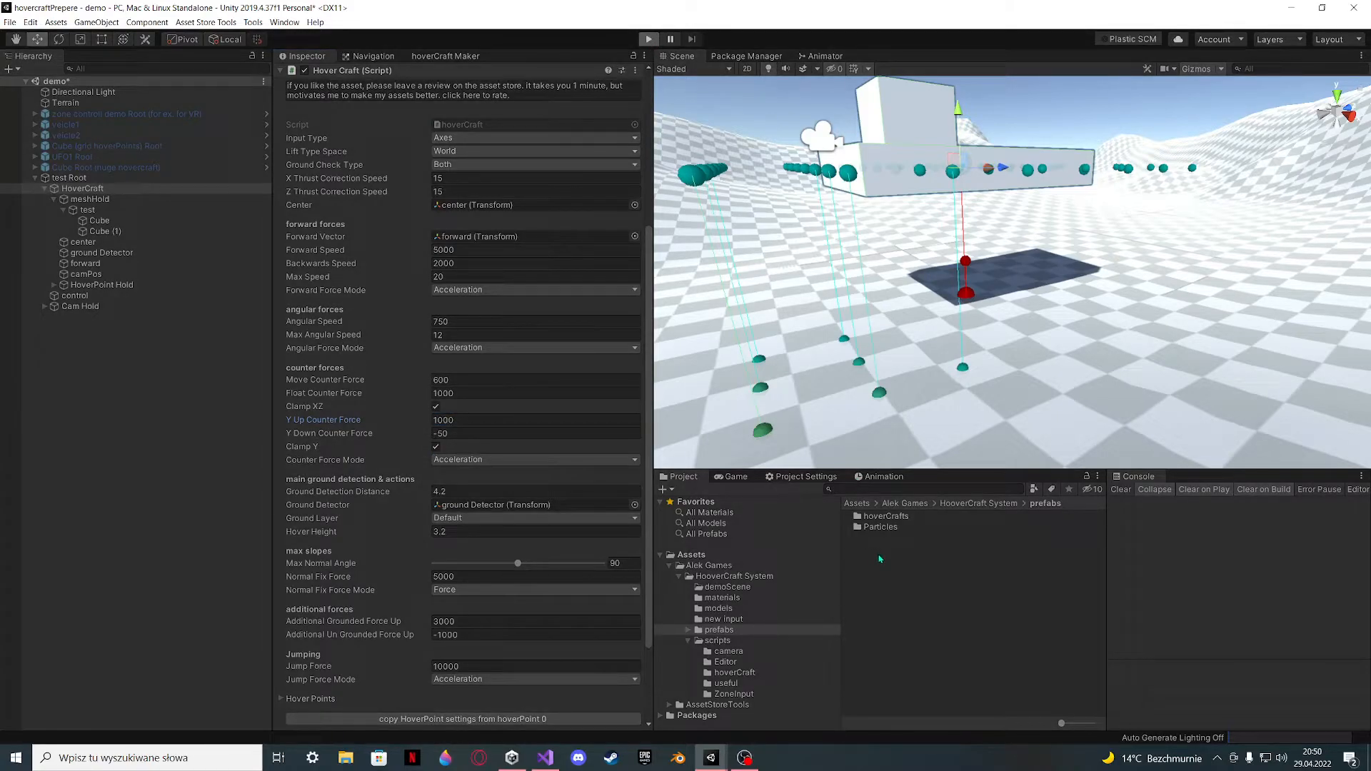
click(648, 39)
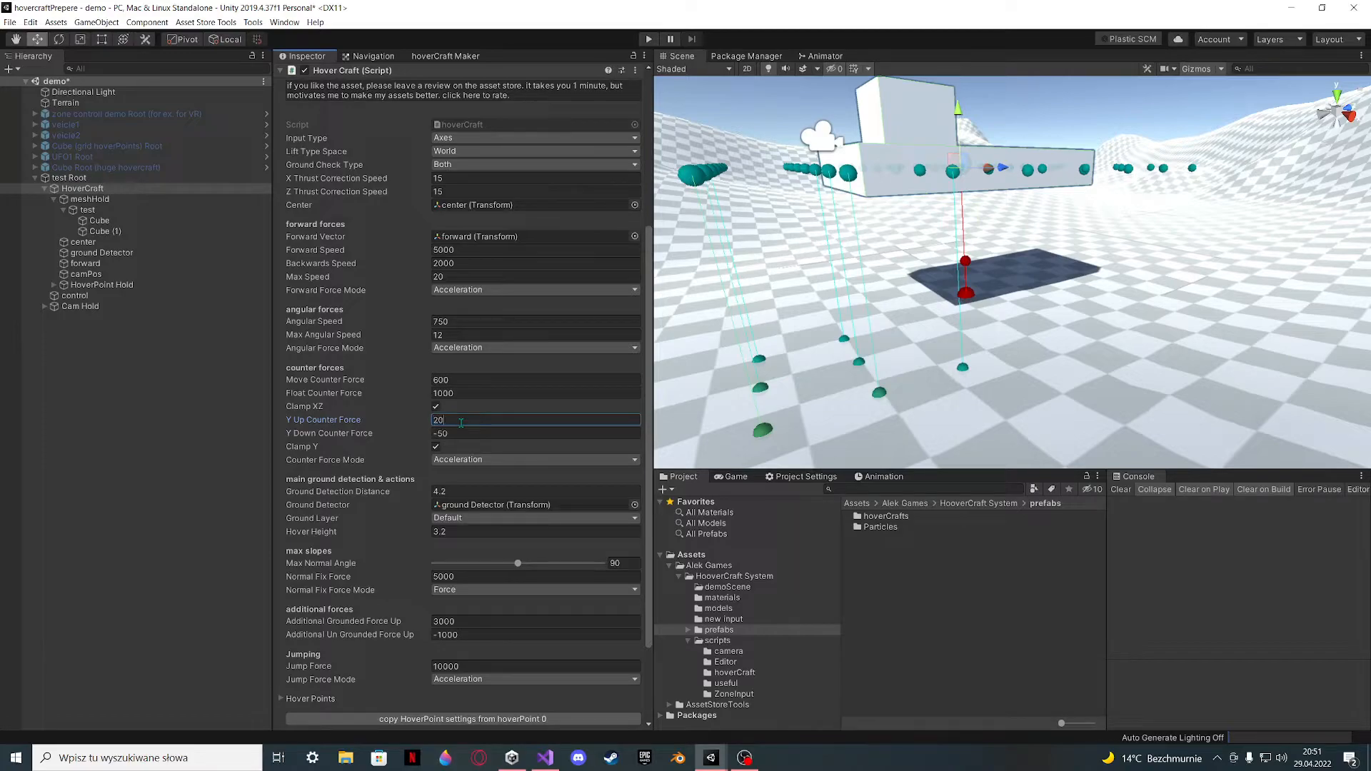
text(2000)
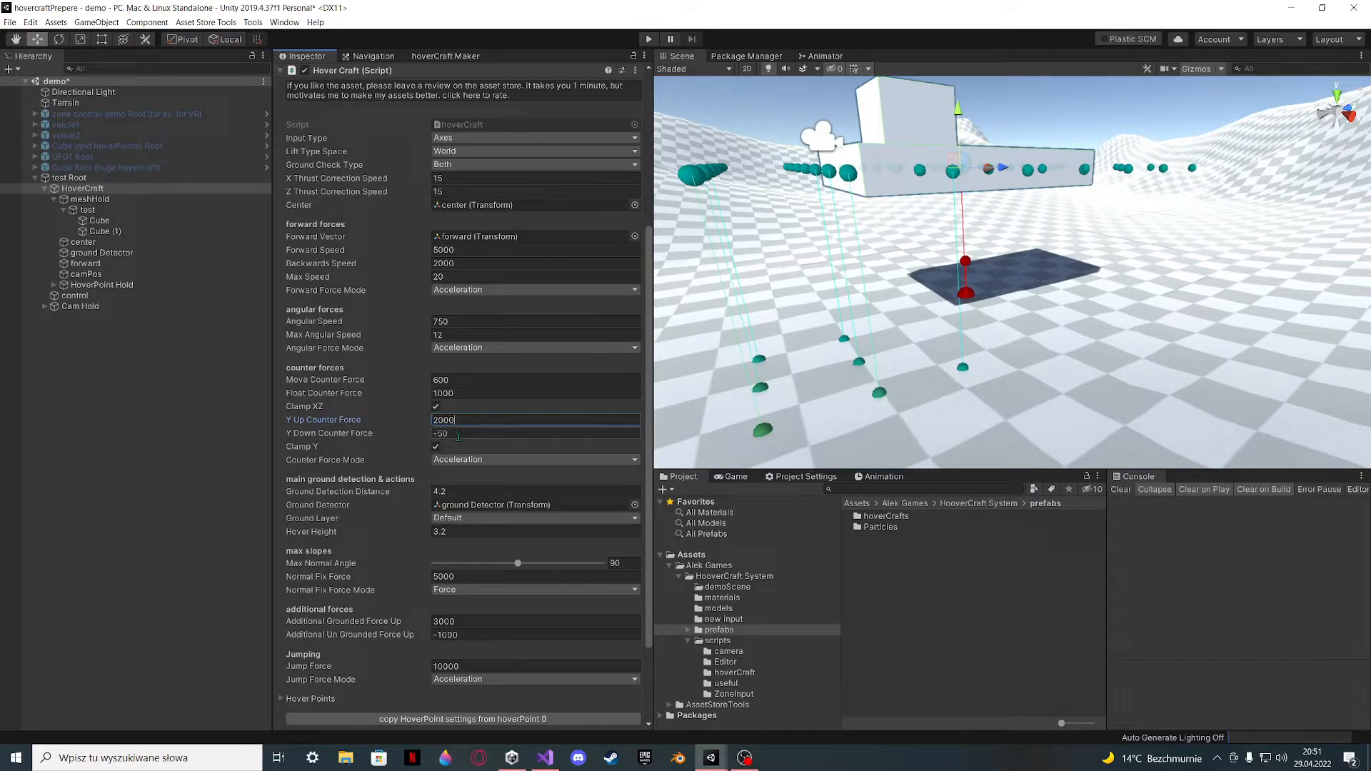
- Set Y Down Counter Force to 0
click(533, 434)
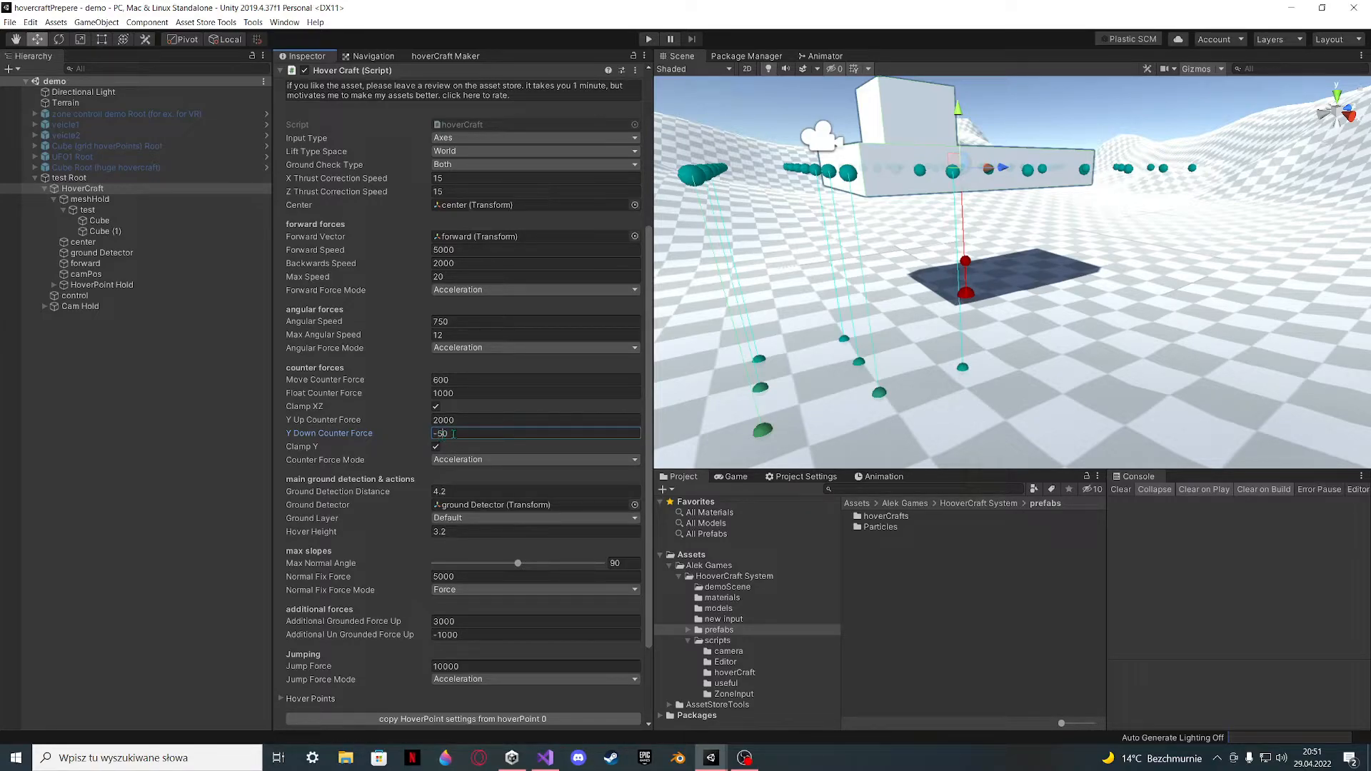
text(-20)
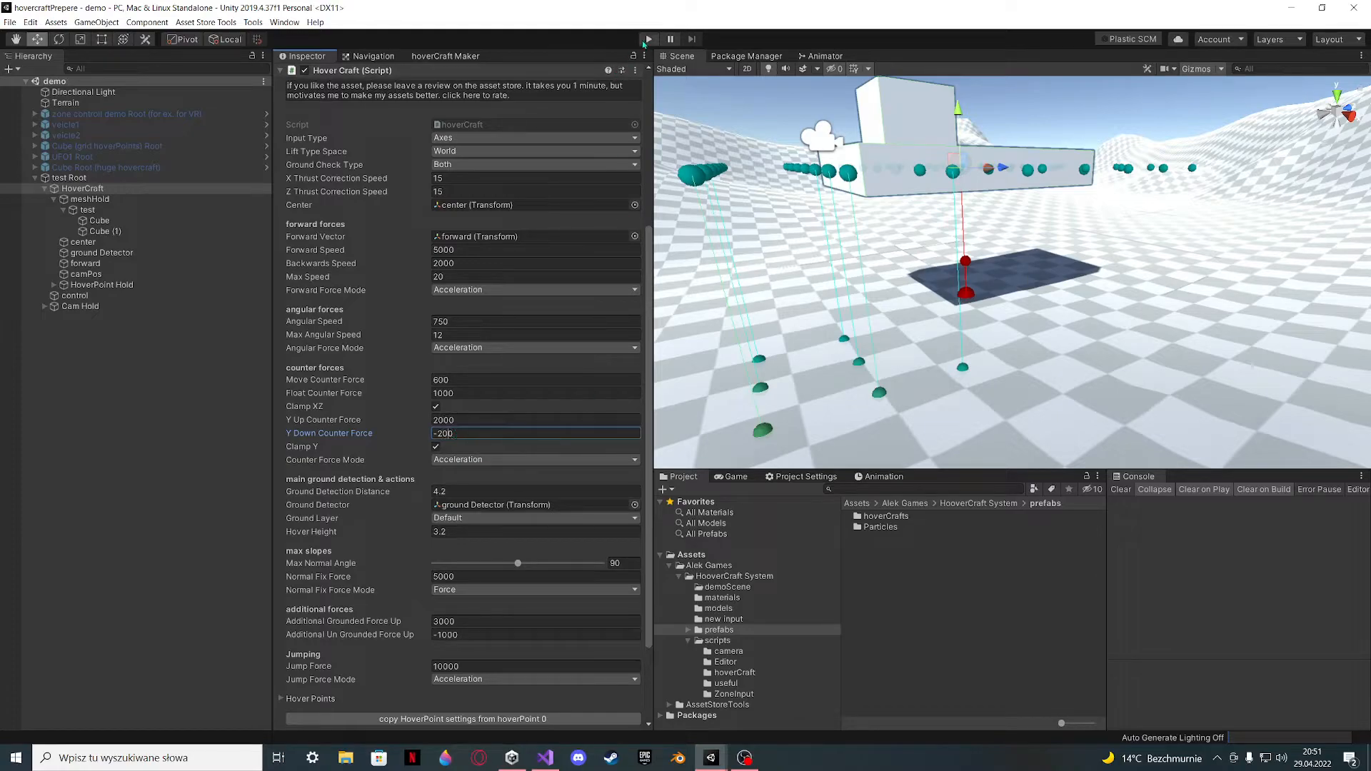
text(0)
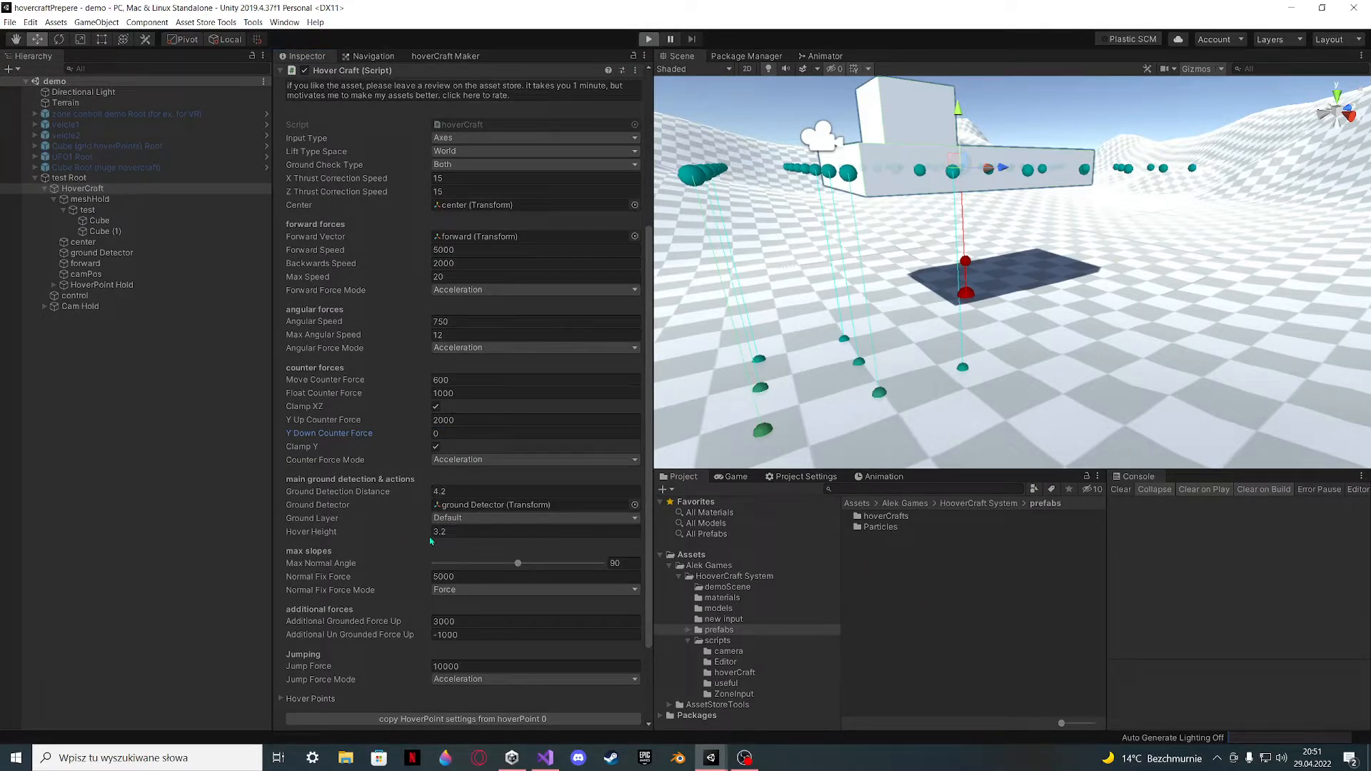
- During a test run, enter 1000 for Move Counter Force and 2000 for Float Counter Force
click(648, 39)
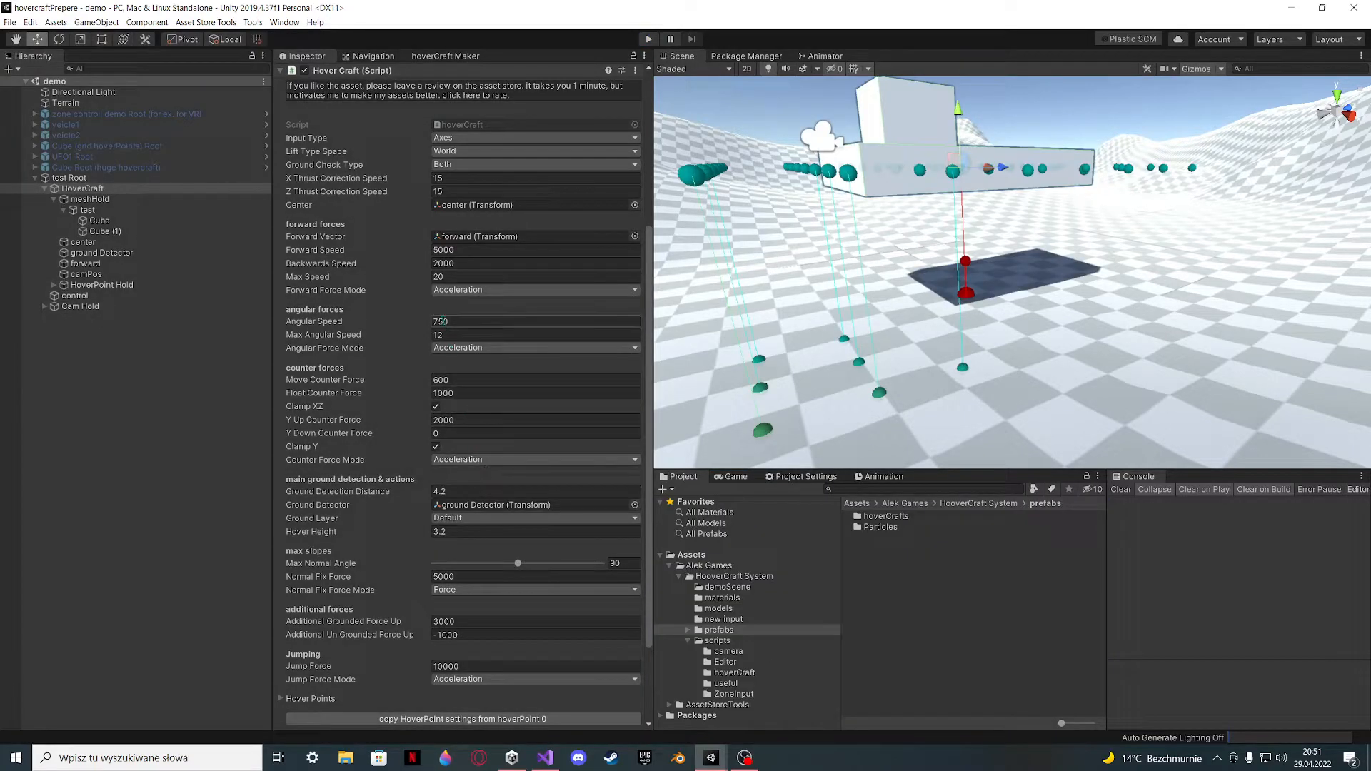
click(533, 379)
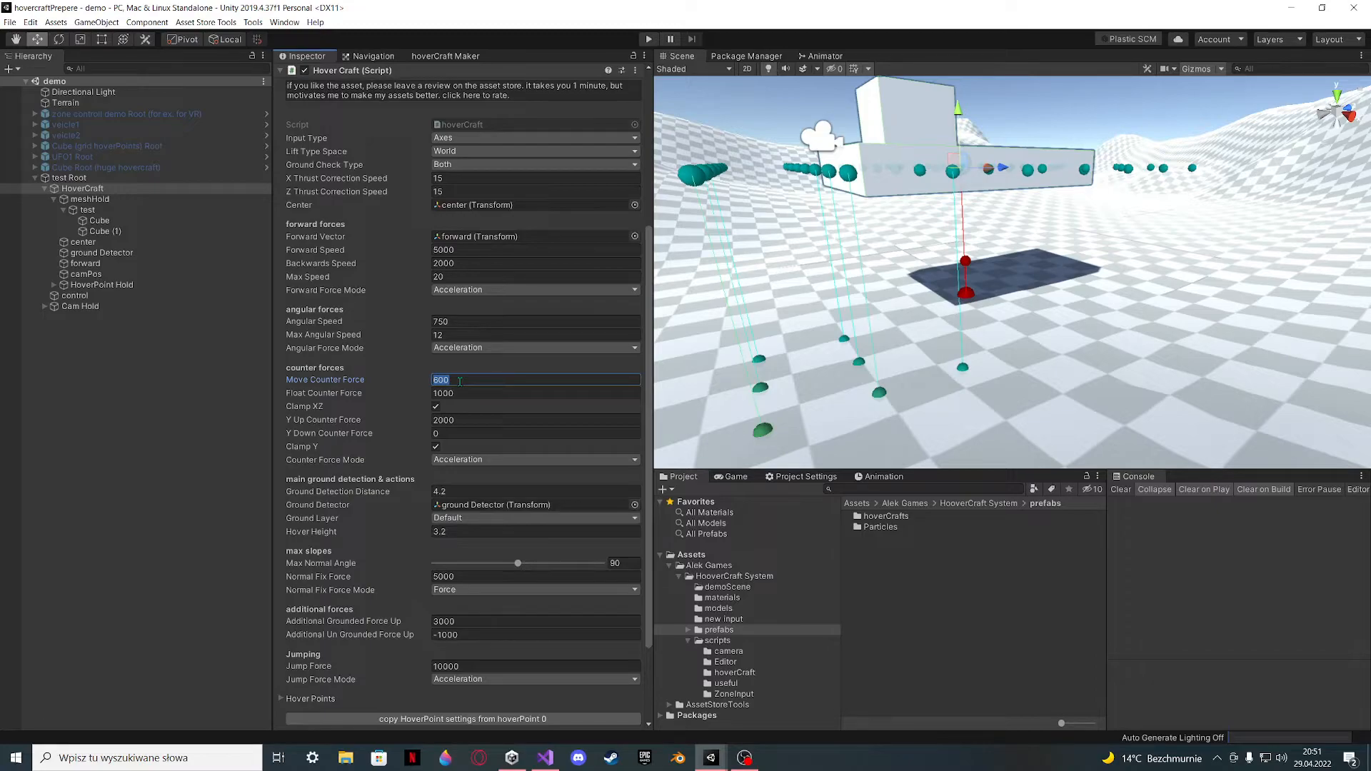
text(1000)
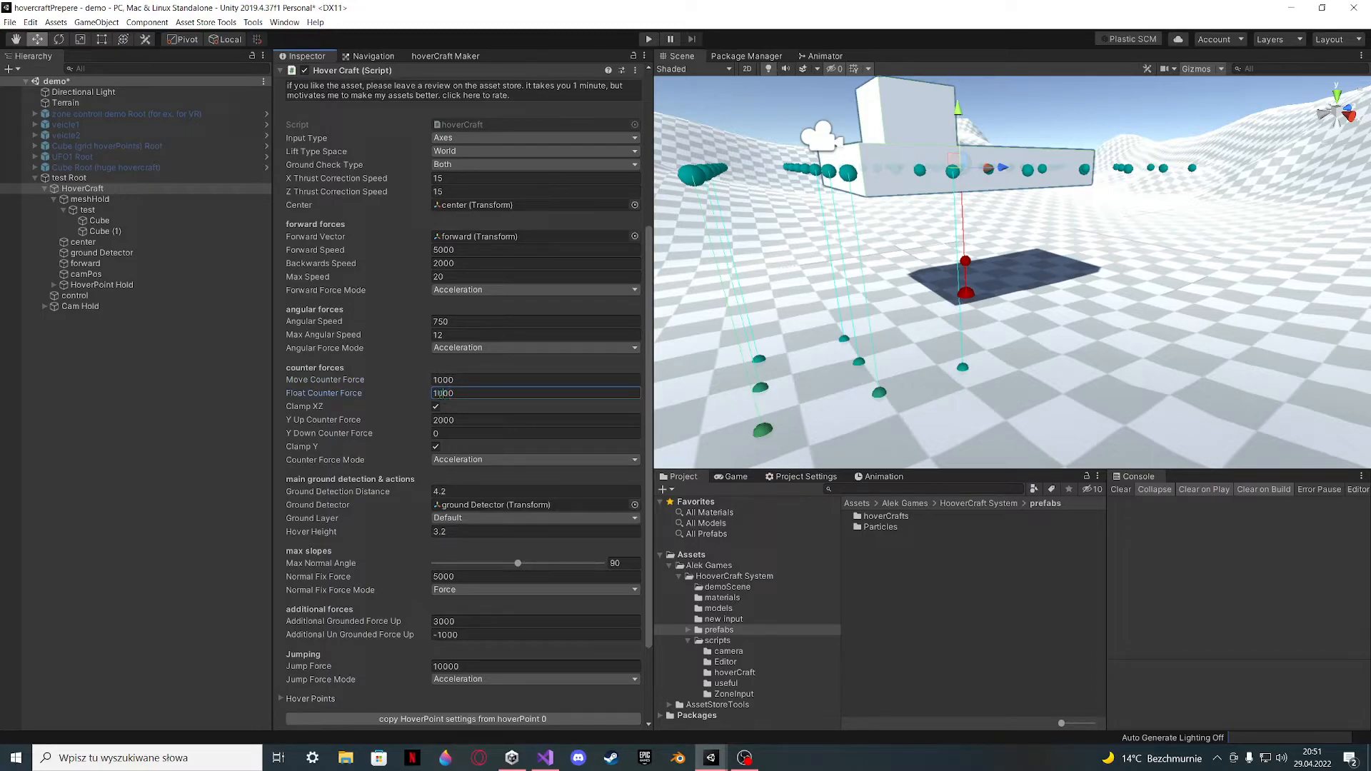
text(2000)
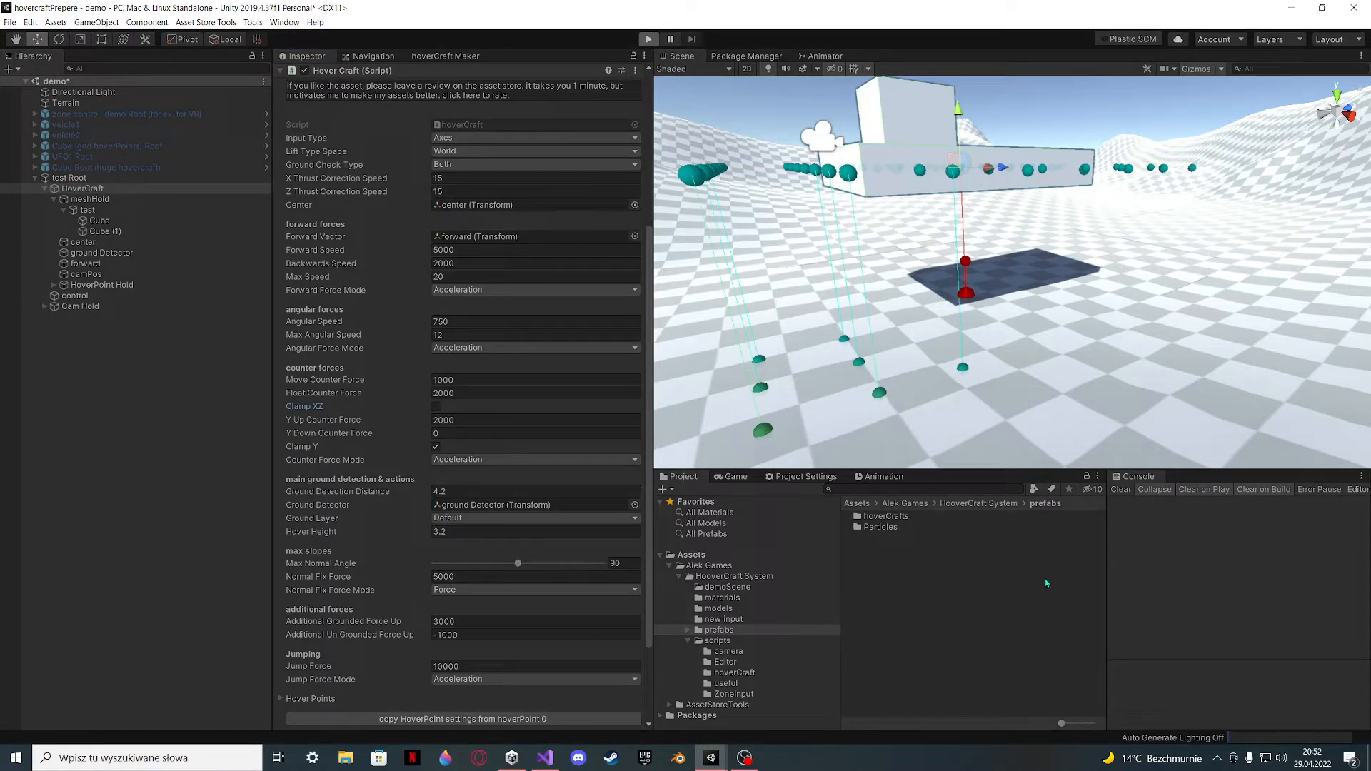
click(648, 39)
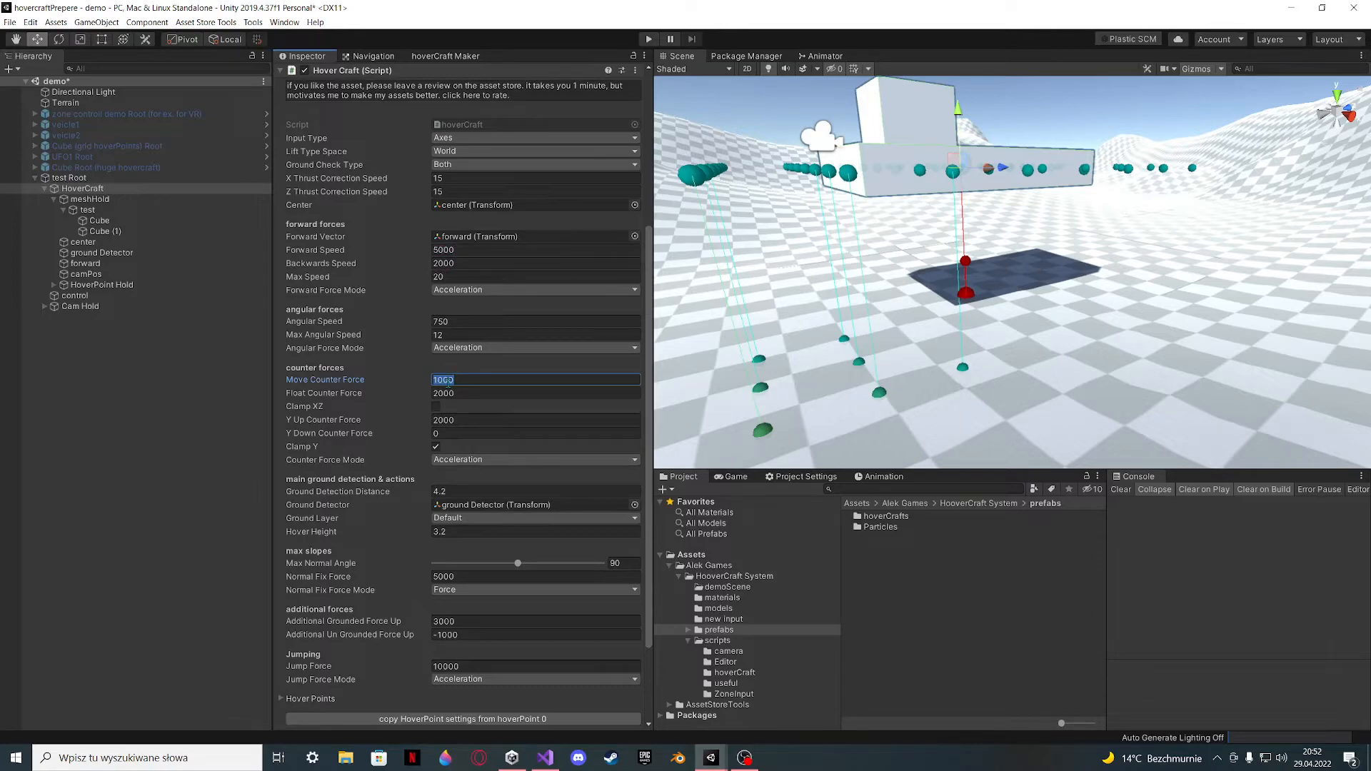
- Try Move Counter Force 300 and Float Counter Force 500, then 0, and end the test run
text(300)
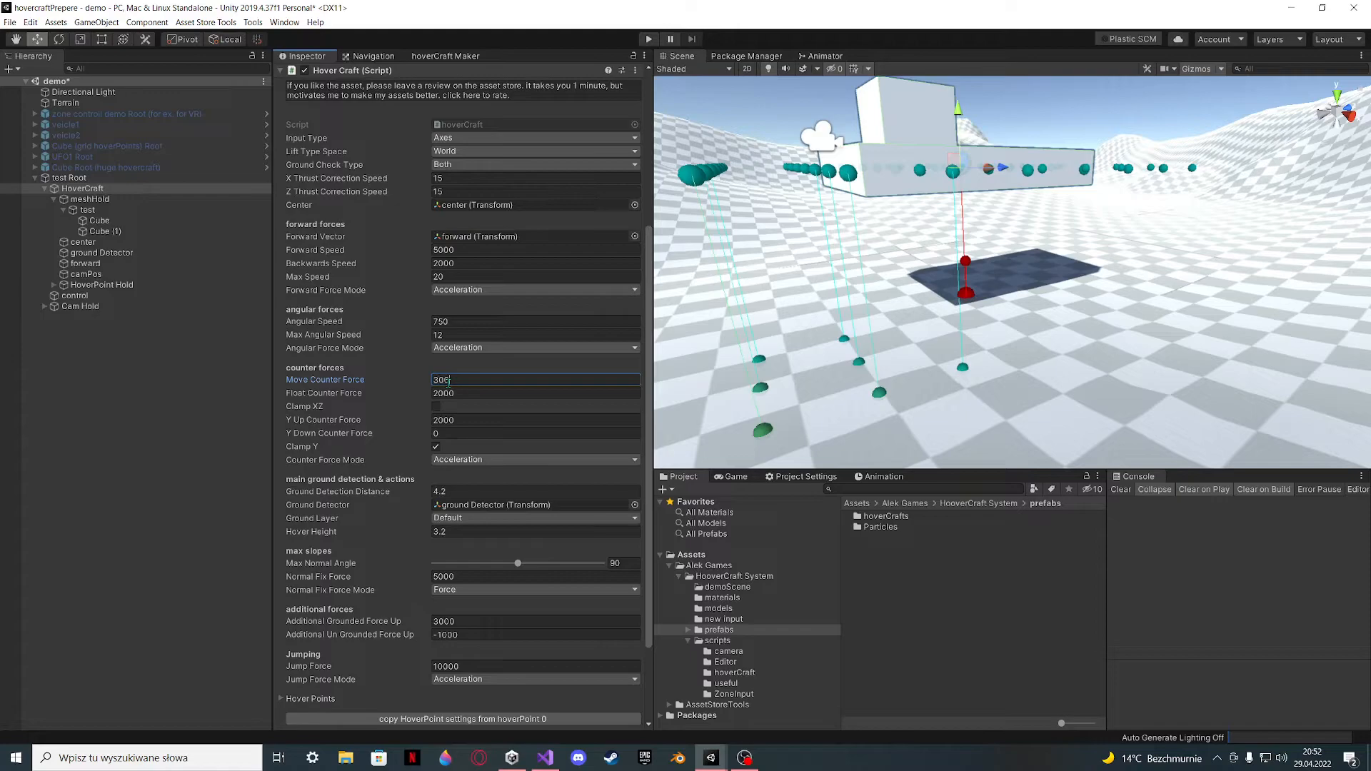
click(533, 393)
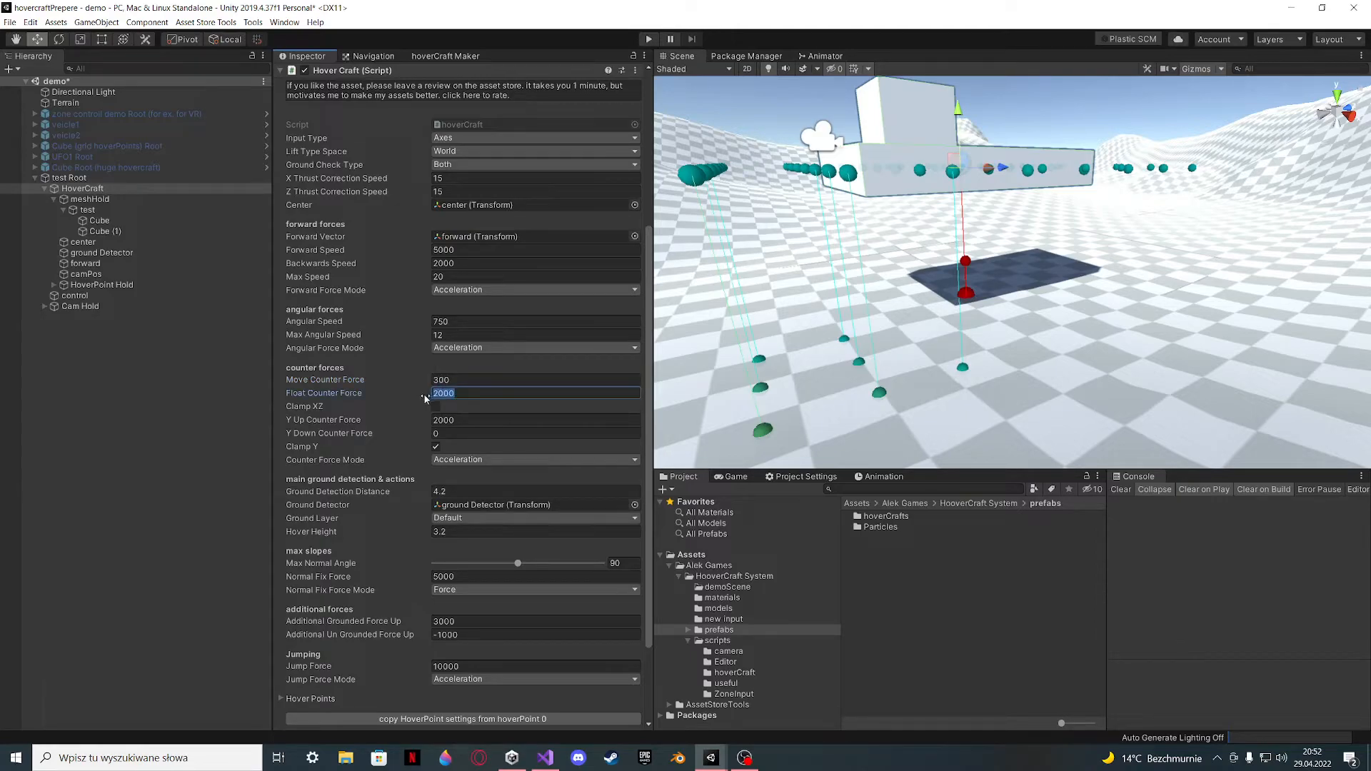
text(500)
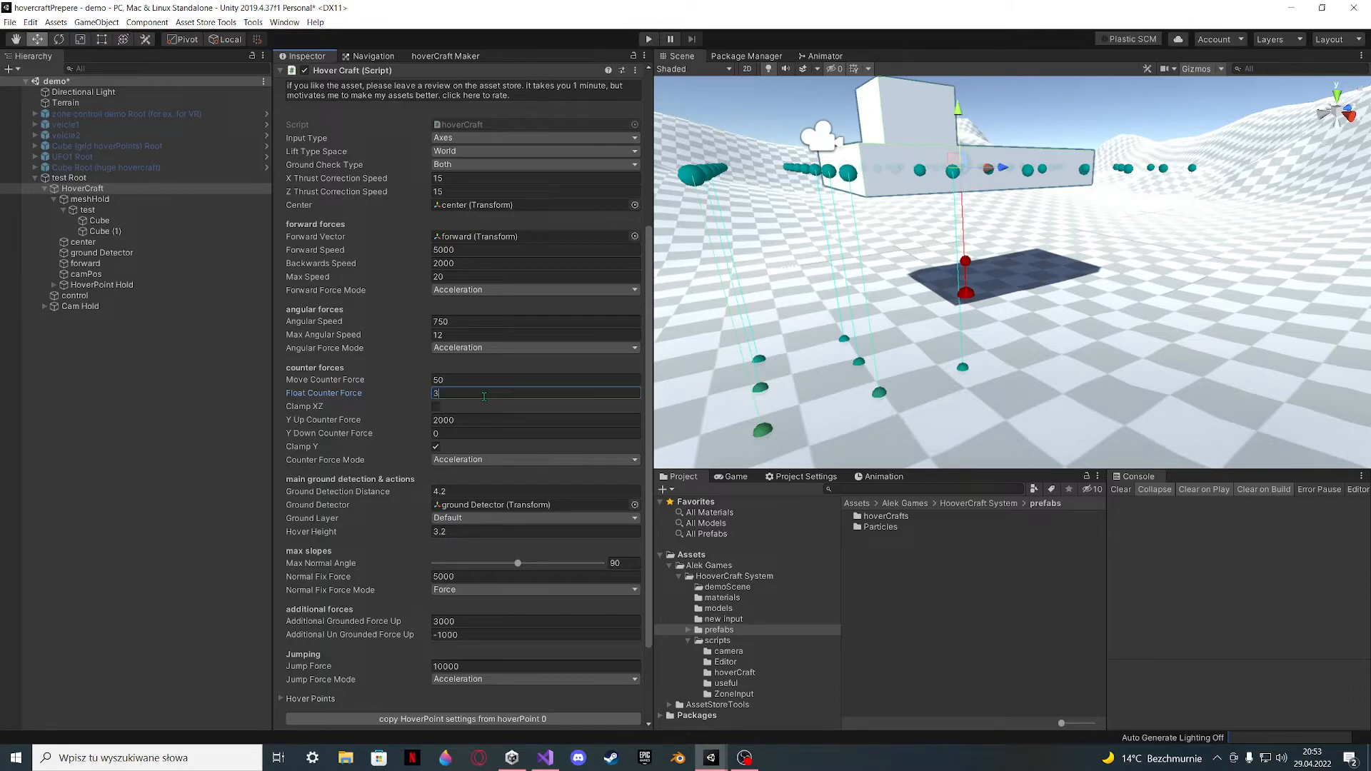
text(0)
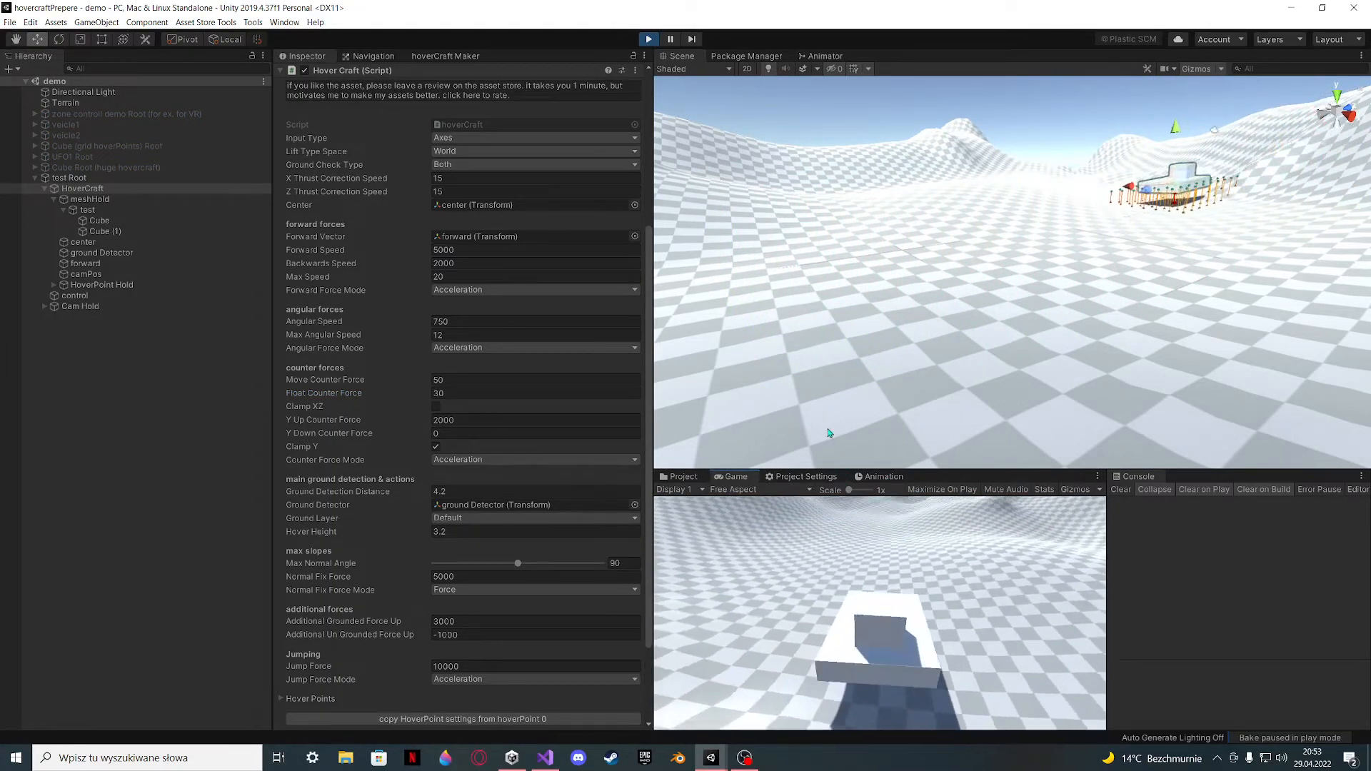
click(648, 39)
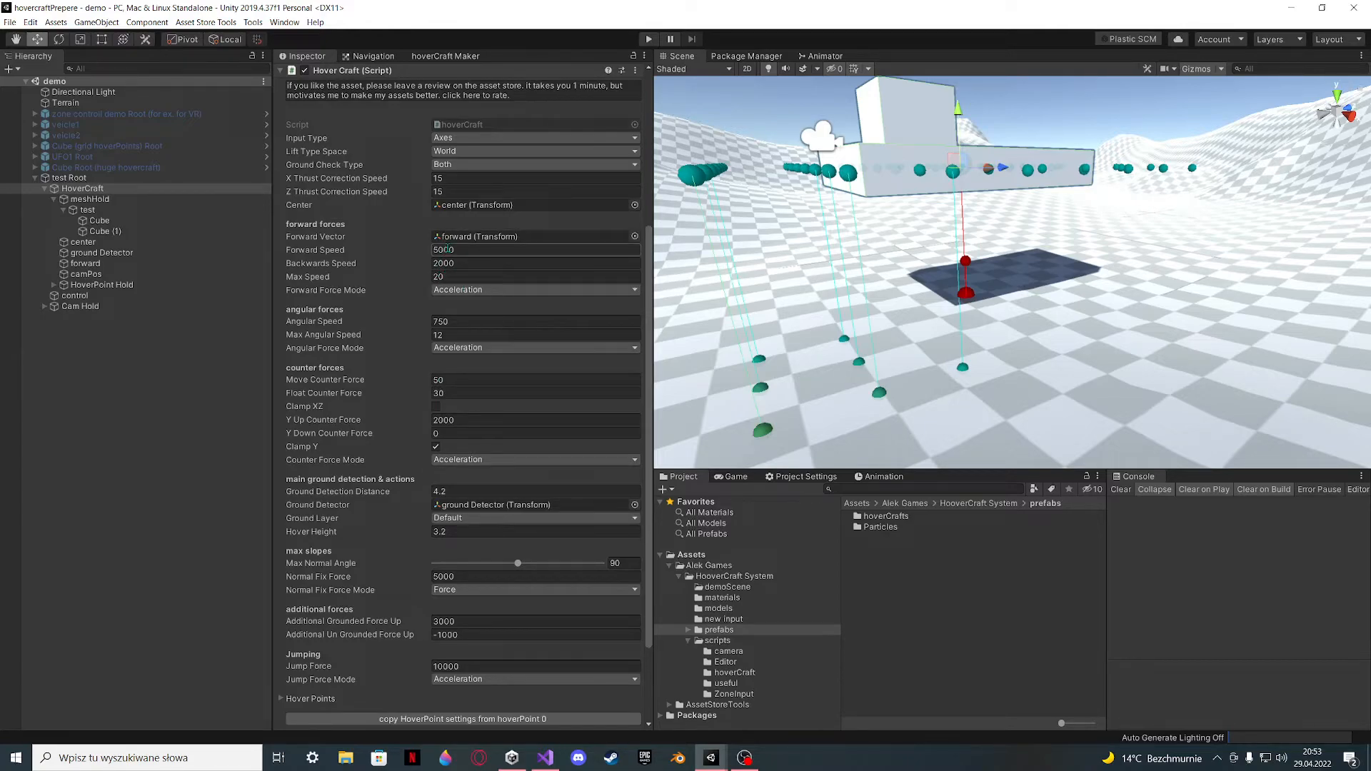
- Set Move Counter Force to 10 and Float Counter Force to 120
click(534, 379)
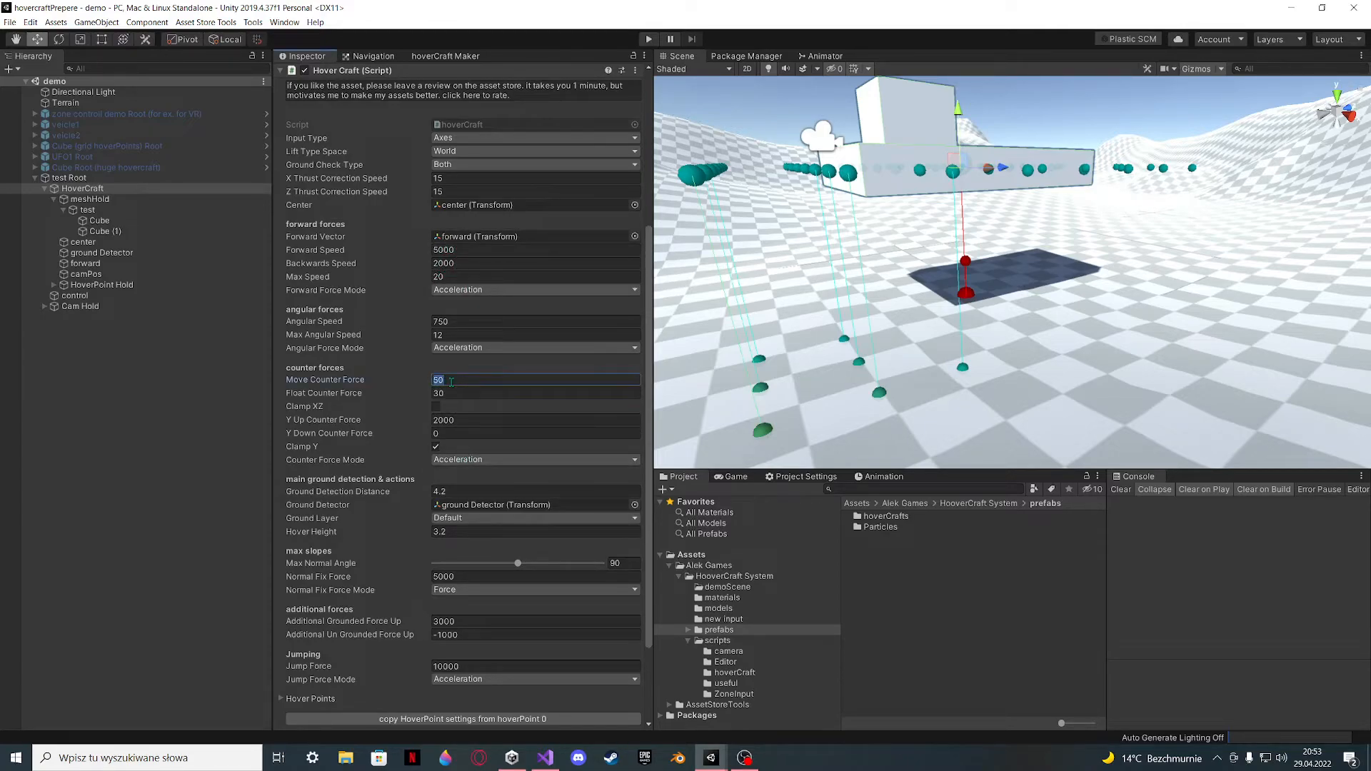
text(5000)
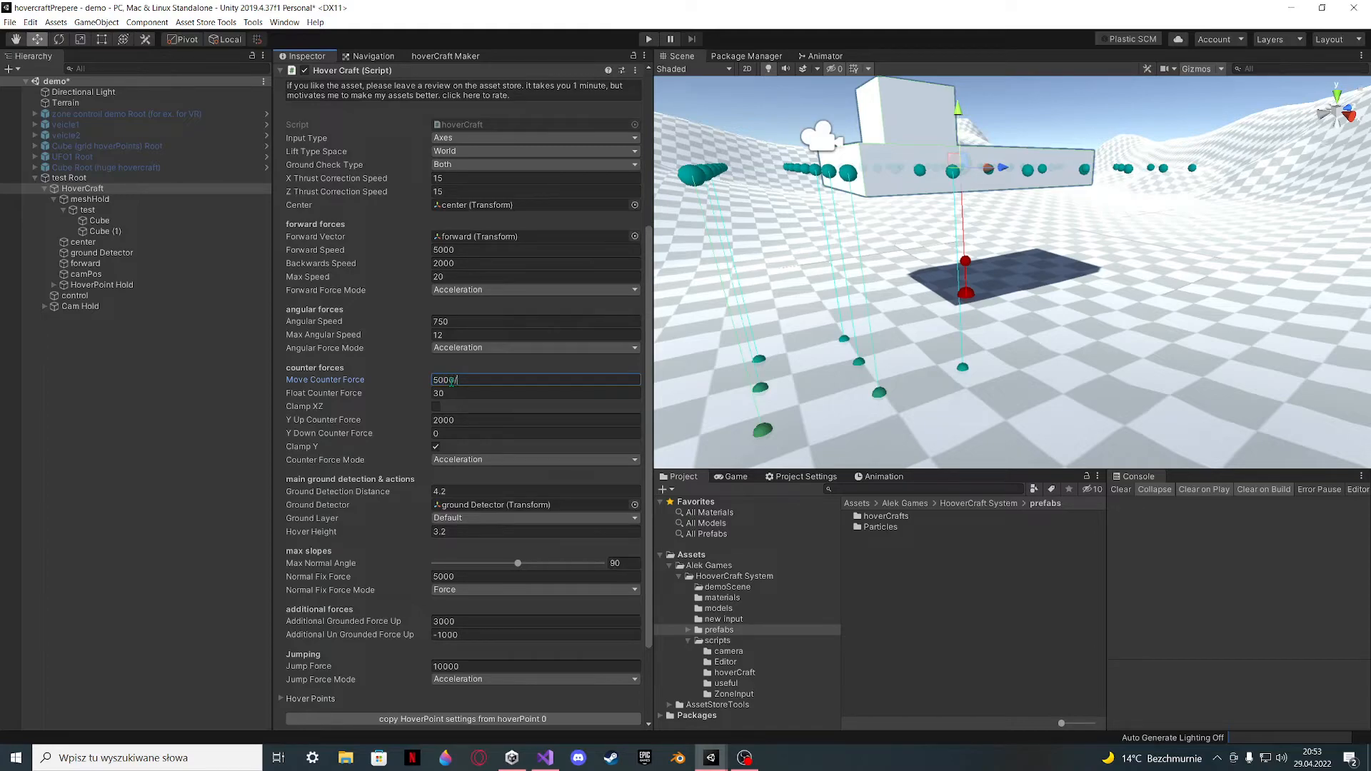
text(250)
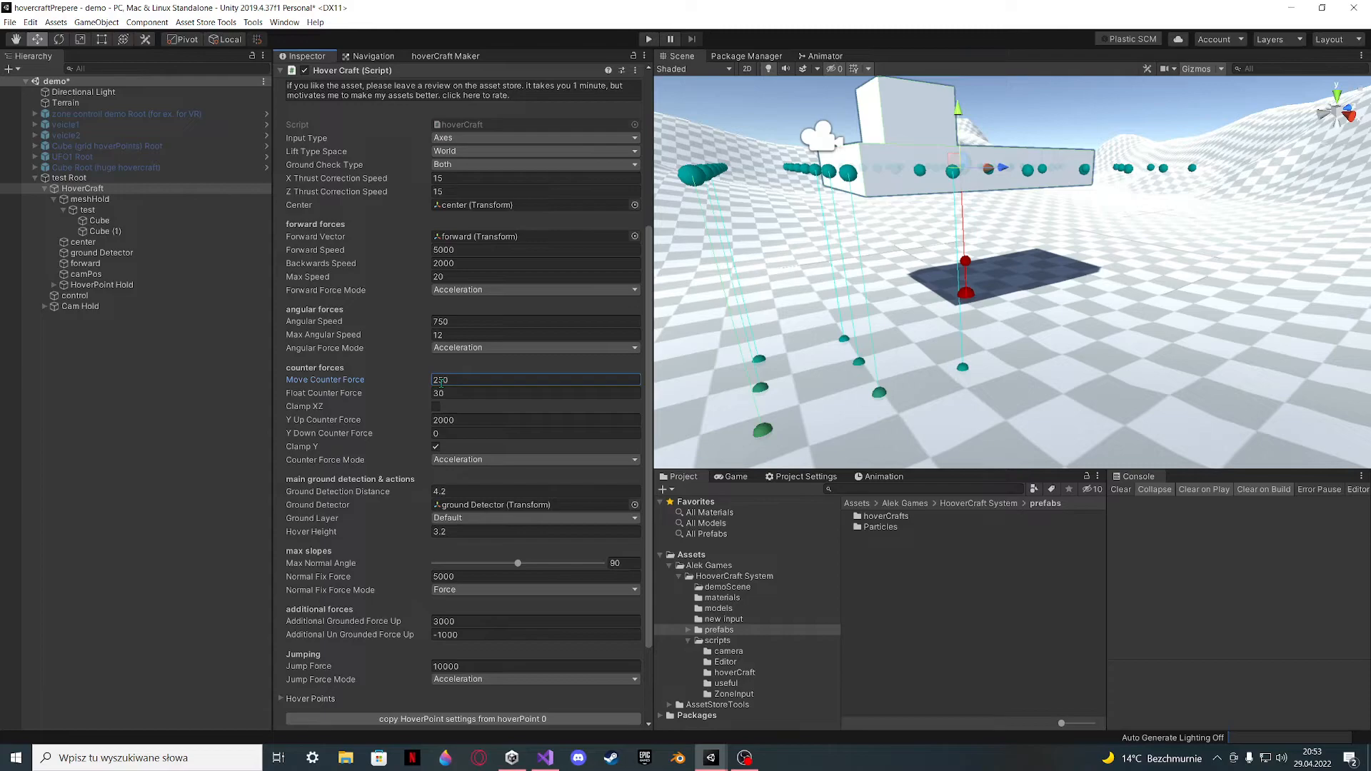
click(455, 379)
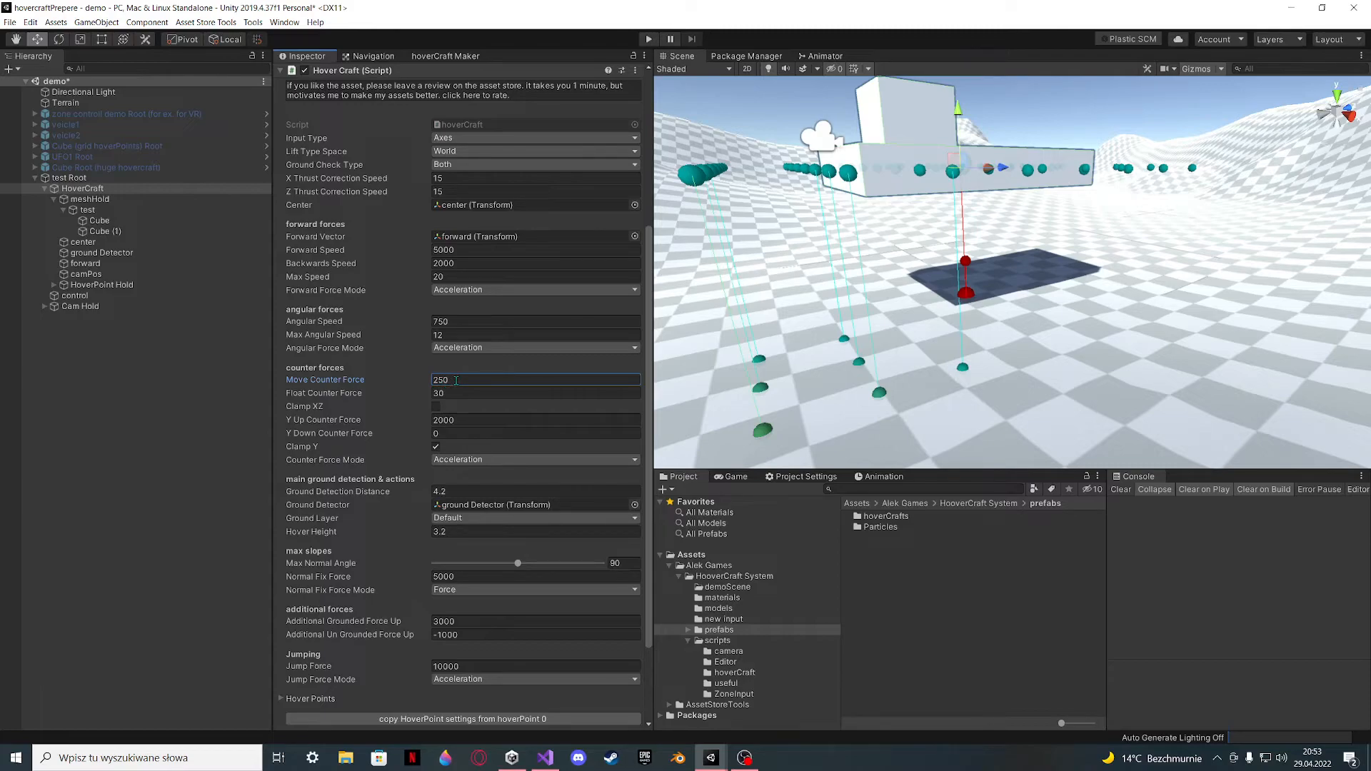
double_click(440, 379)
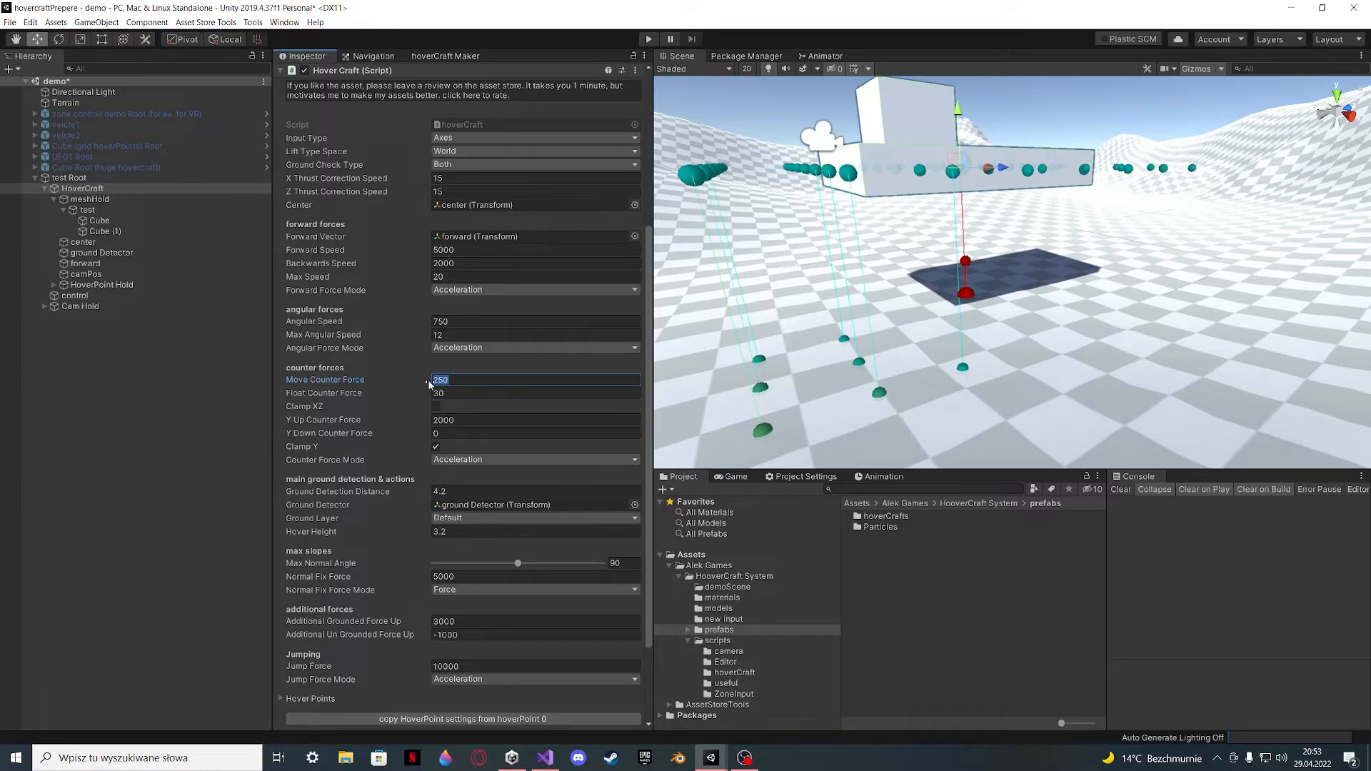
mouse_move(428, 379)
text(10)
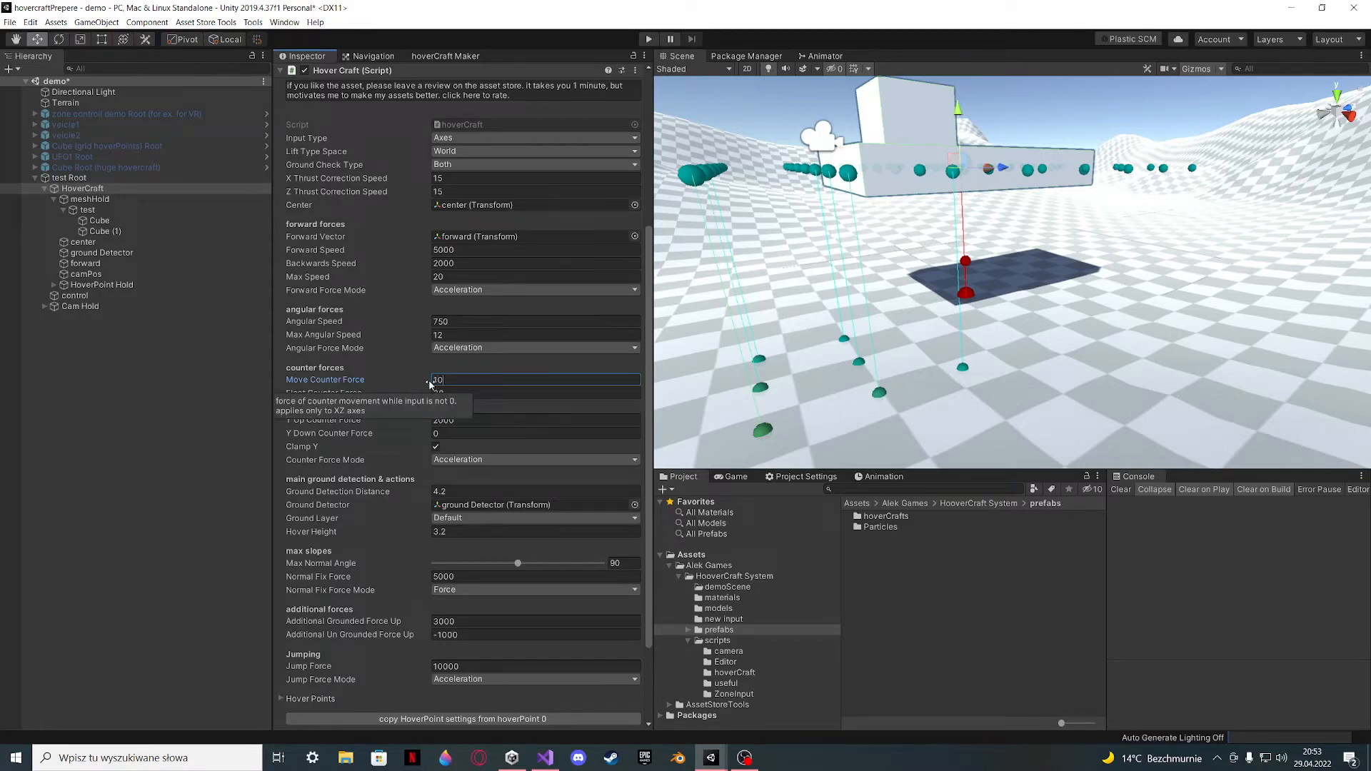
click(533, 393)
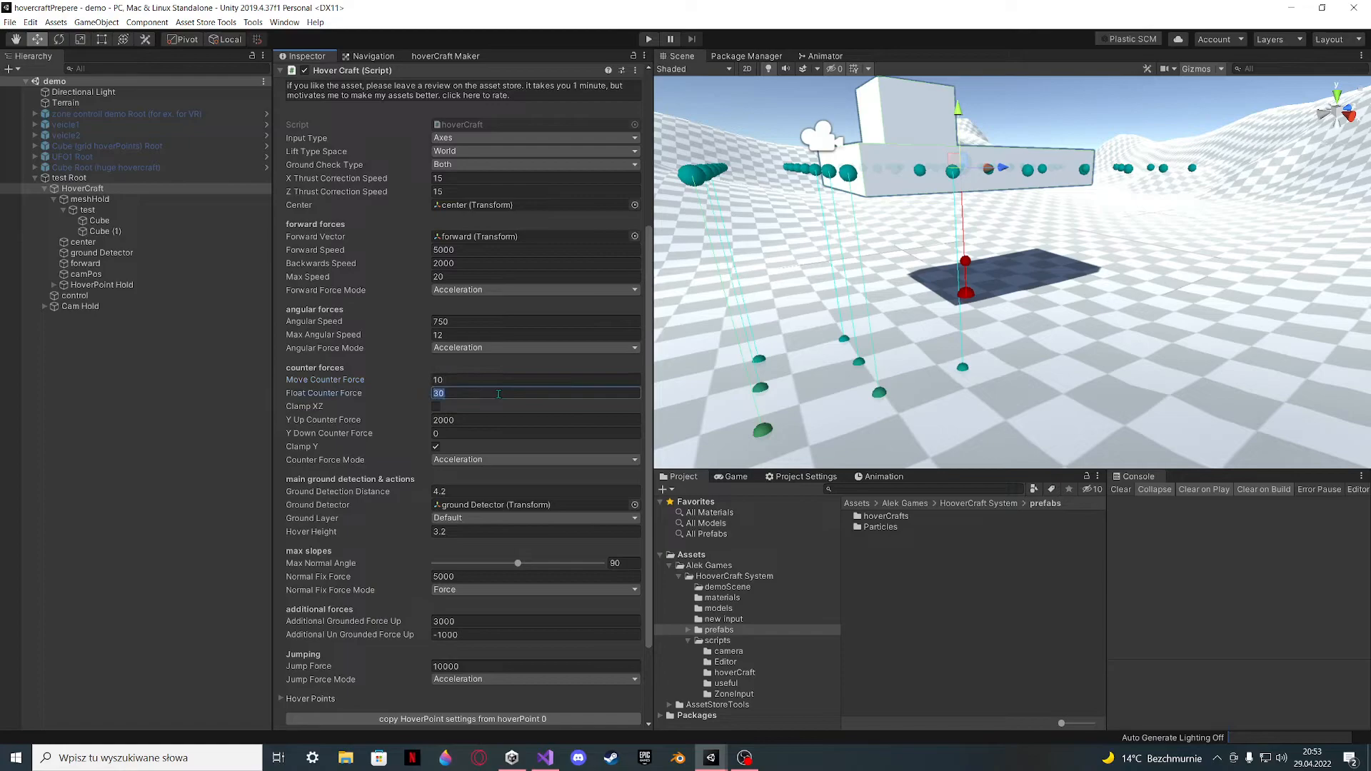
text(120)
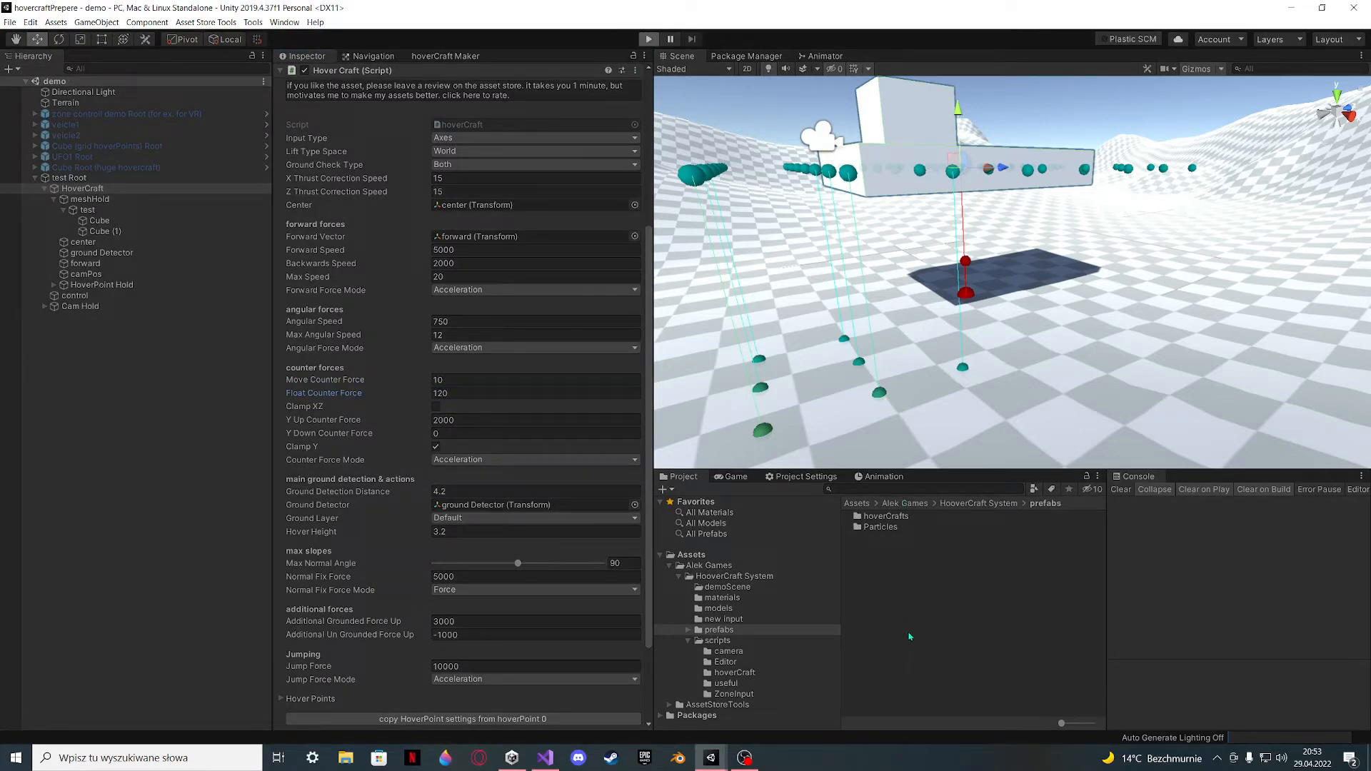
- Enter 8000 for Forward Speed, then run and stop a terrain test drive
click(648, 39)
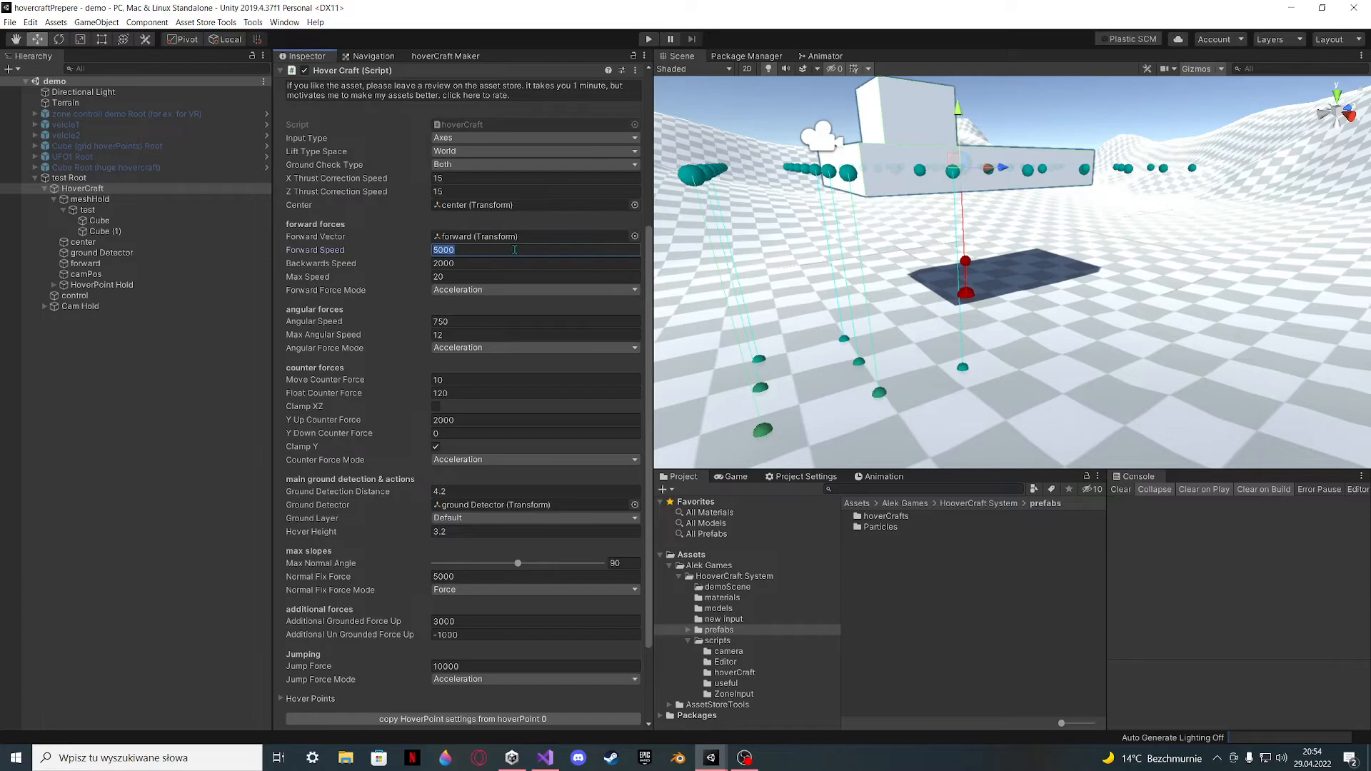
text(8000)
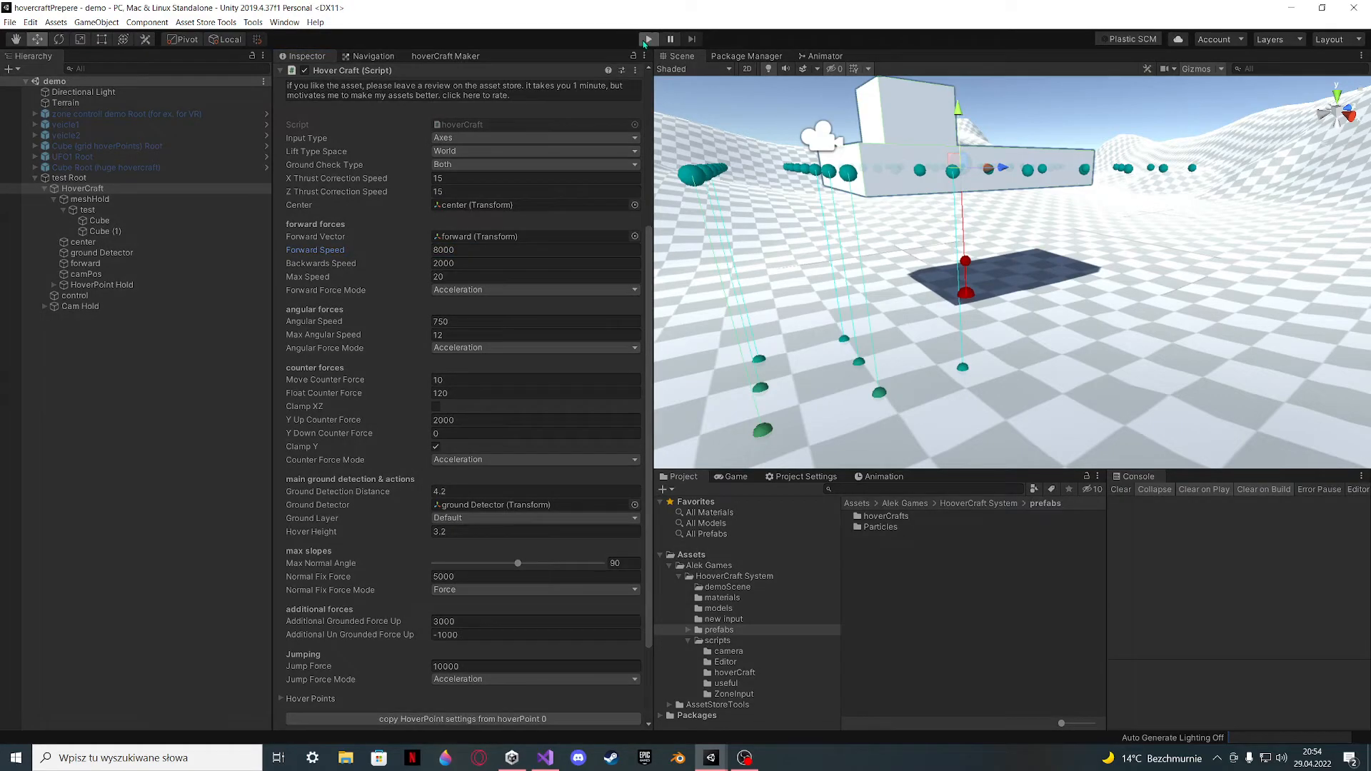
click(647, 38)
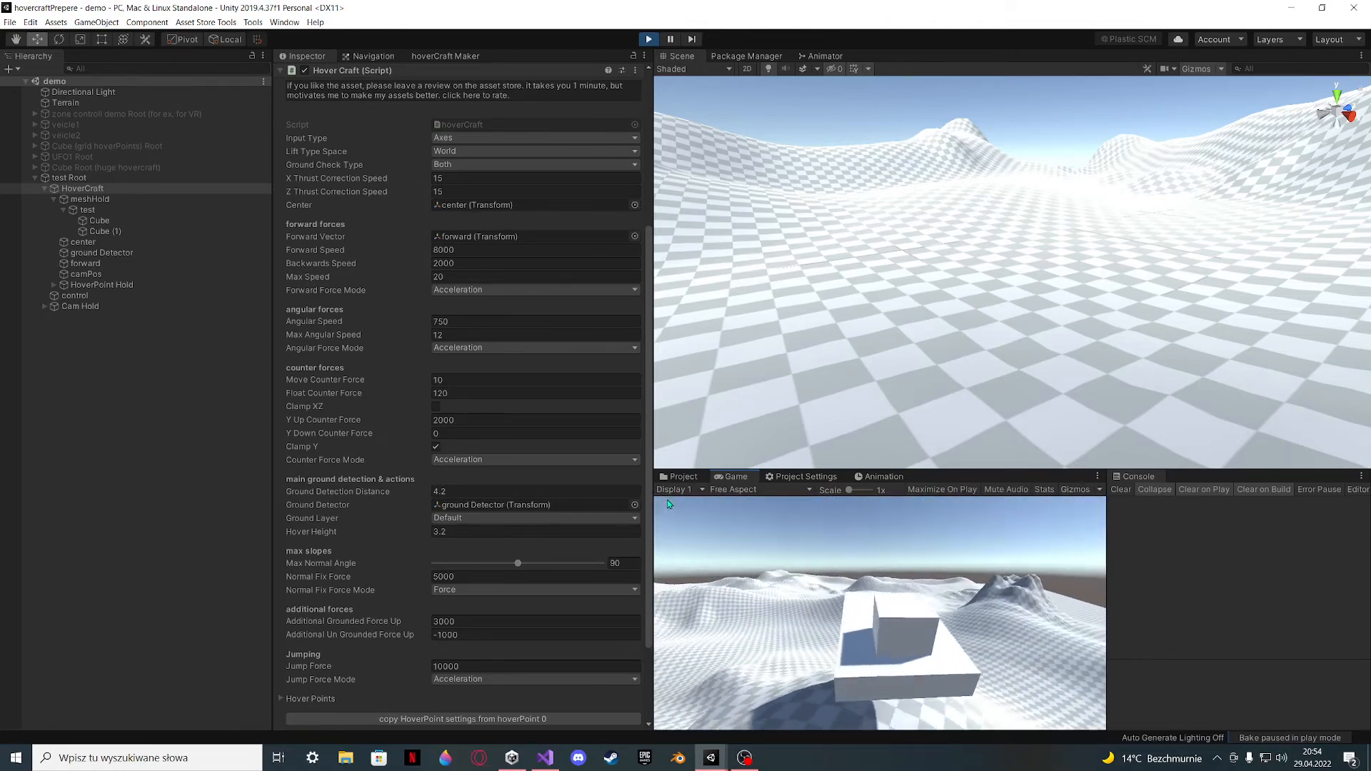
click(648, 38)
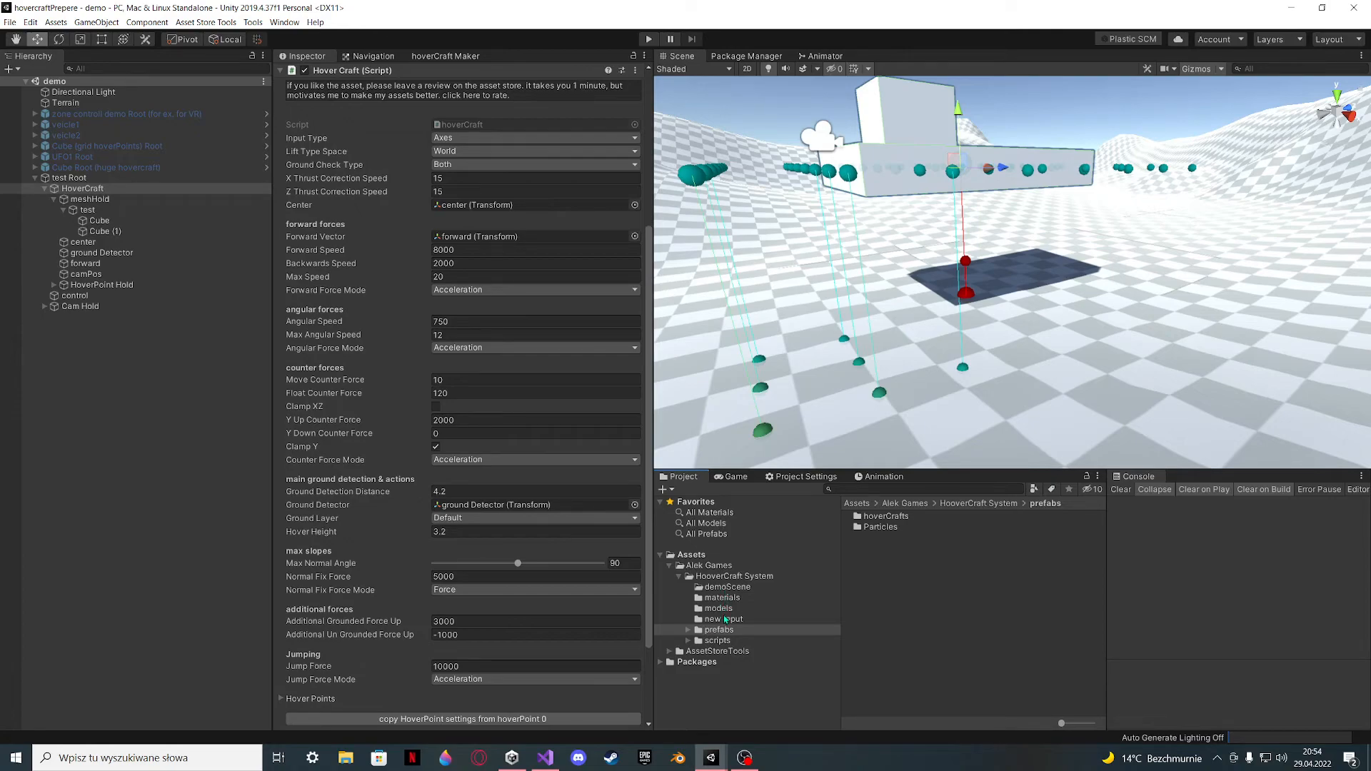
- Open the hoverCrafts prefabs folder and select the test Root prefab asset
click(735, 640)
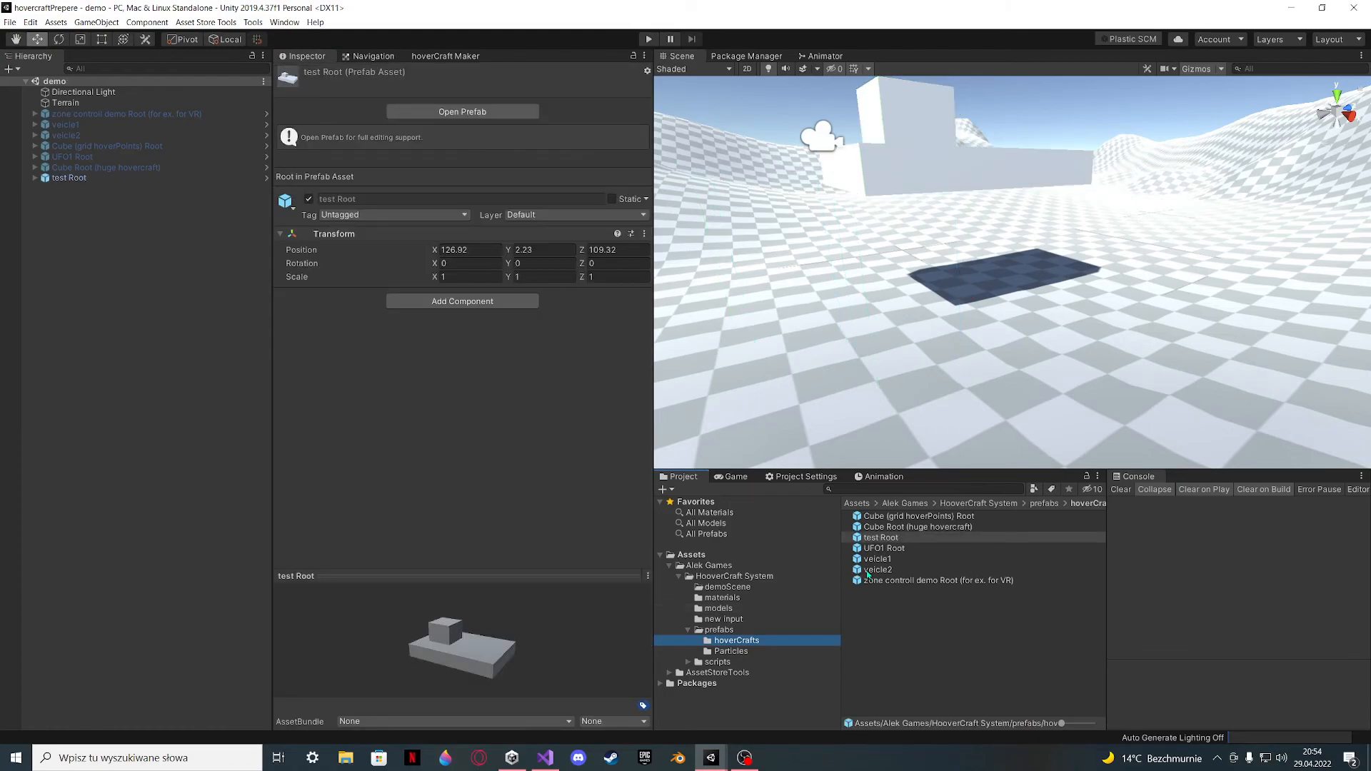
click(468, 250)
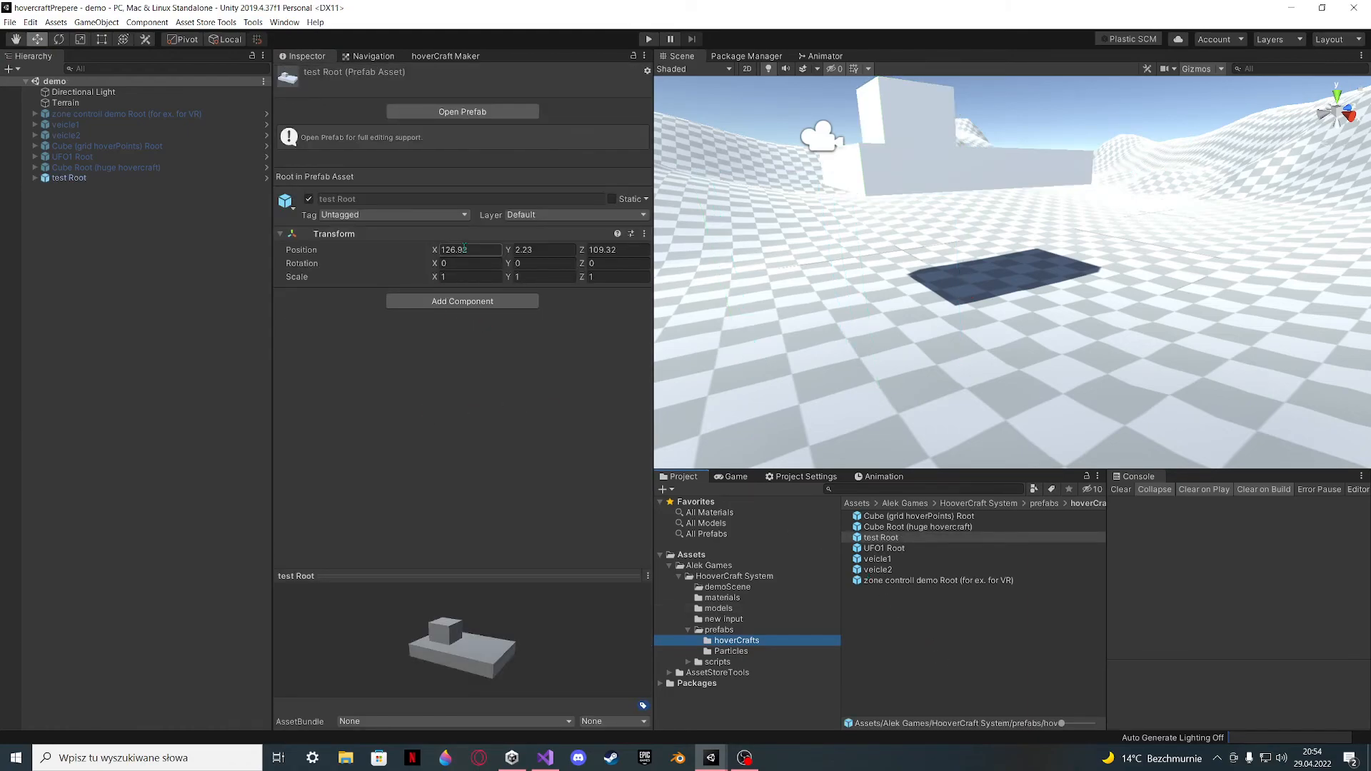